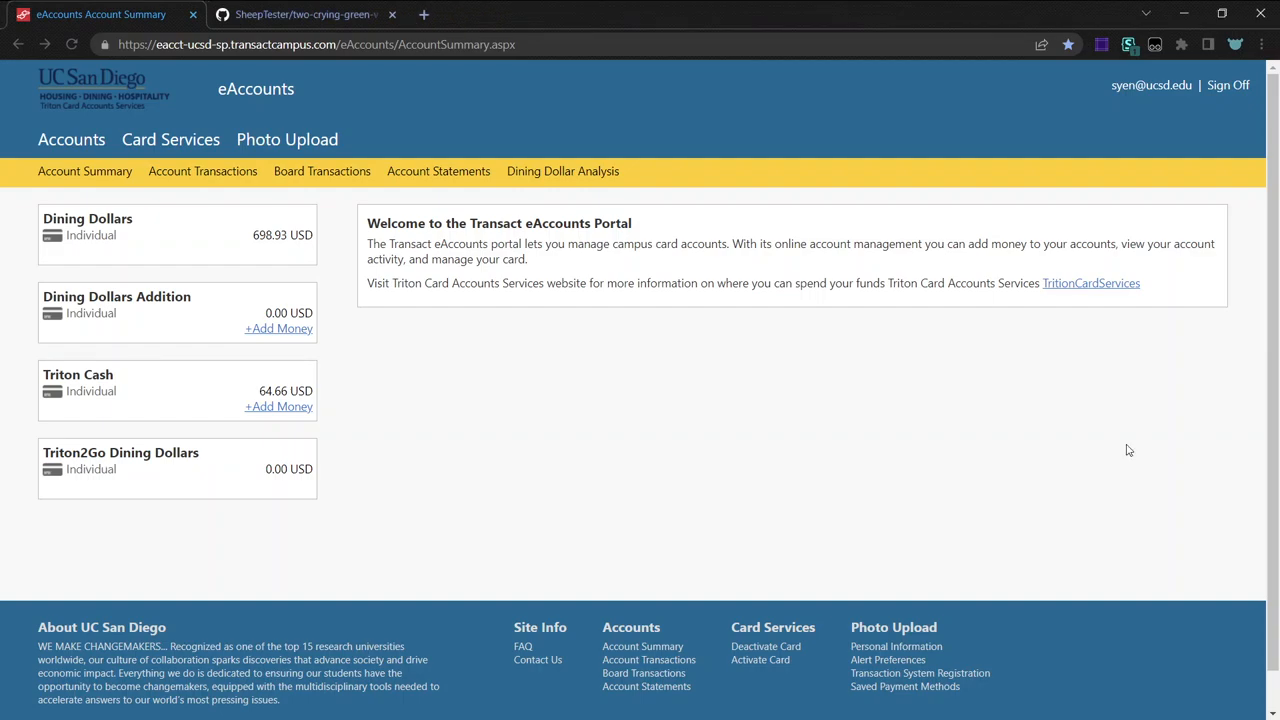
View the Dining Dollar Analysis balance graph, glancing at the extension's GitHub repository tab in between.
click(562, 172)
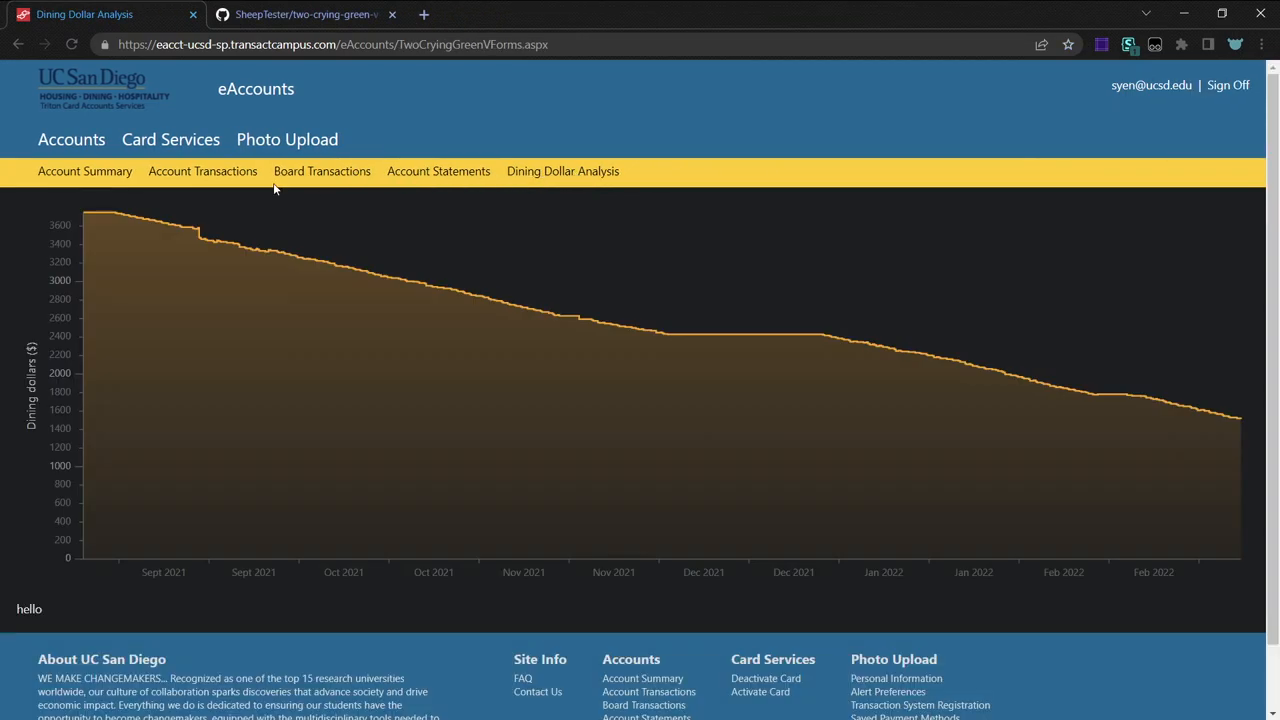
click(304, 14)
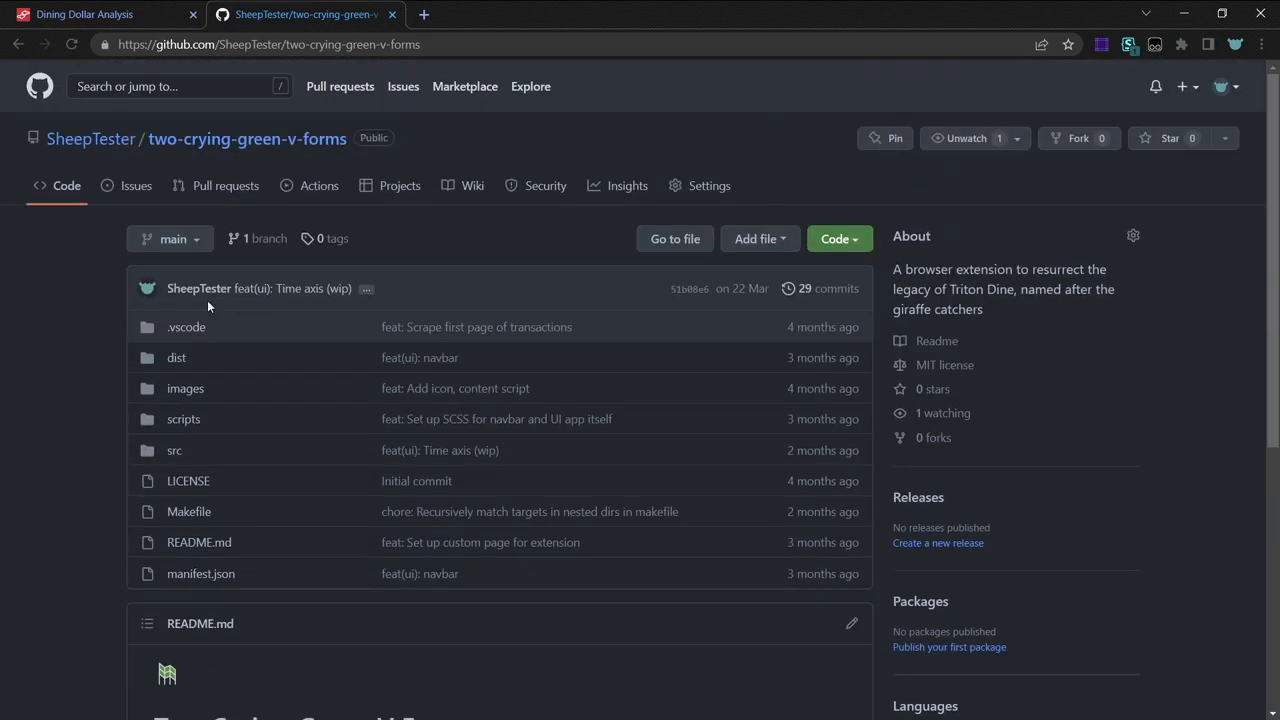
click(84, 14)
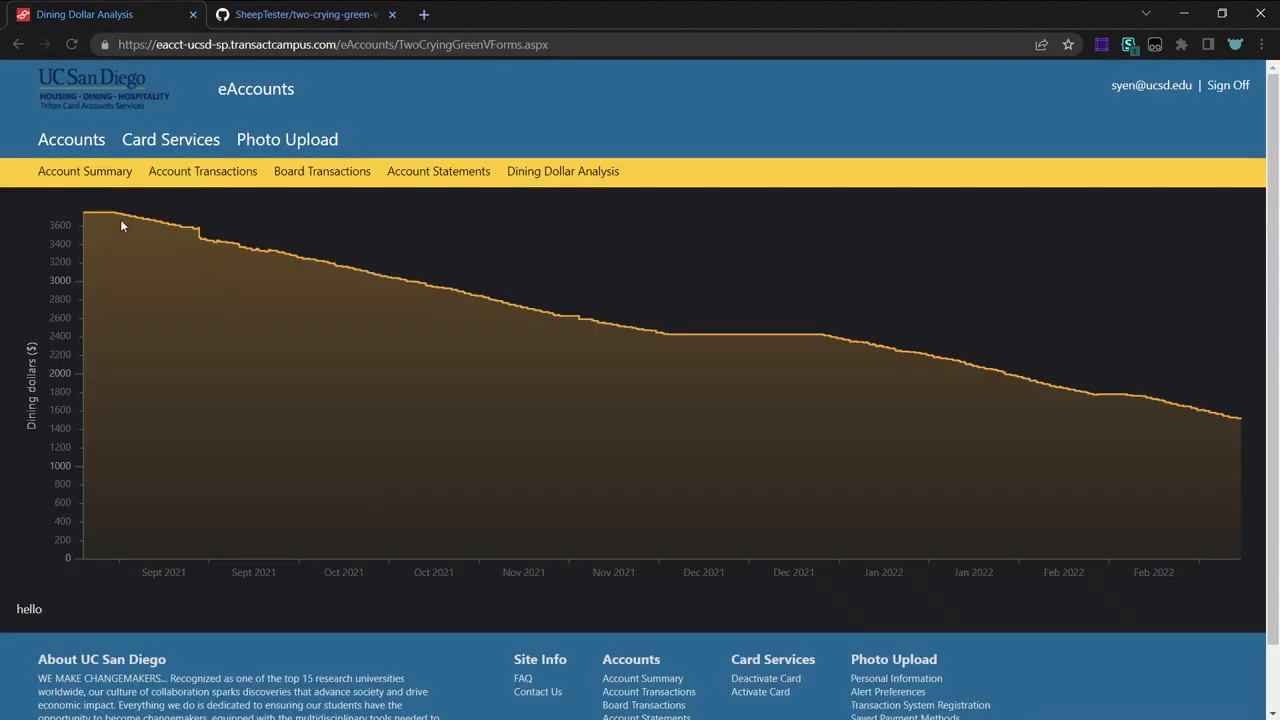
mouse_move(202, 172)
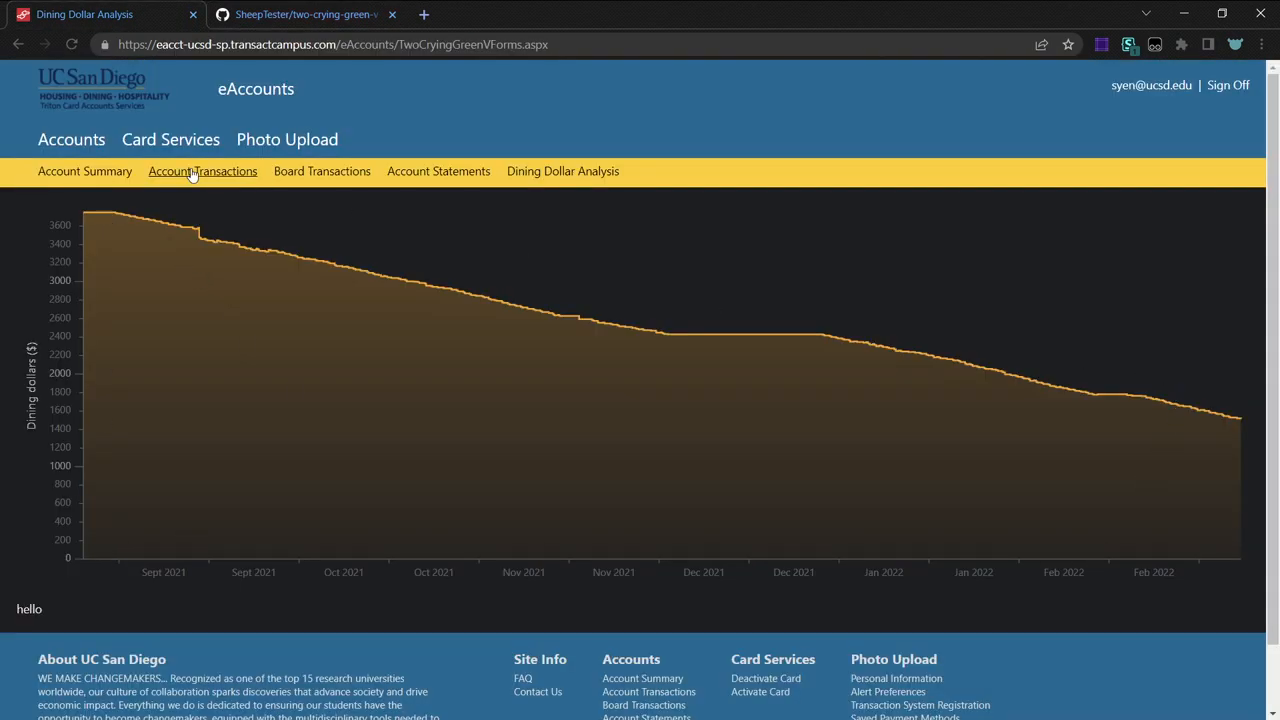
mouse_move(364, 460)
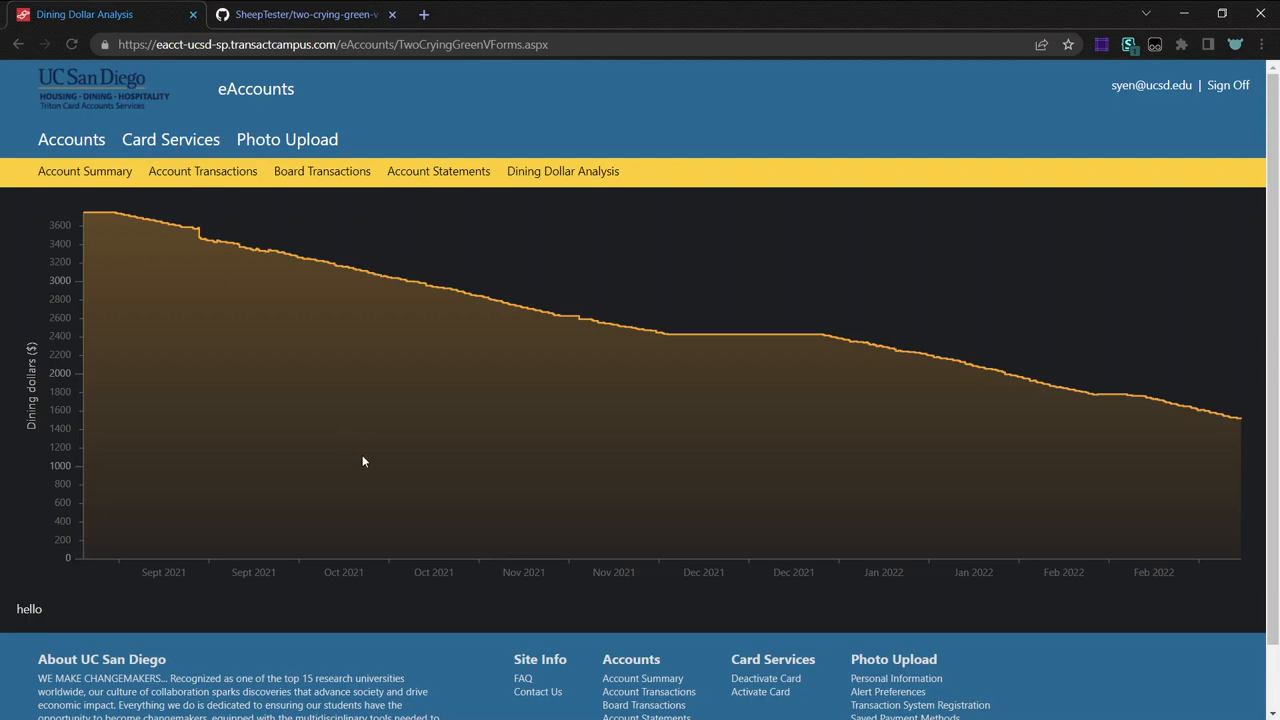
click(304, 14)
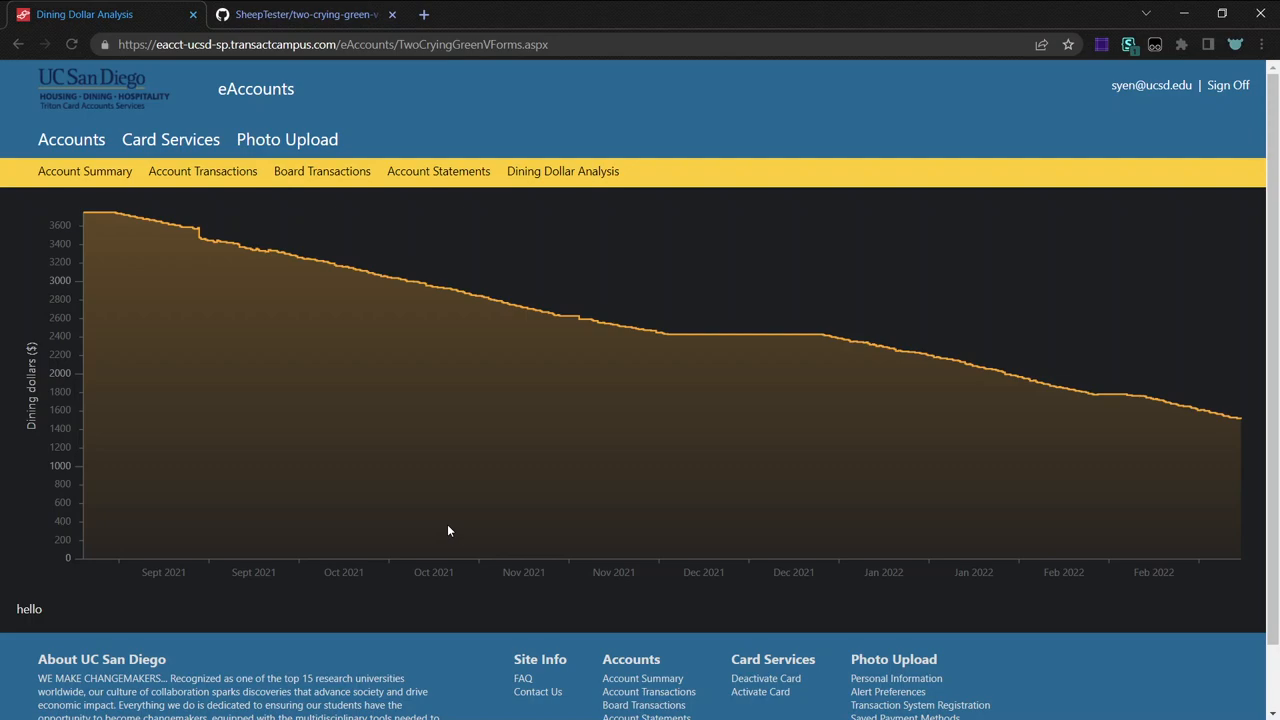
mouse_move(276, 376)
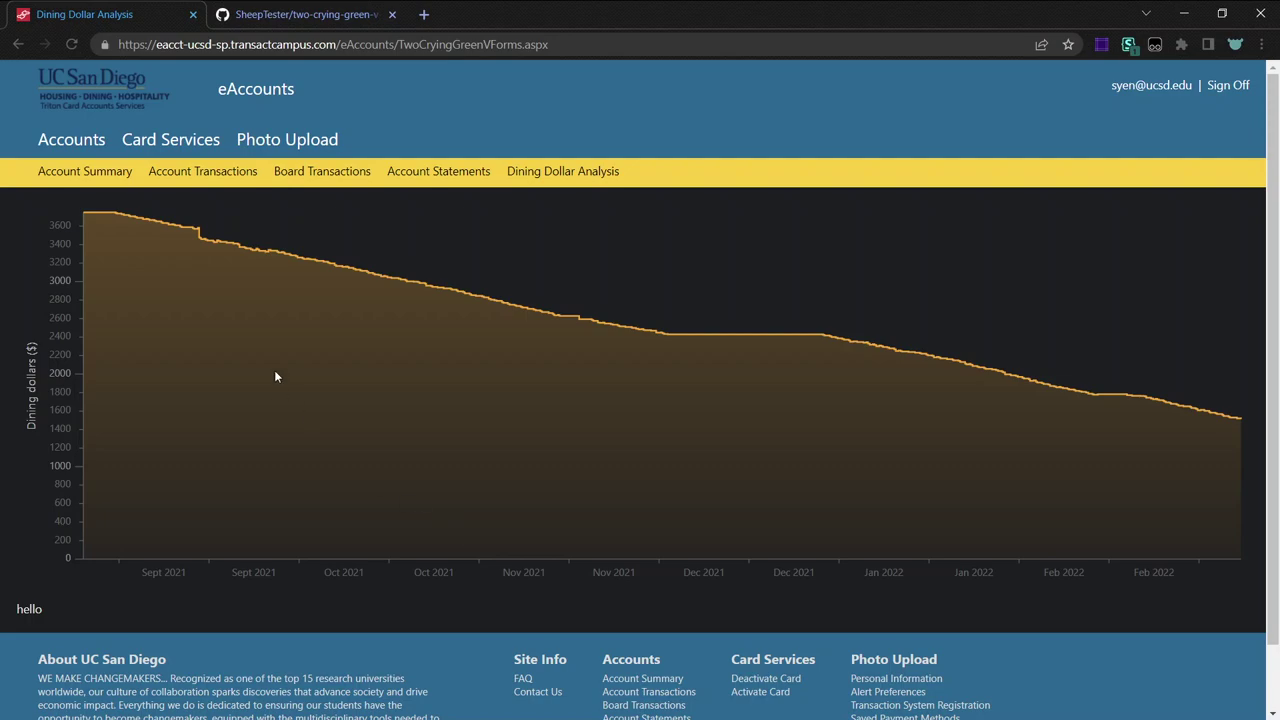
mouse_move(178, 302)
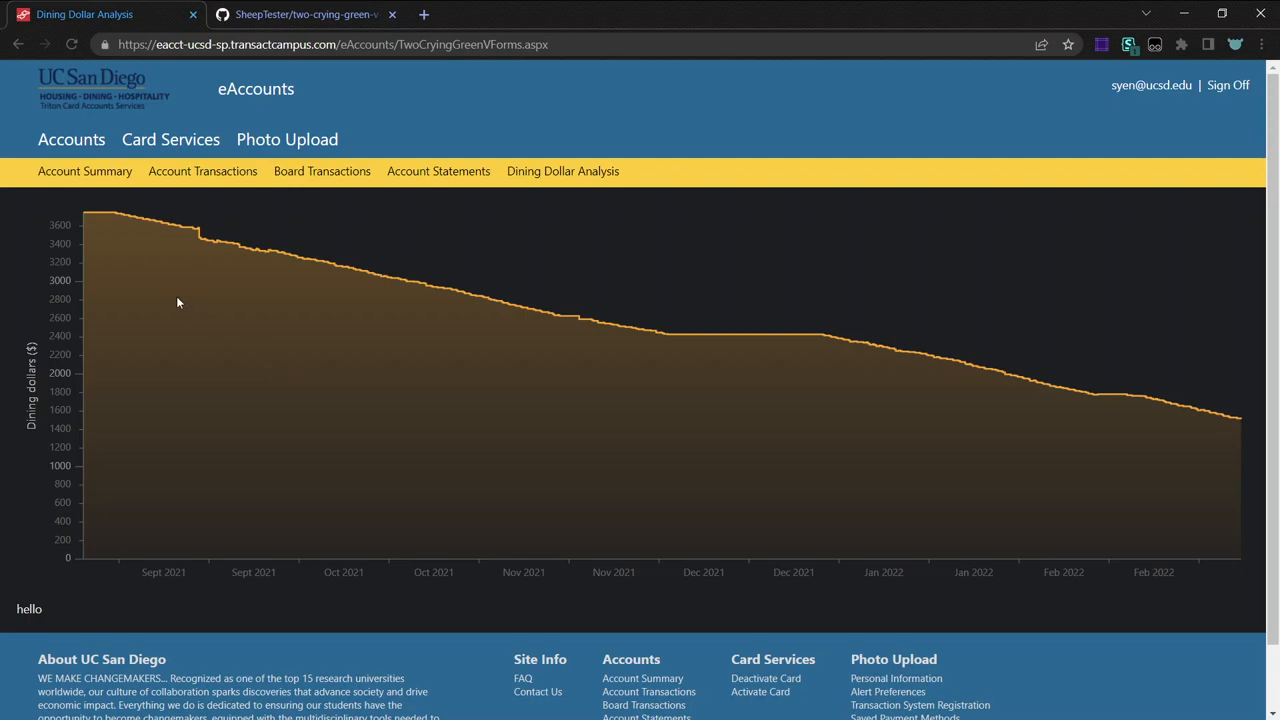
mouse_move(166, 280)
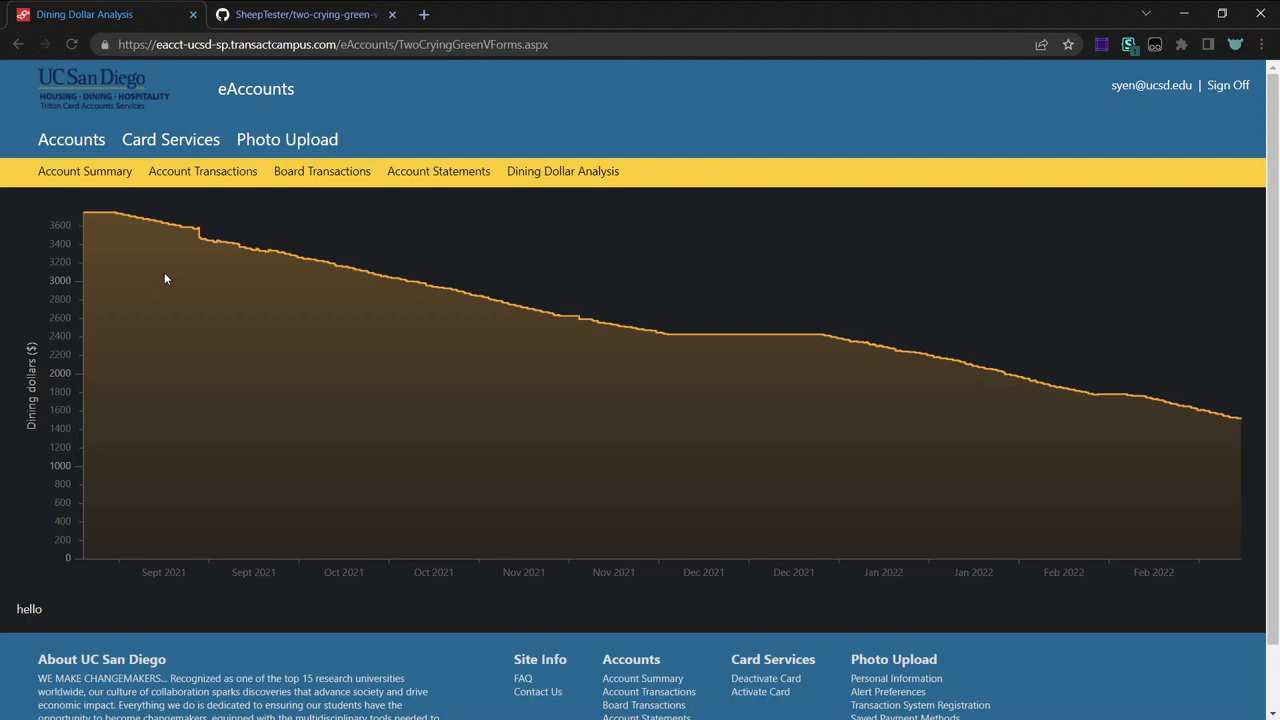
mouse_move(102, 238)
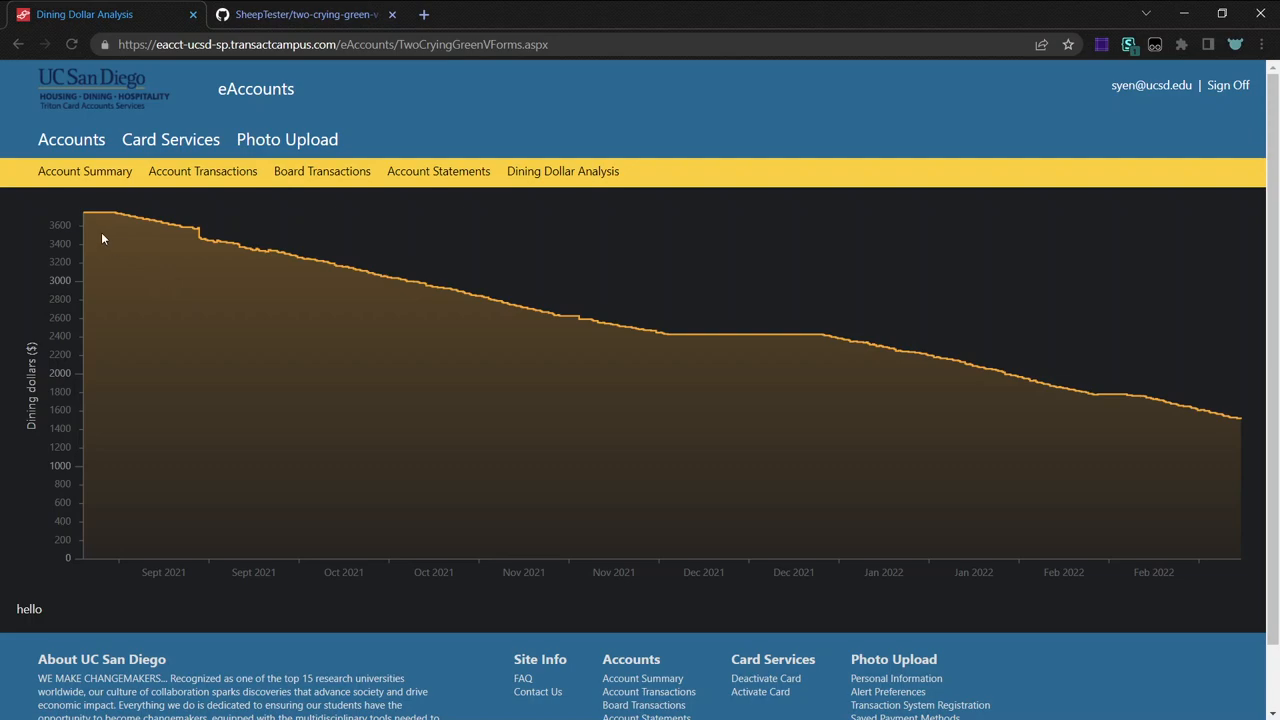
mouse_move(84, 172)
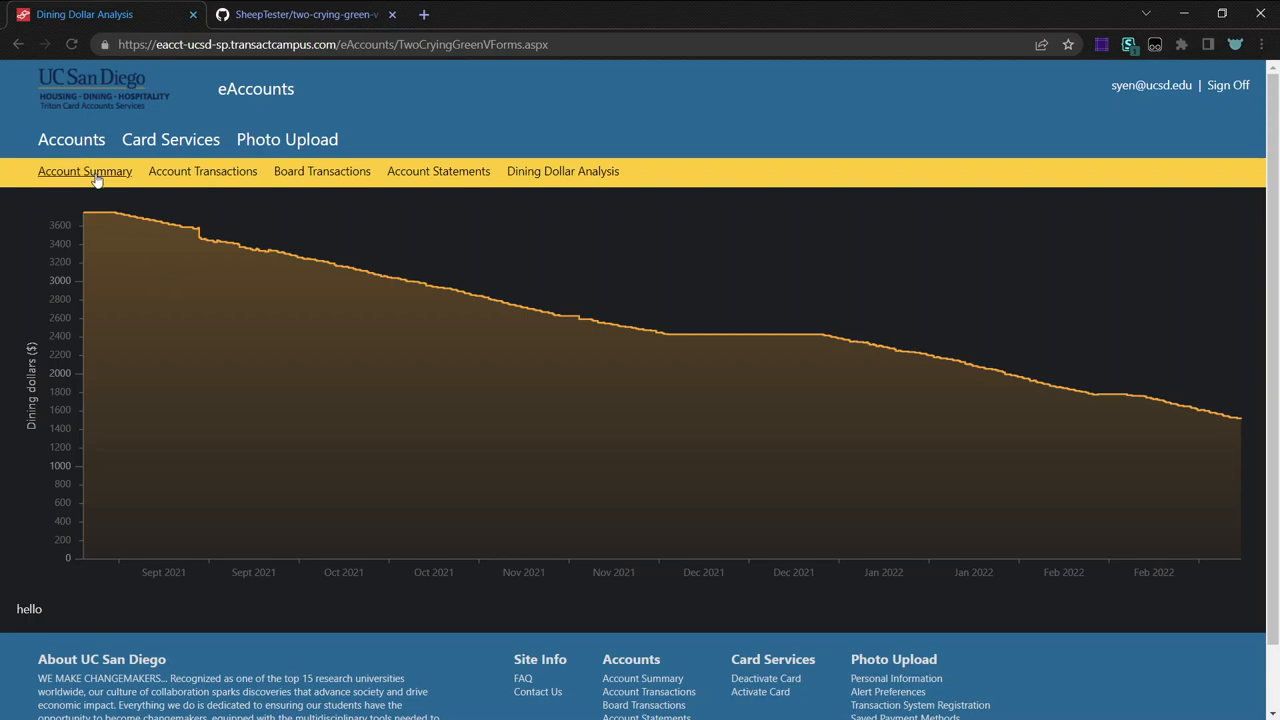
From Account Summary, run the Account Transactions report search for the period.
click(84, 172)
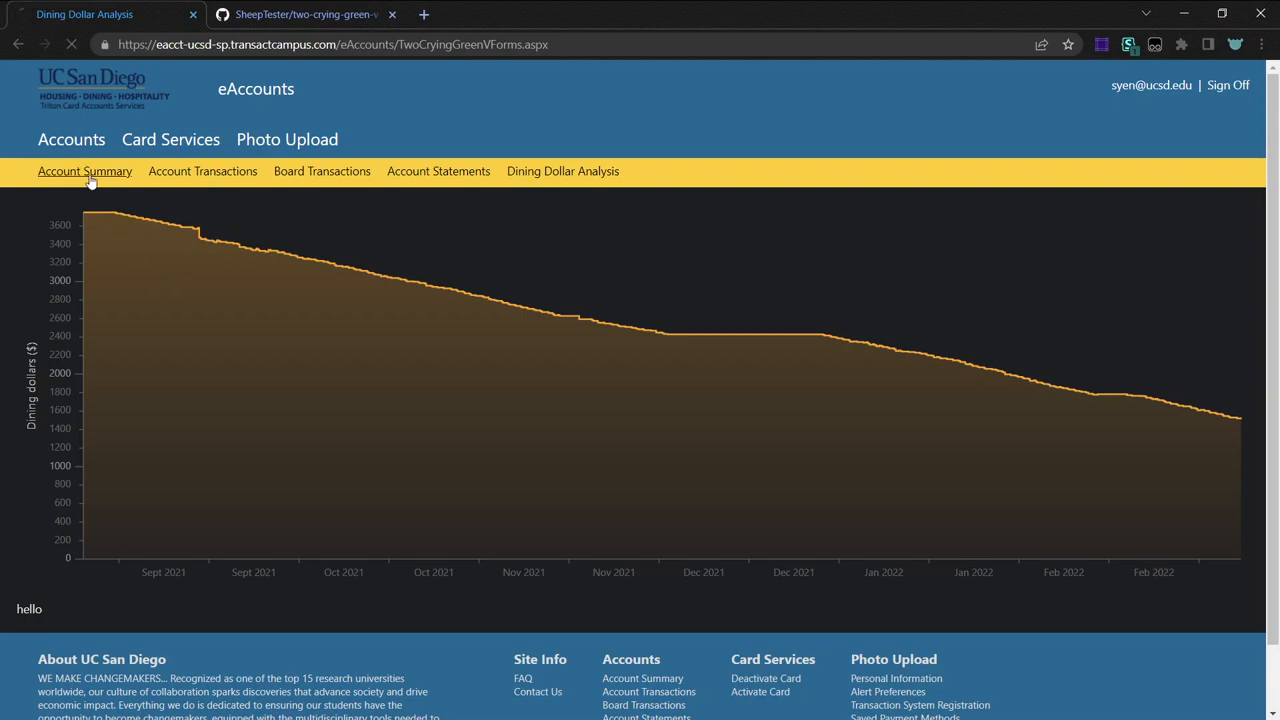
click(84, 172)
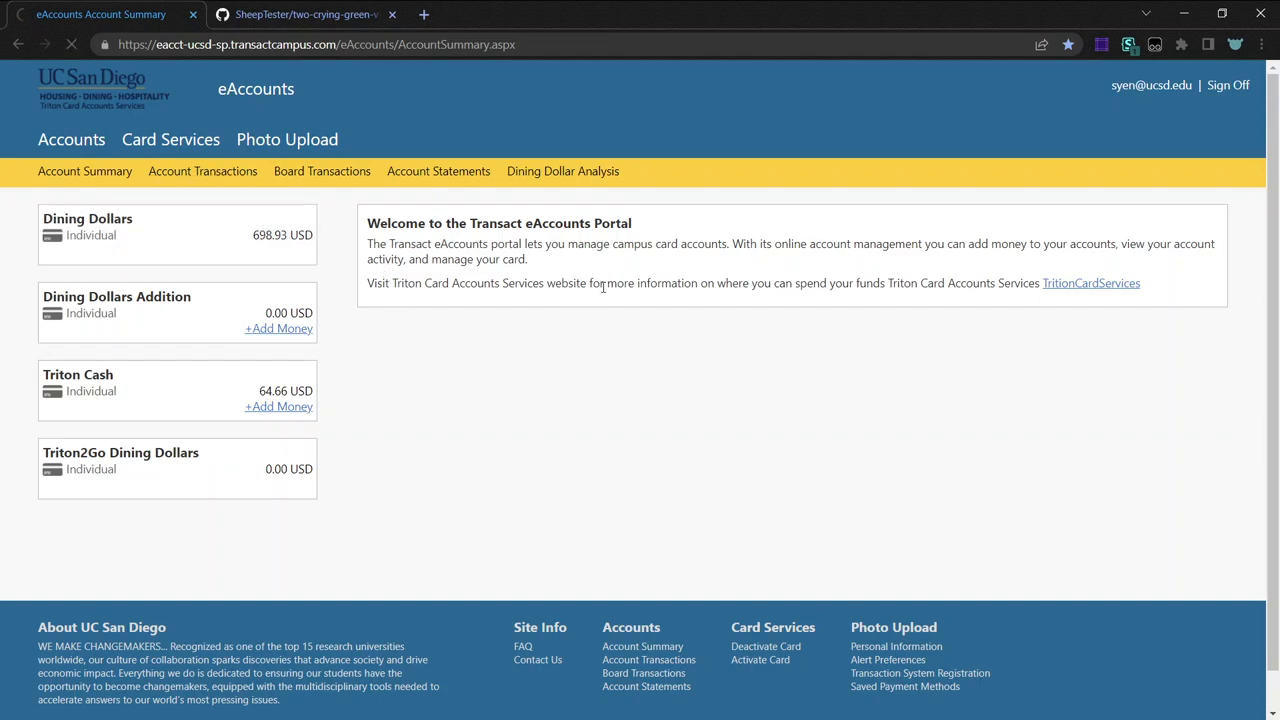
click(202, 172)
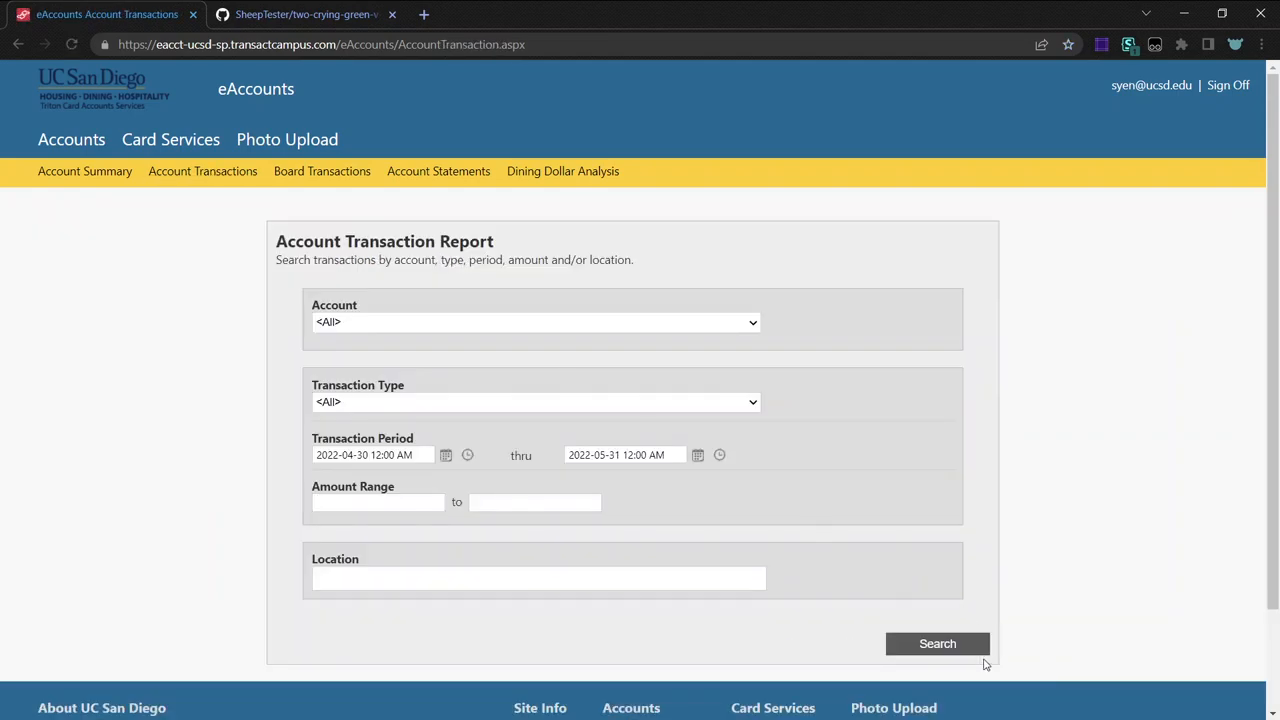
click(936, 644)
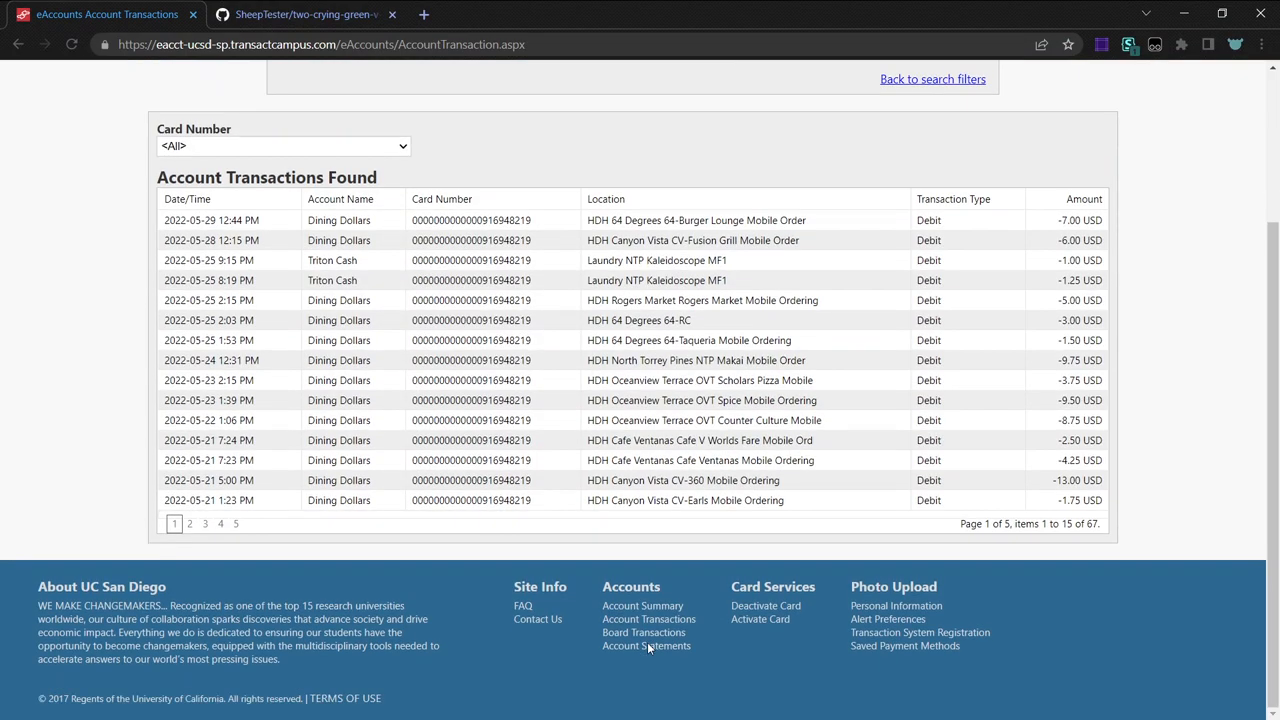
mouse_move(772, 518)
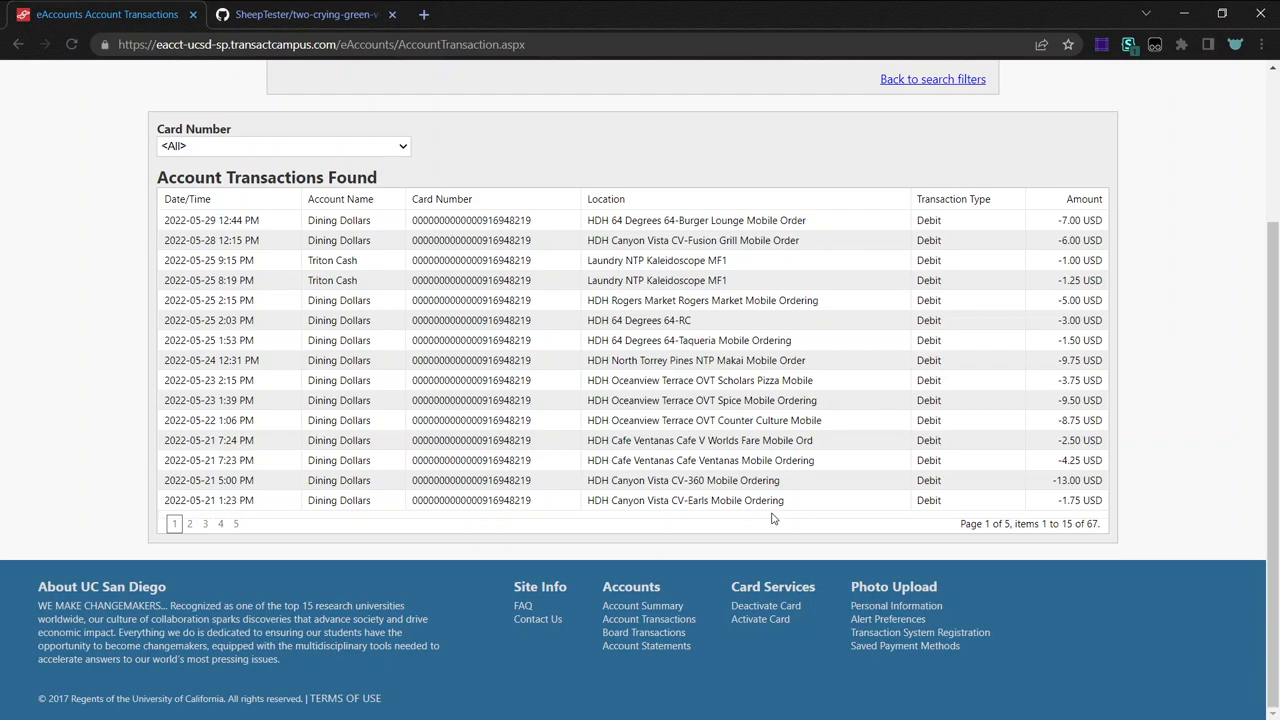
Review the 67 results, select the first transaction's amount, and go to page 2.
scroll(up, 3)
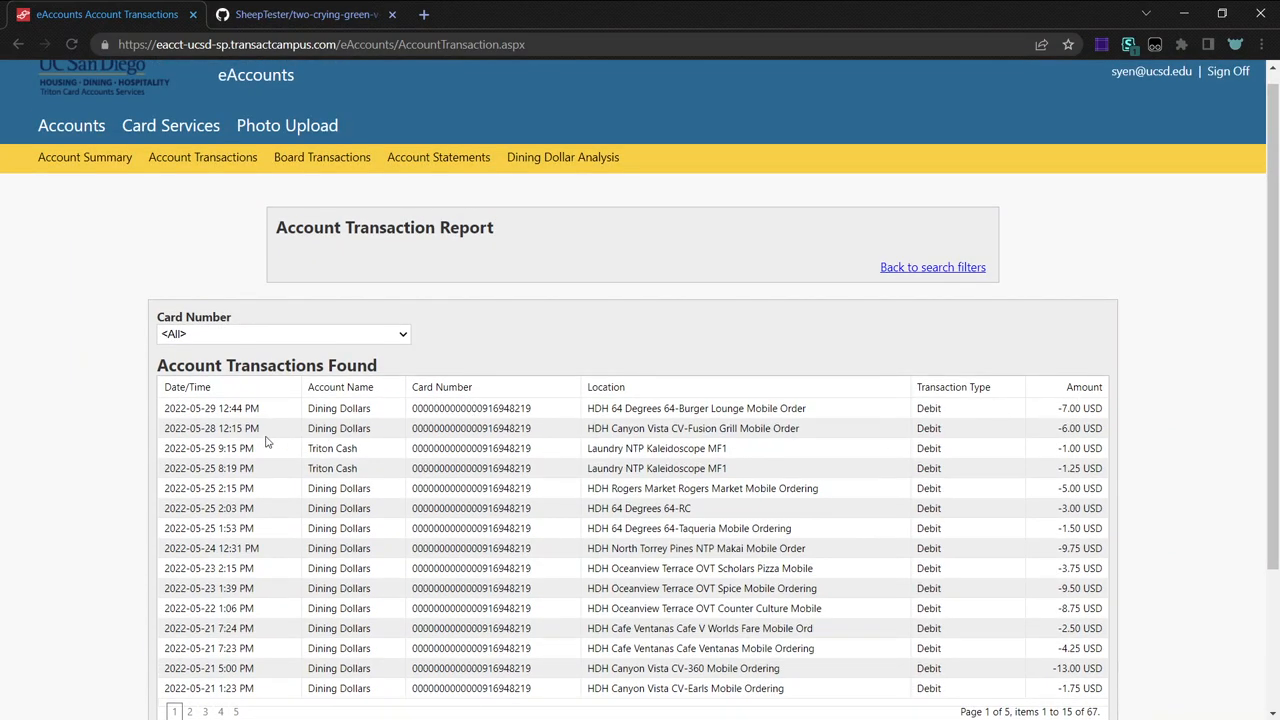
mouse_move(814, 418)
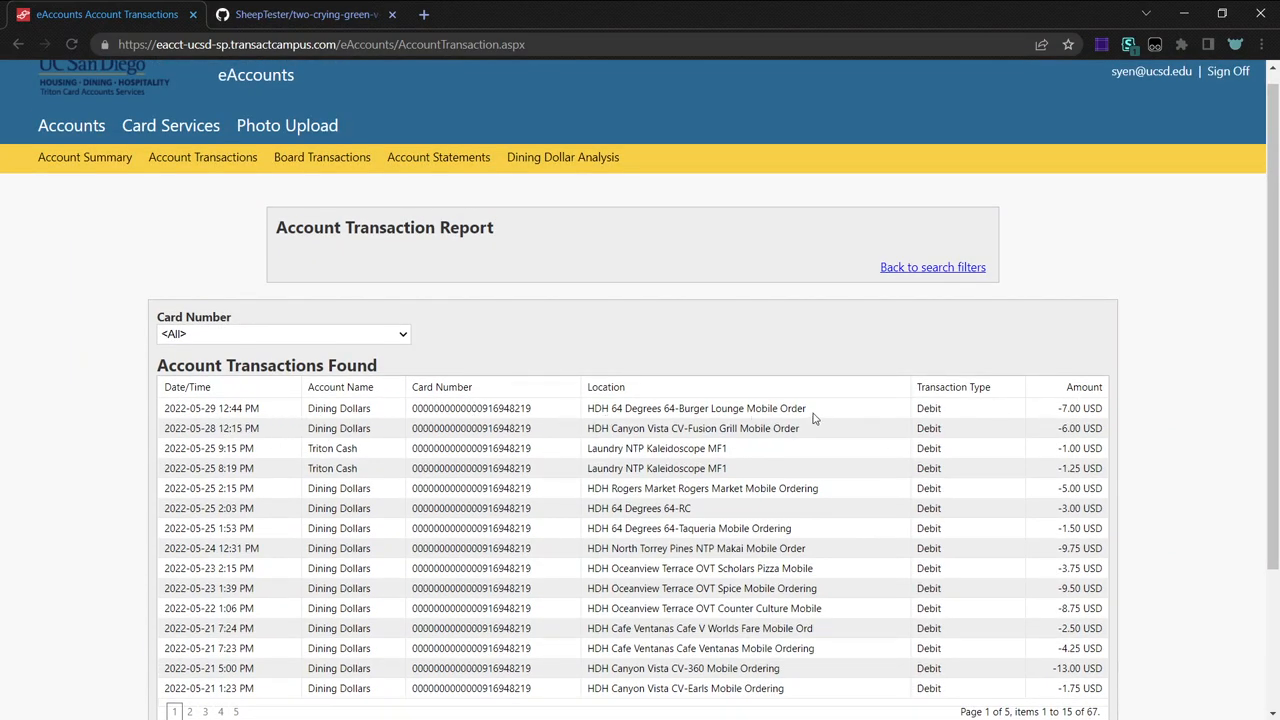
scroll(down, 3)
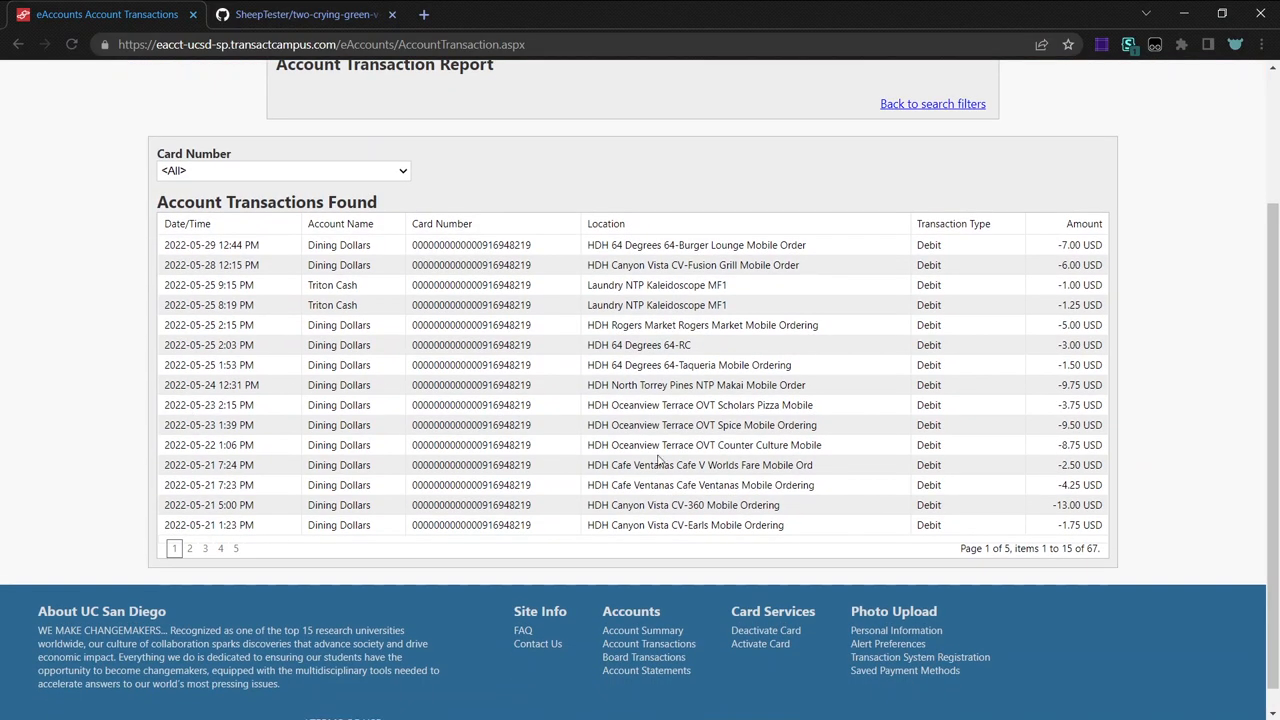
double_click(1080, 244)
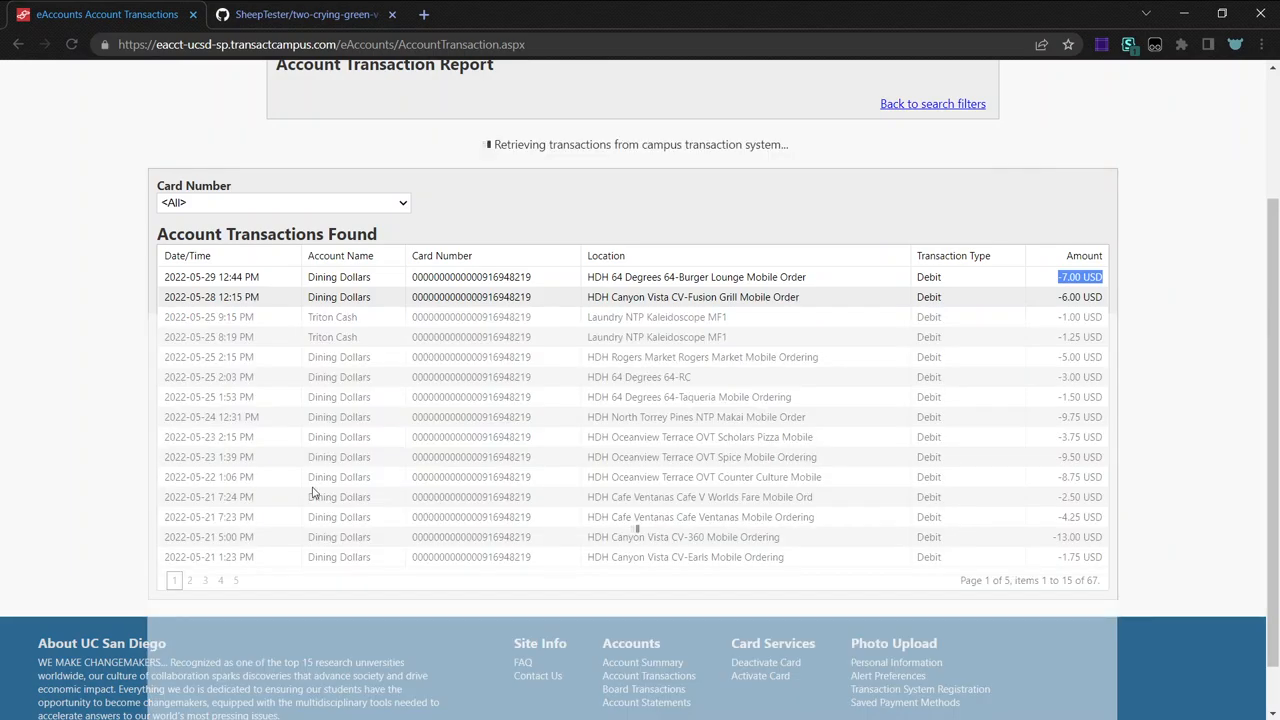
click(188, 548)
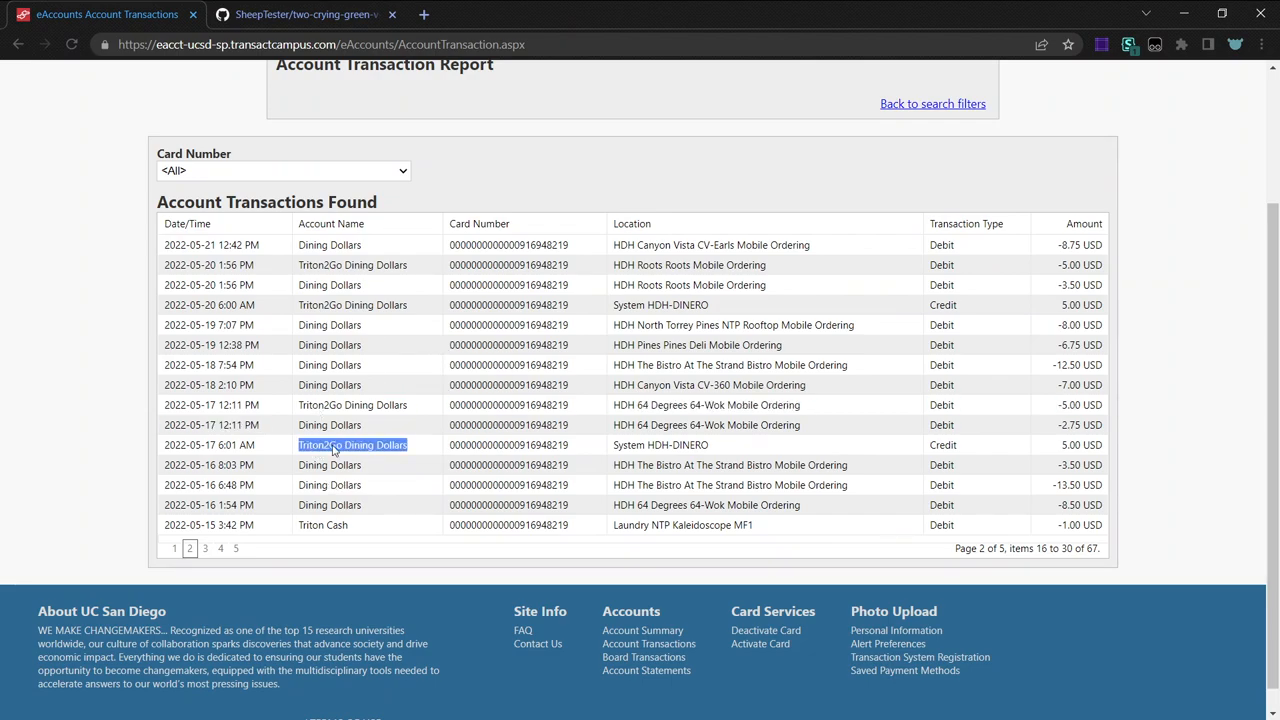
mouse_move(612, 452)
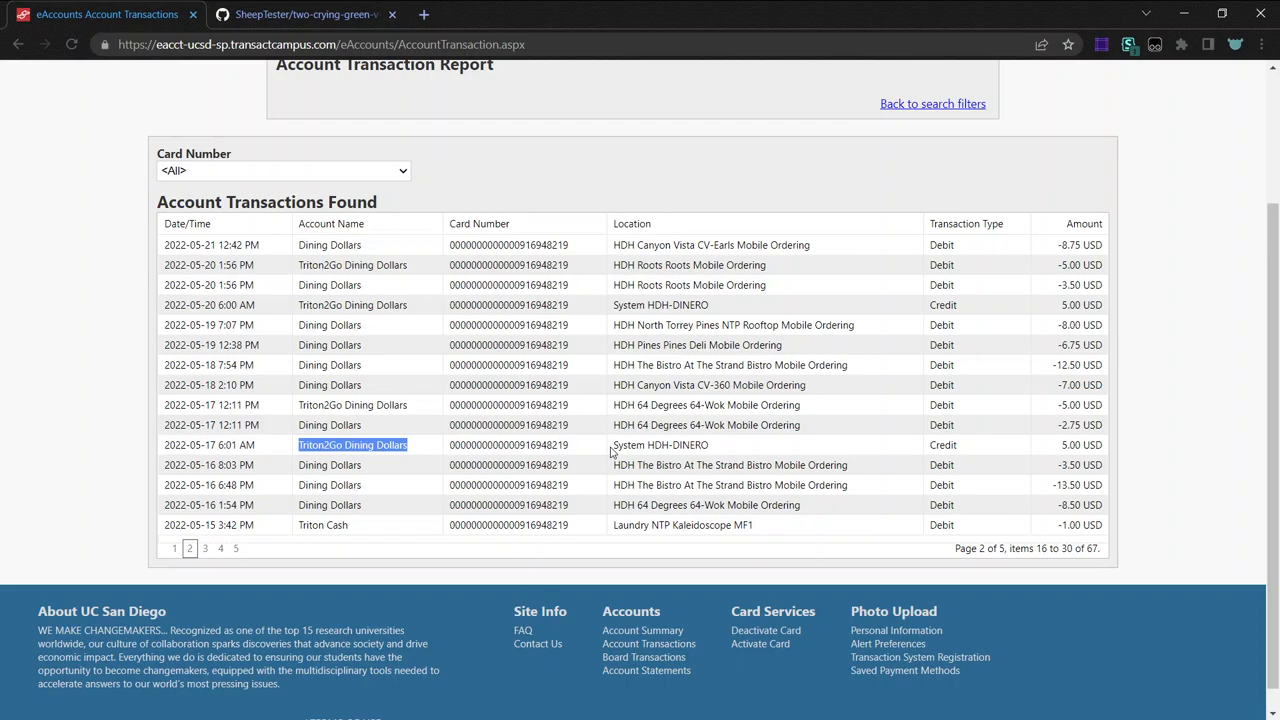
click(304, 14)
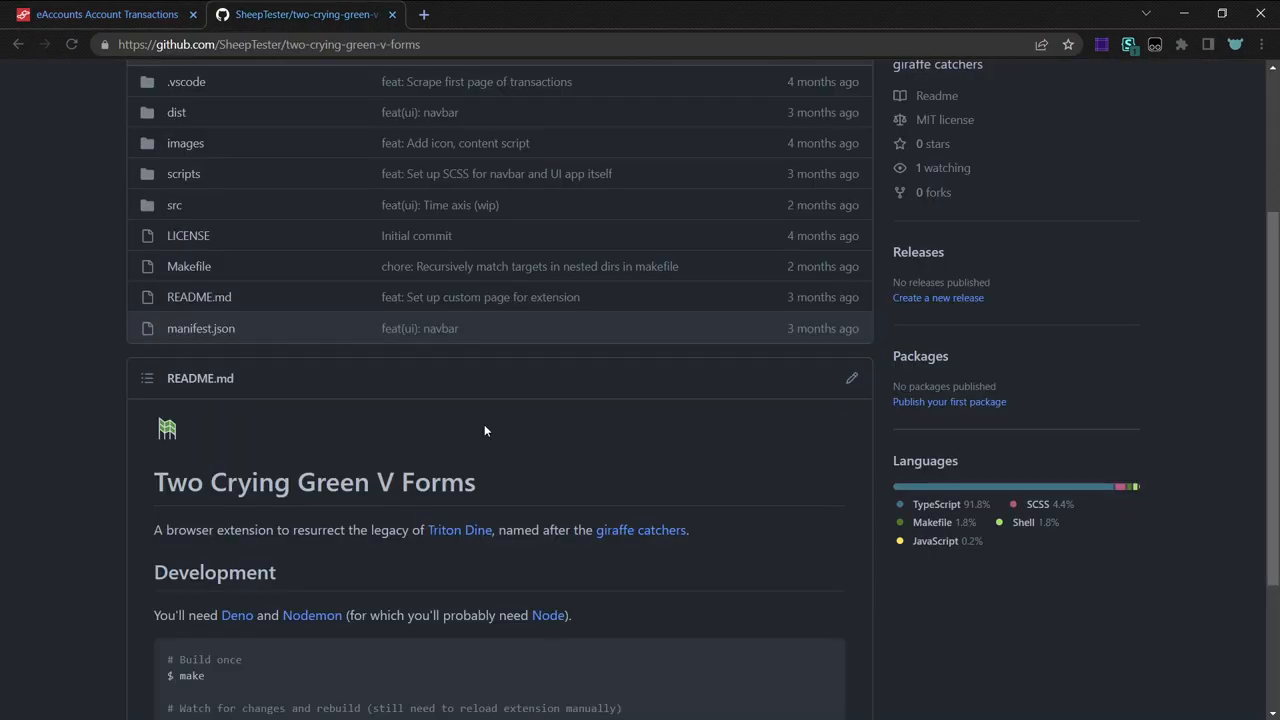
click(100, 14)
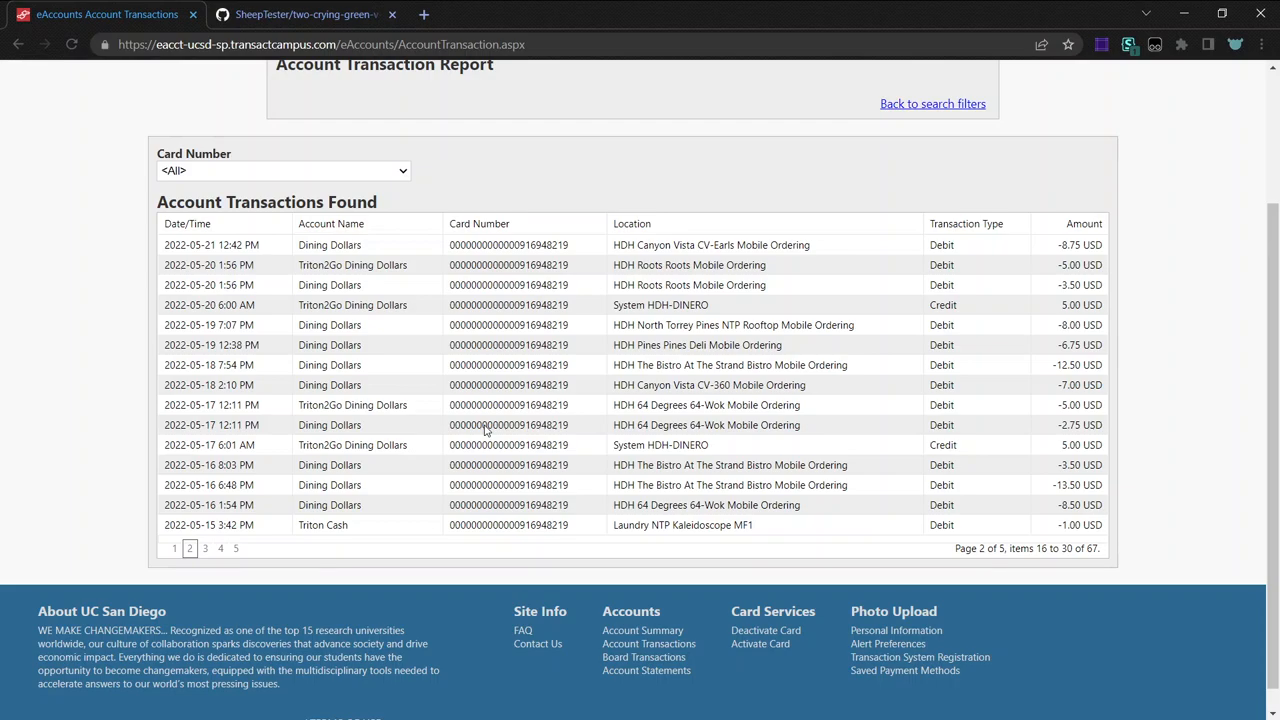
mouse_move(408, 112)
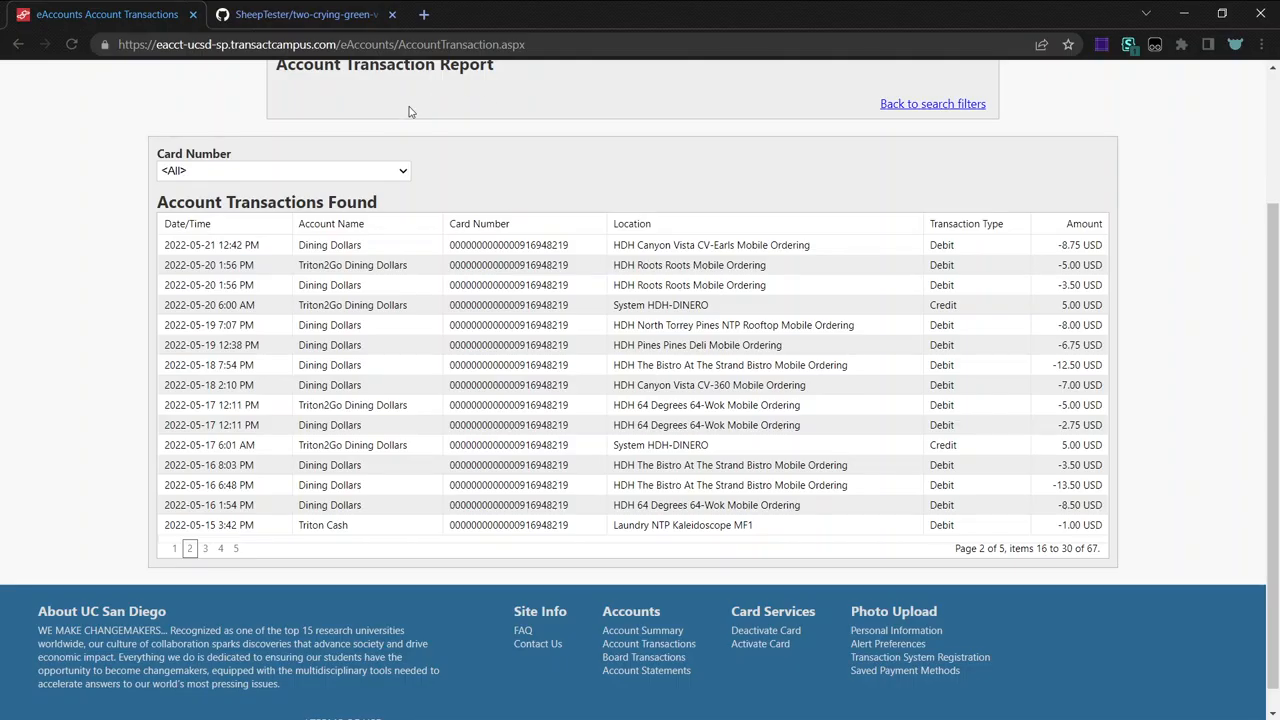
scroll(down, 3)
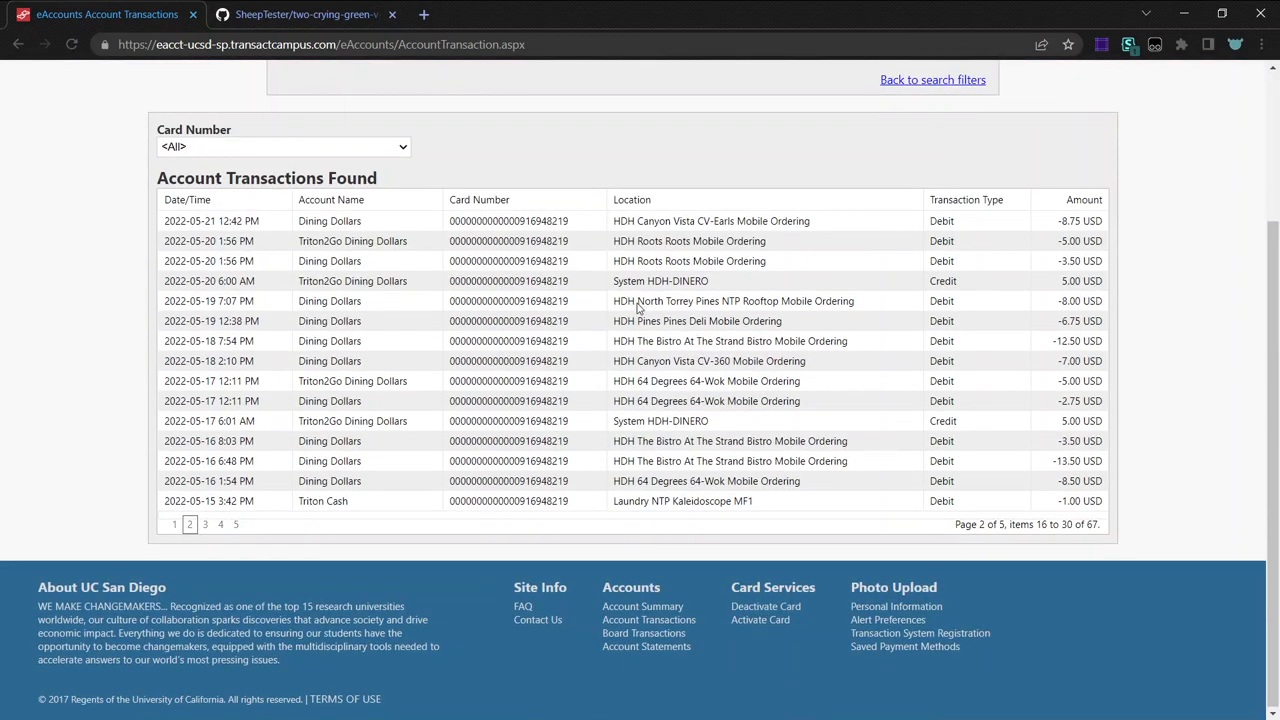
drag(176, 220, 820, 490)
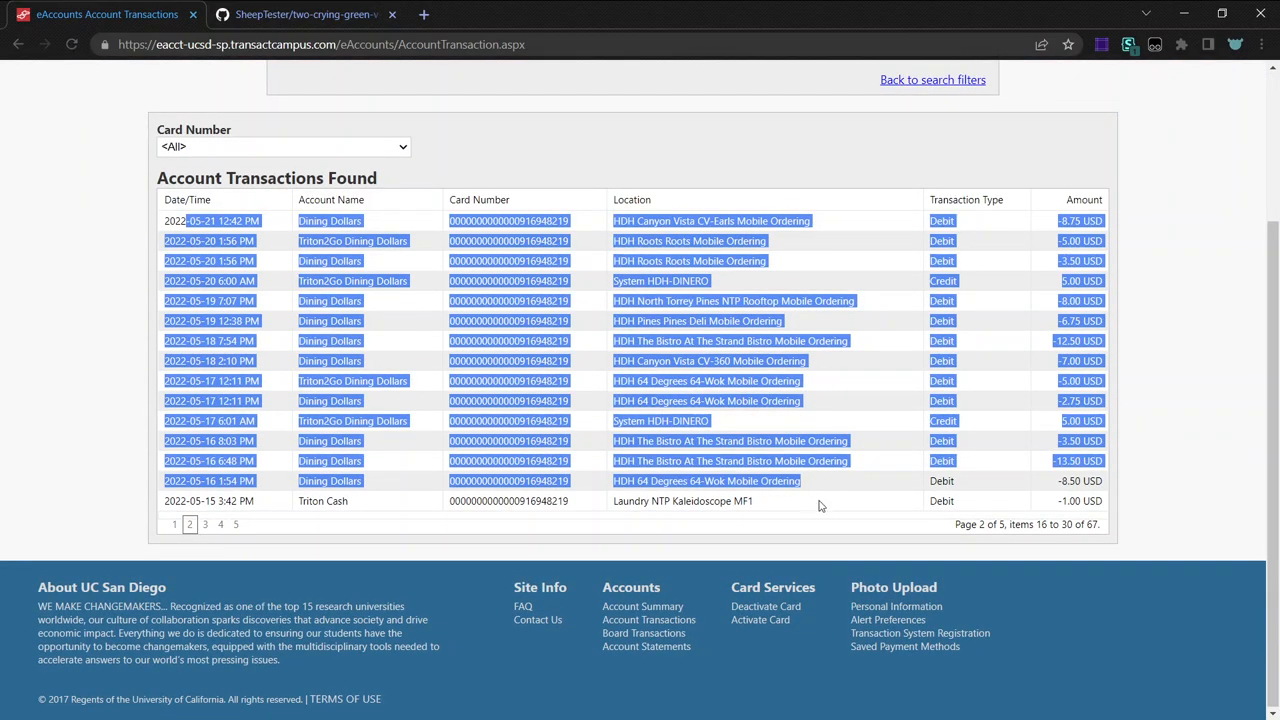
Inspect IndexedDB transactions-db > transactions-store with its 449 saved entries in DevTools.
key(F12)
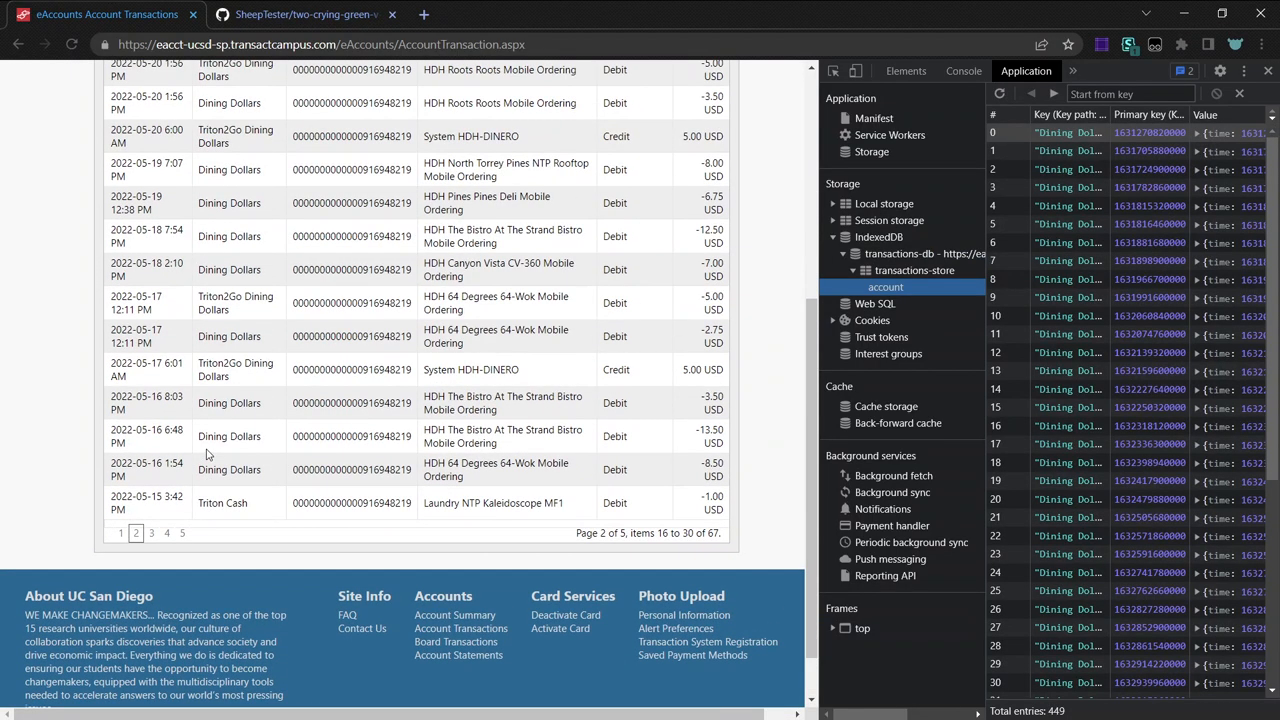
scroll(up, 3)
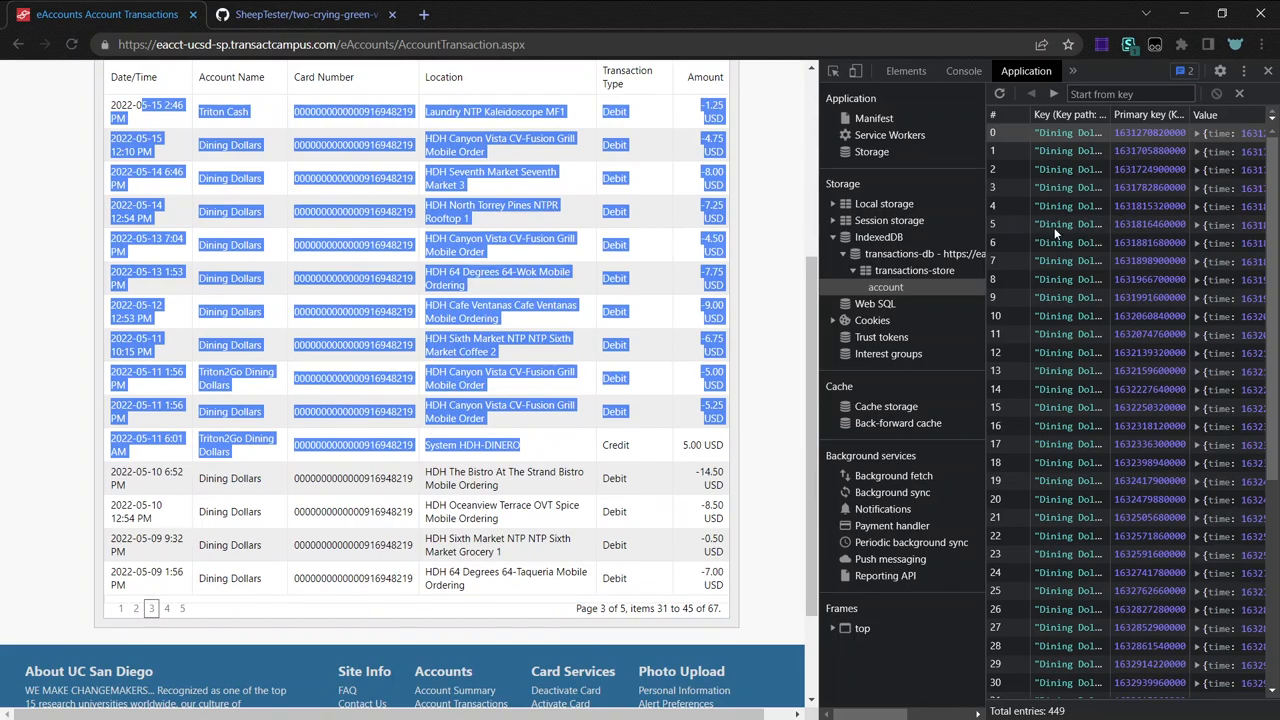
scroll(up, 3)
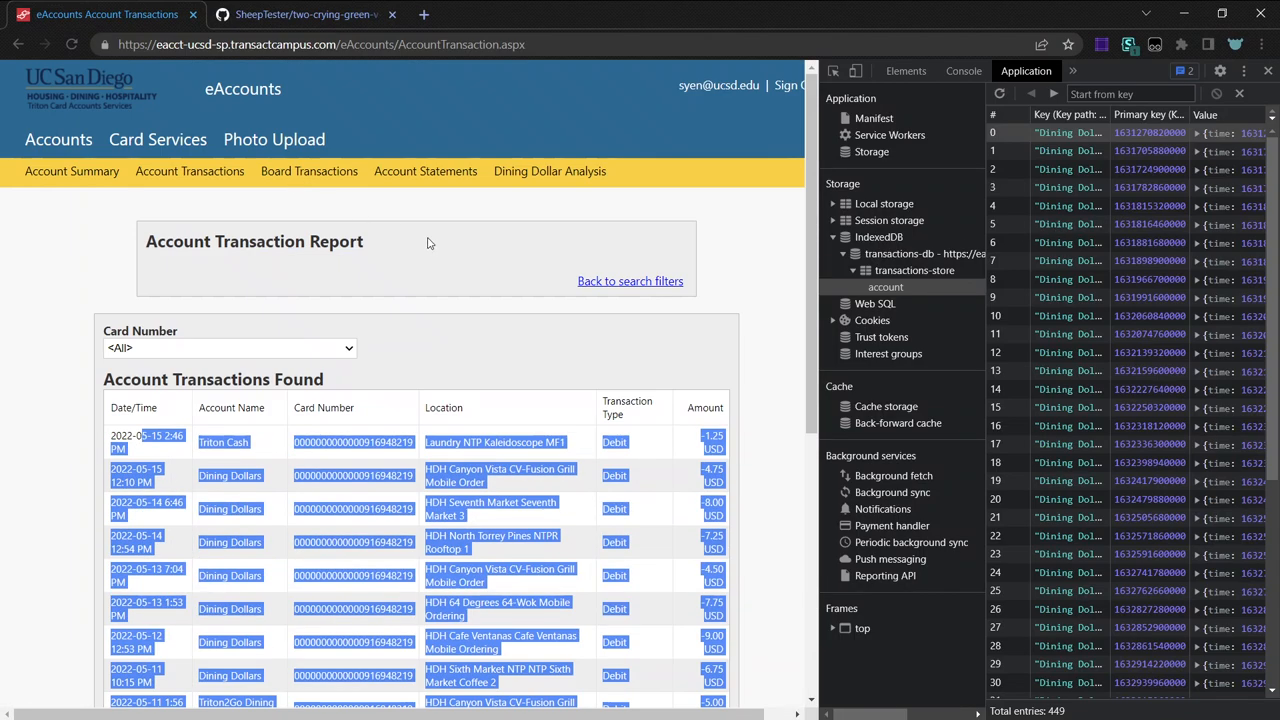
Move between the dining dollar graph and the Account Transactions page with the store still open.
click(548, 172)
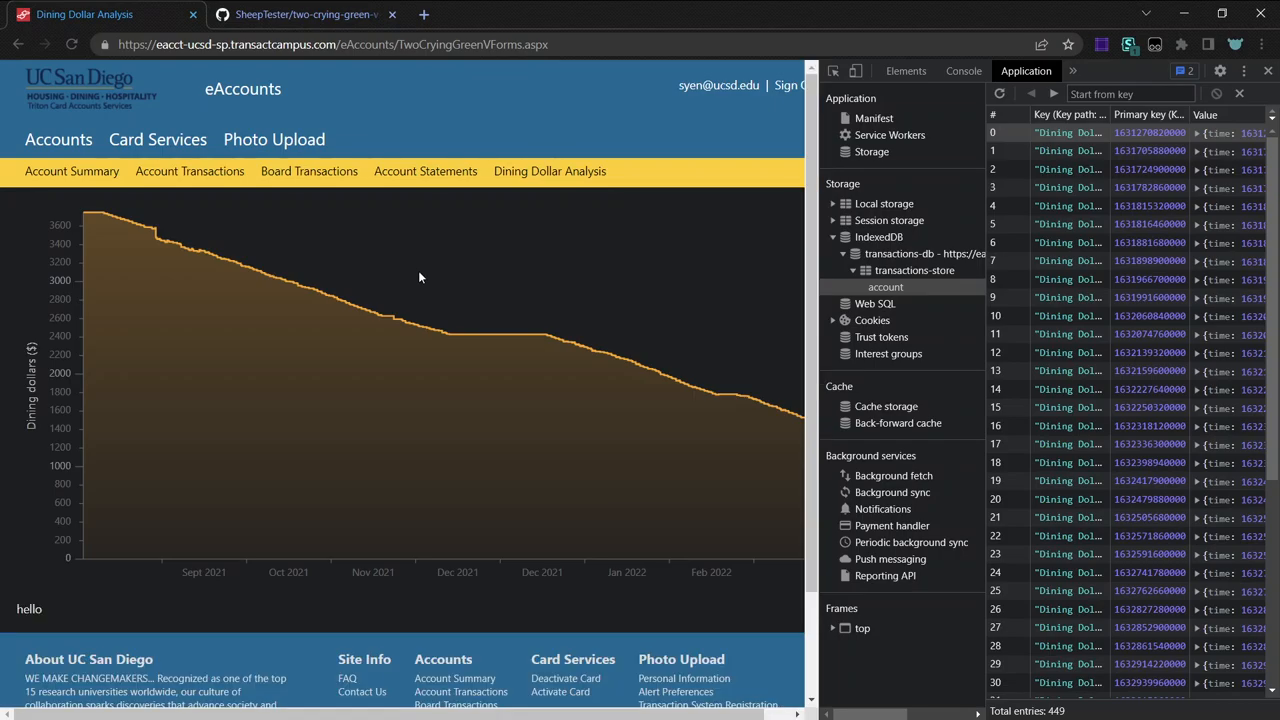
mouse_move(586, 458)
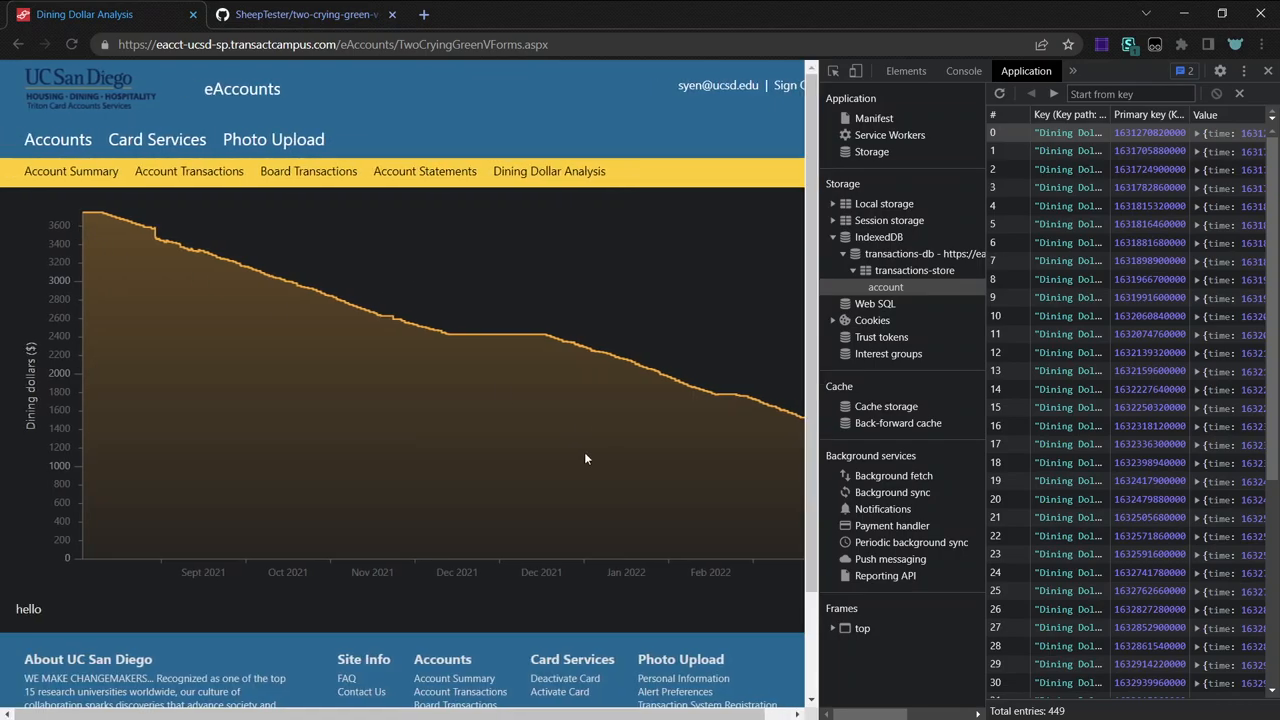
mouse_move(258, 420)
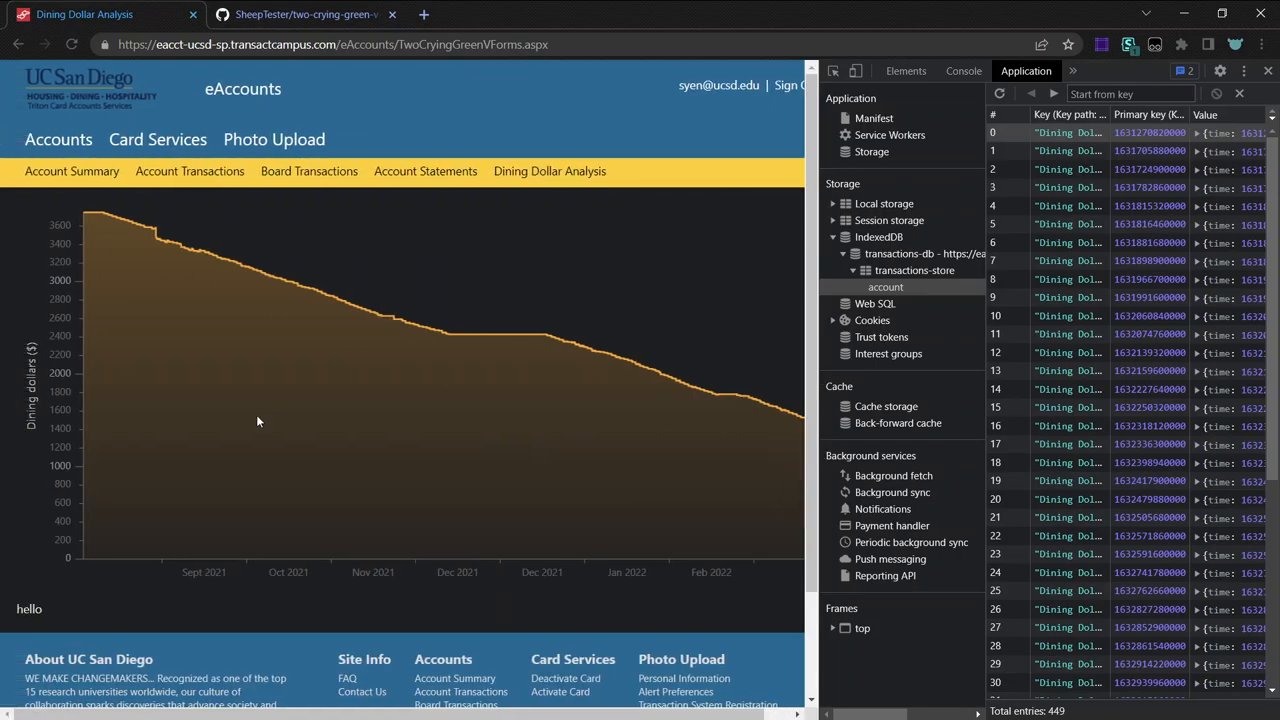
click(188, 172)
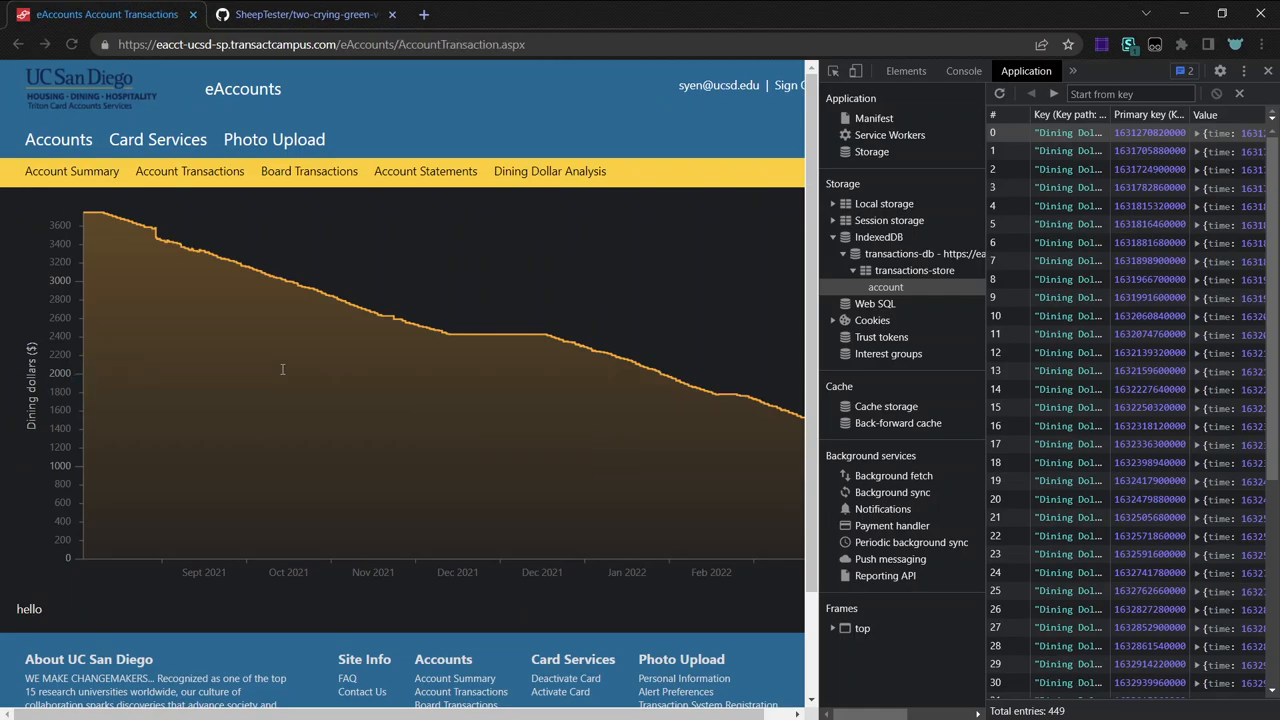
mouse_move(392, 200)
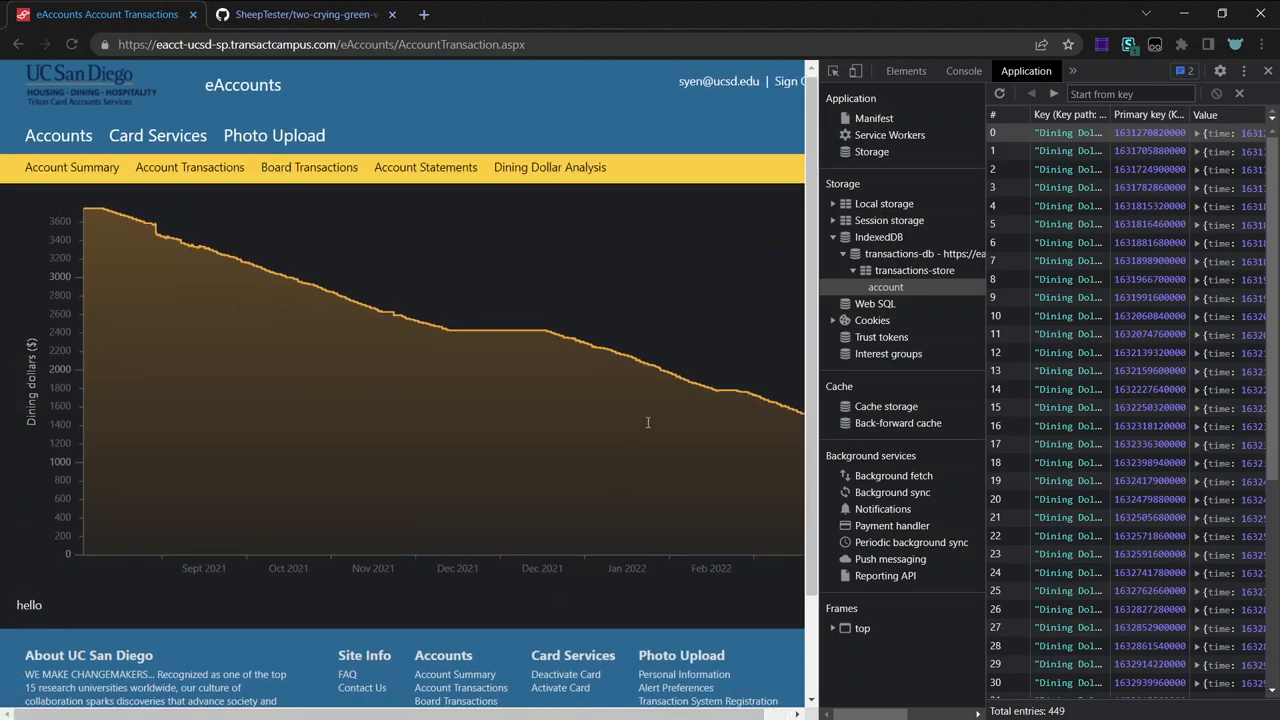
scroll(down, 3)
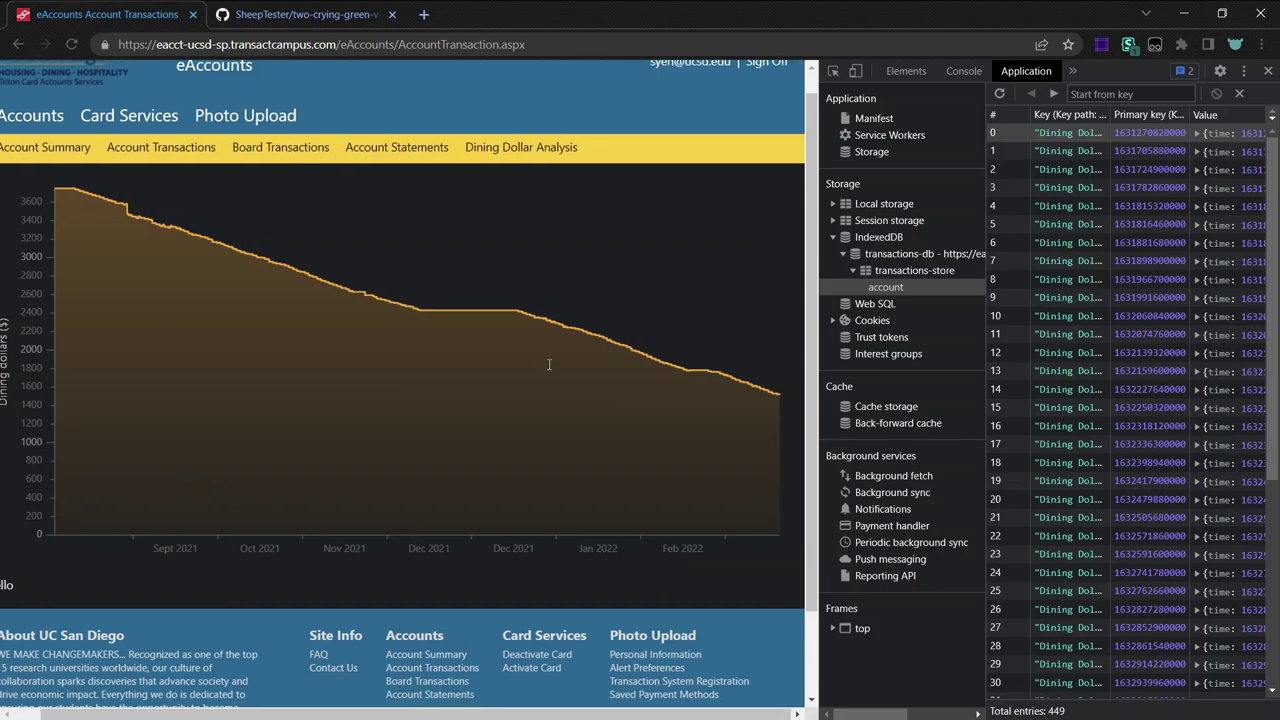
mouse_move(766, 520)
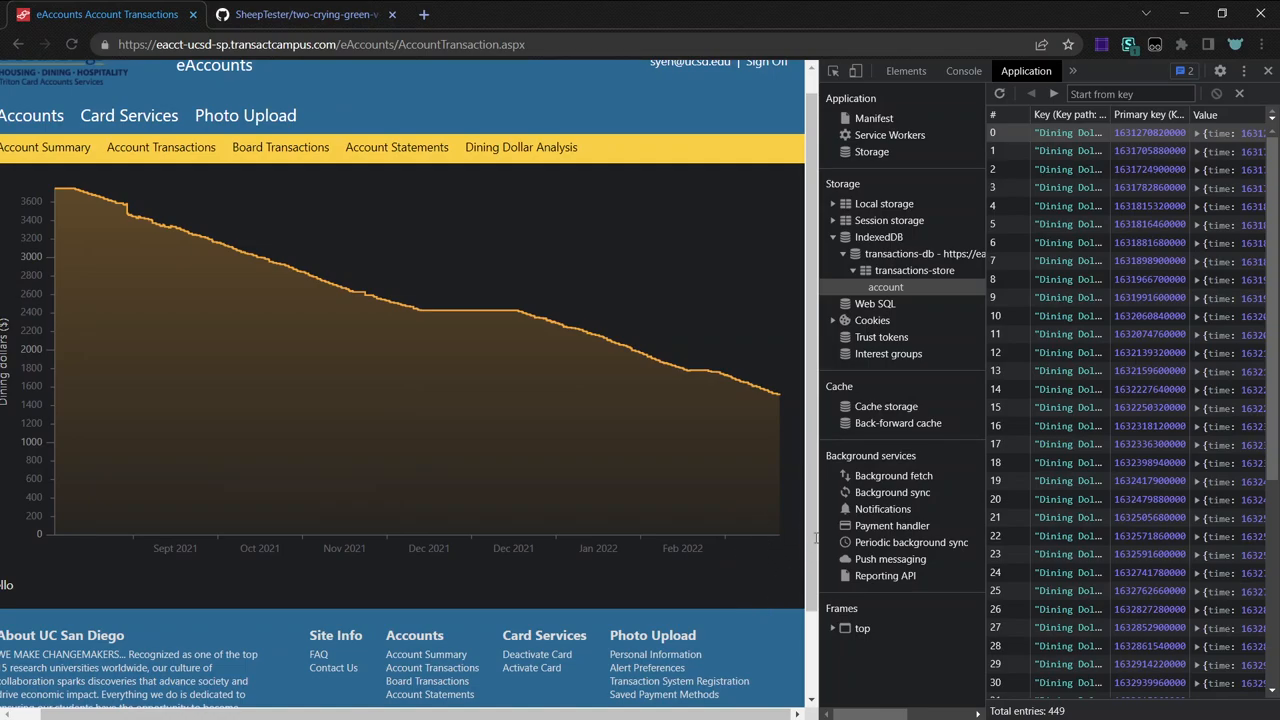
mouse_move(962, 72)
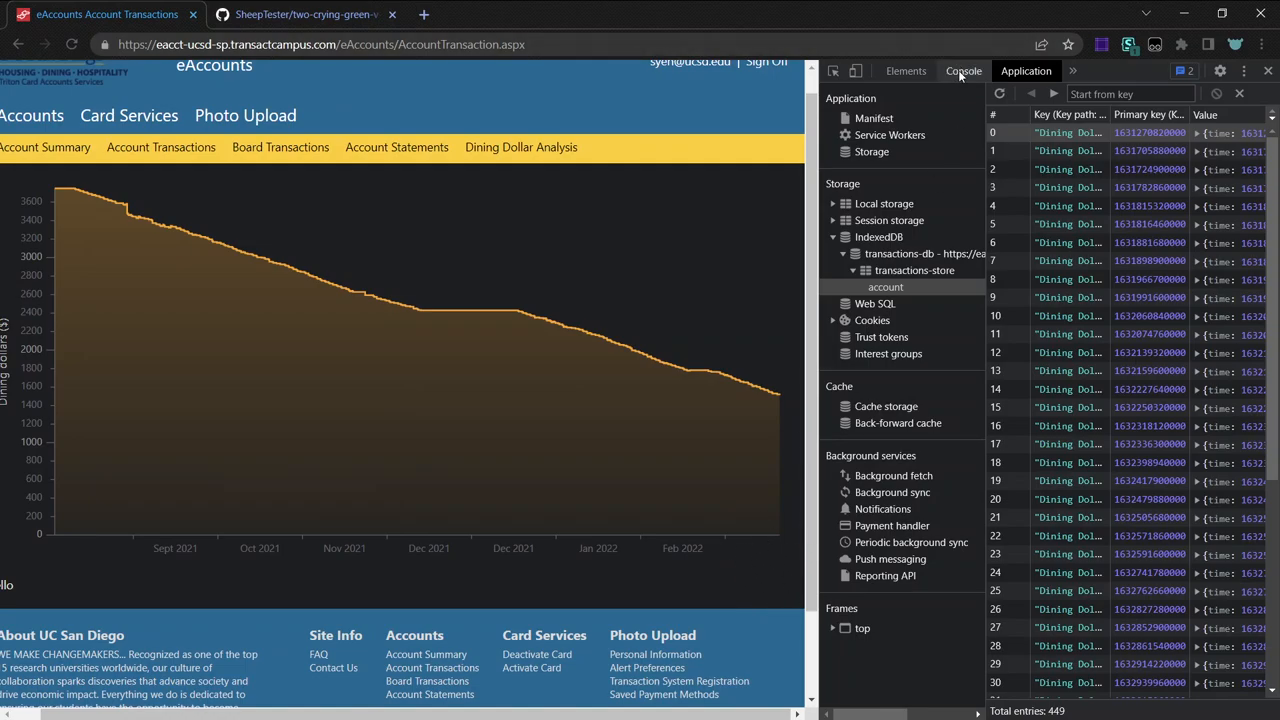
Target the console at the Two Crying Green V Forms extension context and begin an await command.
click(962, 70)
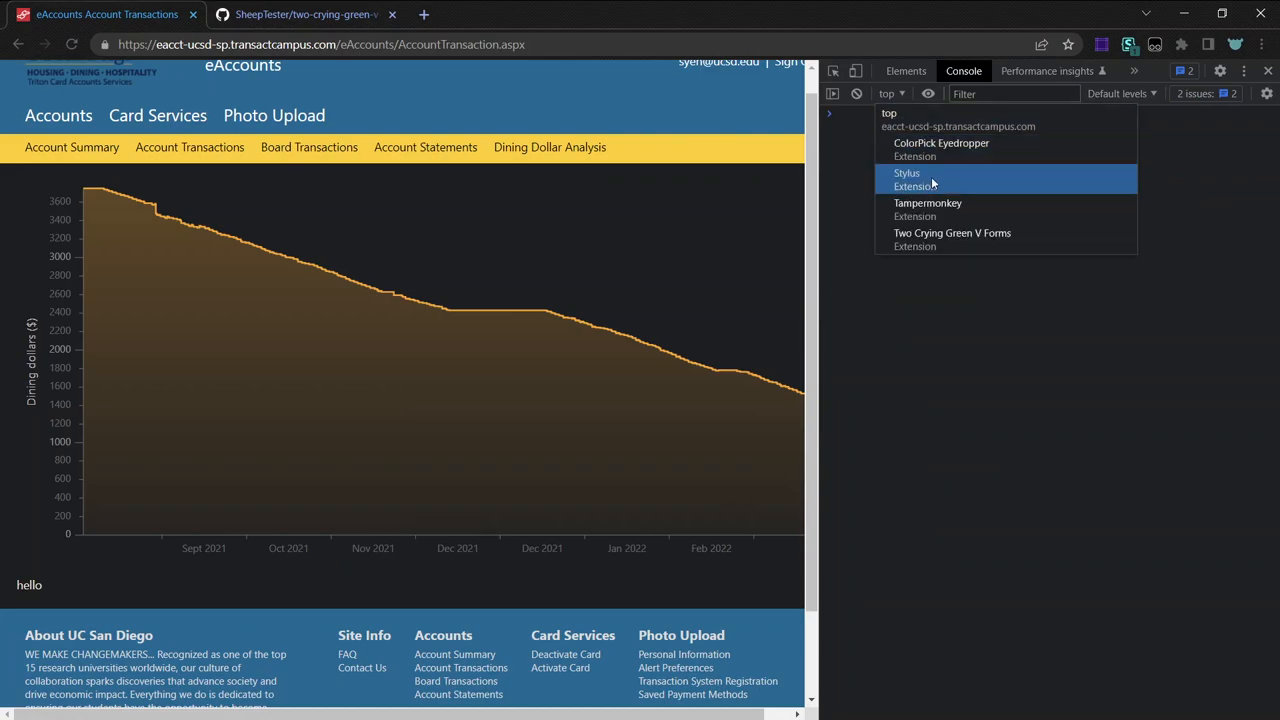
click(952, 232)
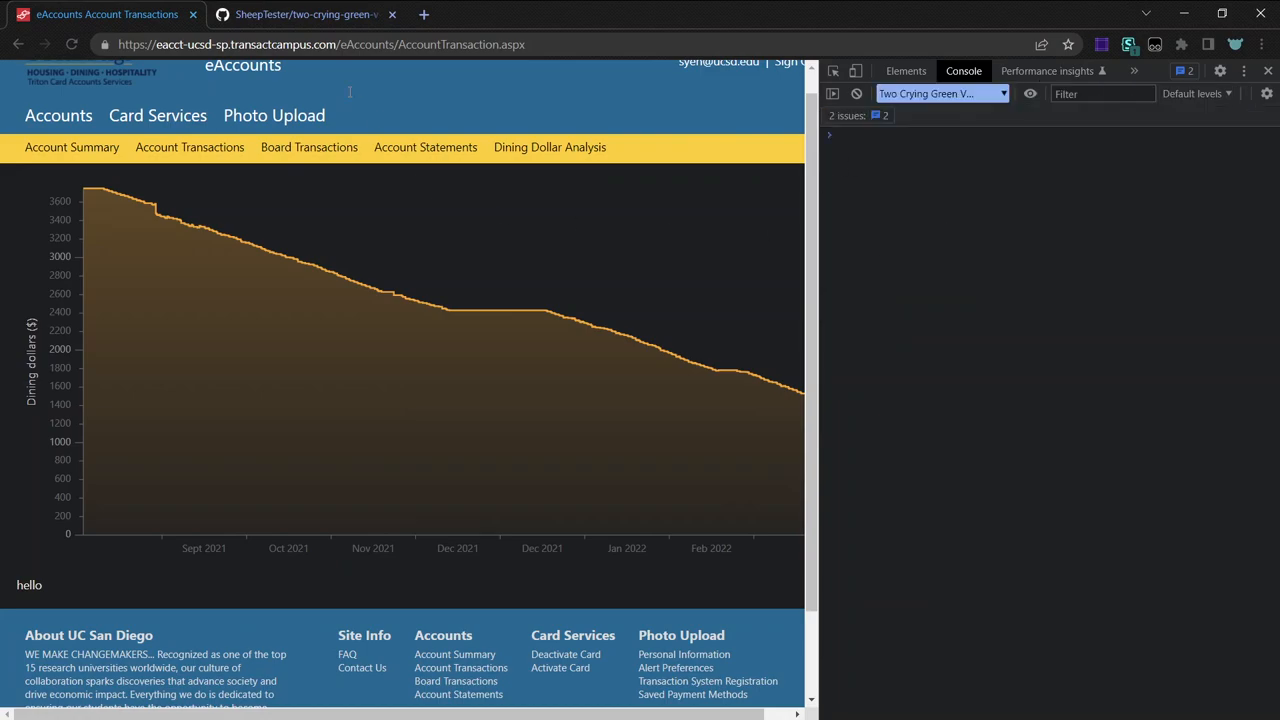
mouse_move(304, 14)
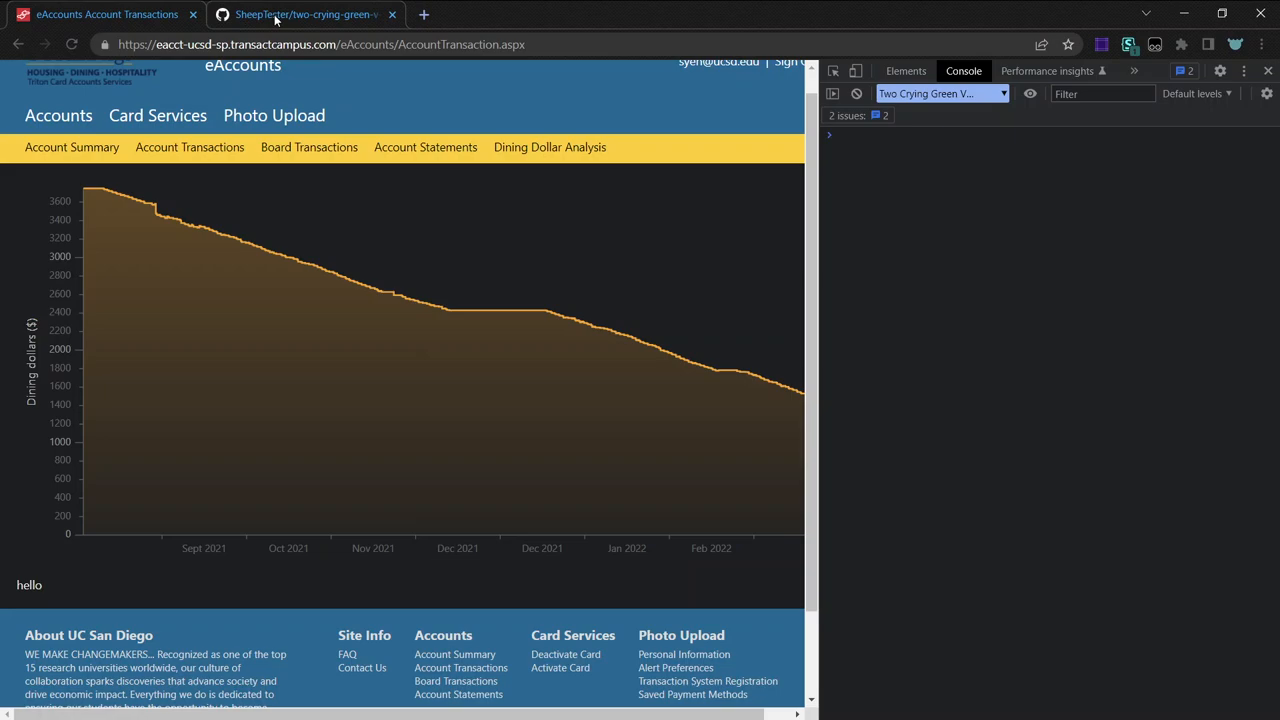
text(awai)
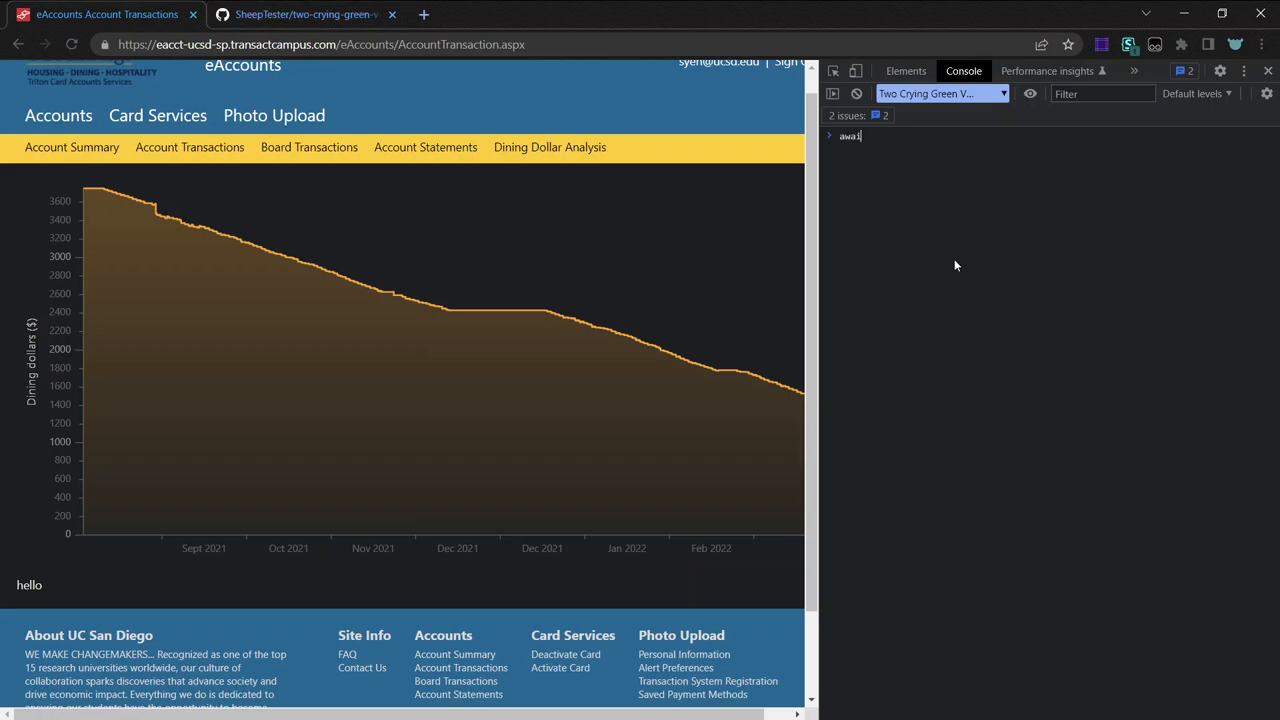
Browse the extension repository's src folder and index.ts on GitHub.
click(304, 14)
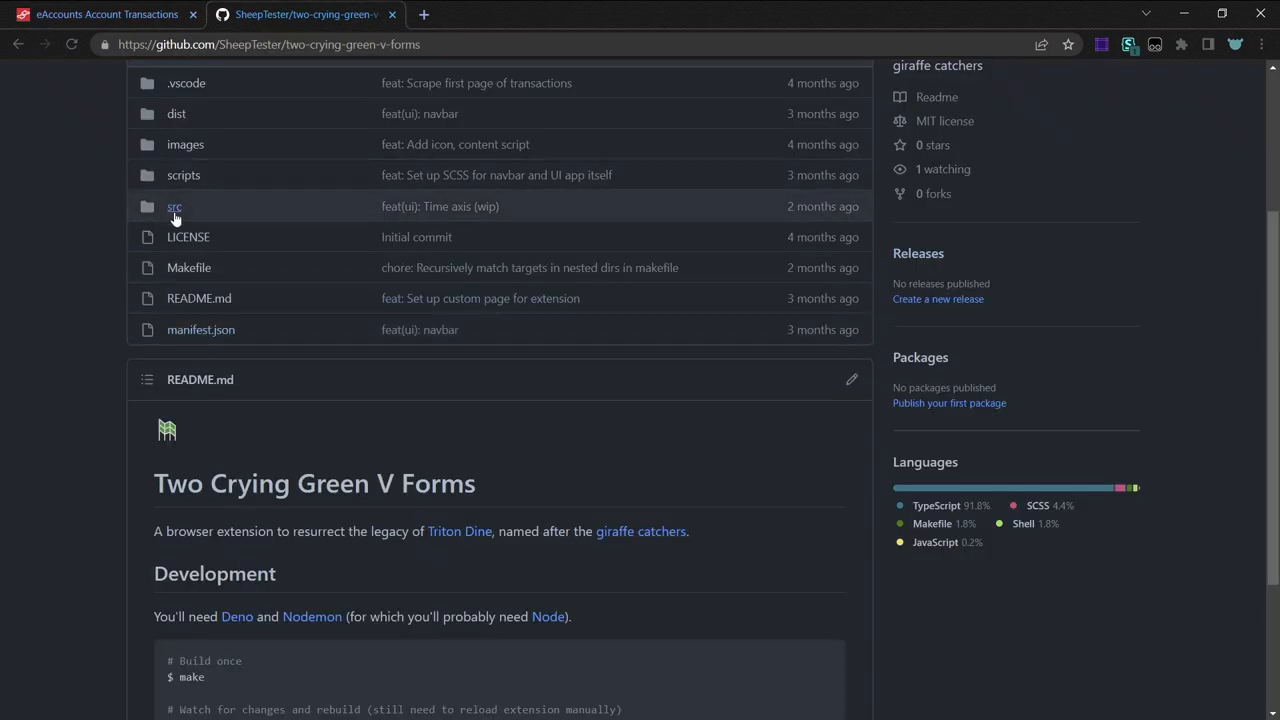
click(176, 206)
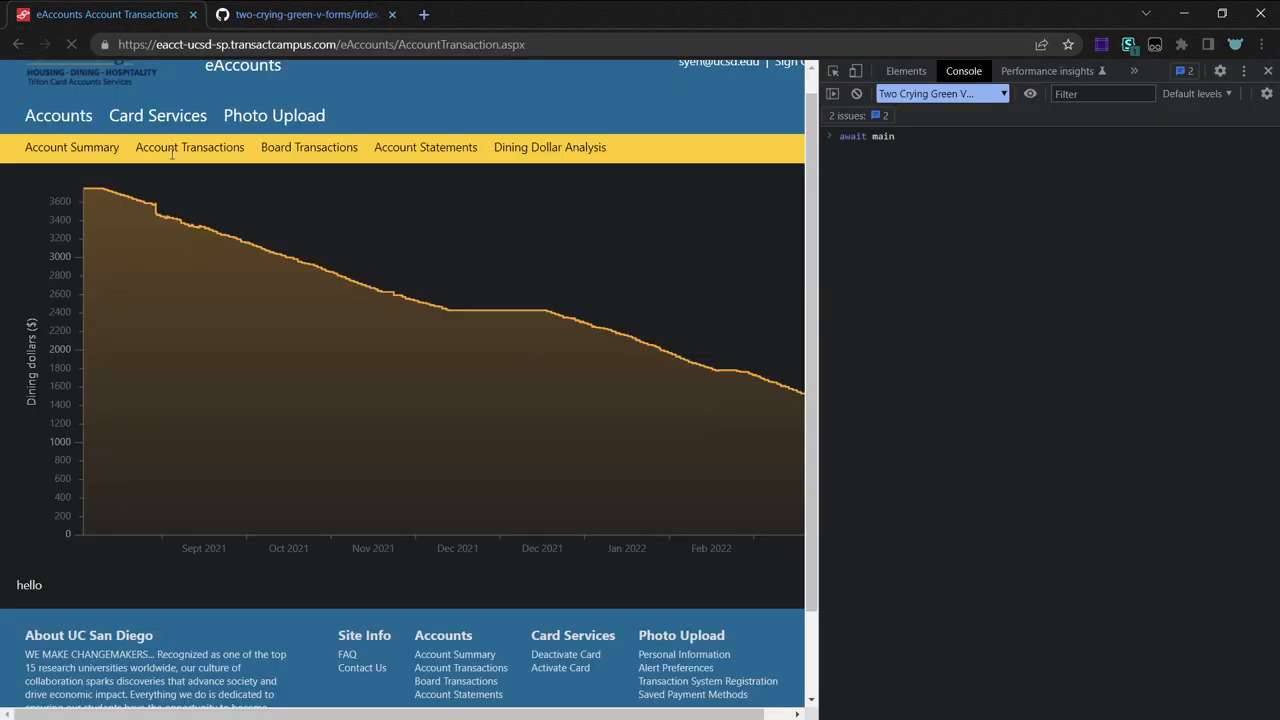
scroll(down, 3)
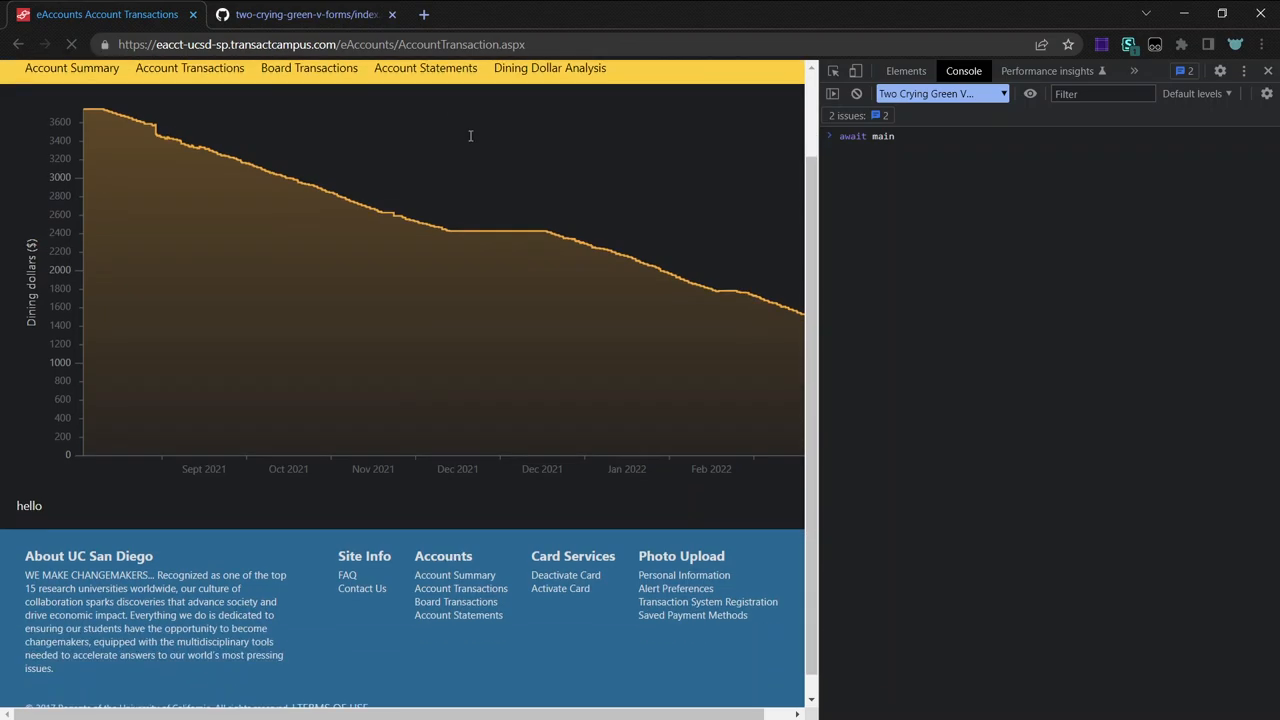
scroll(up, 3)
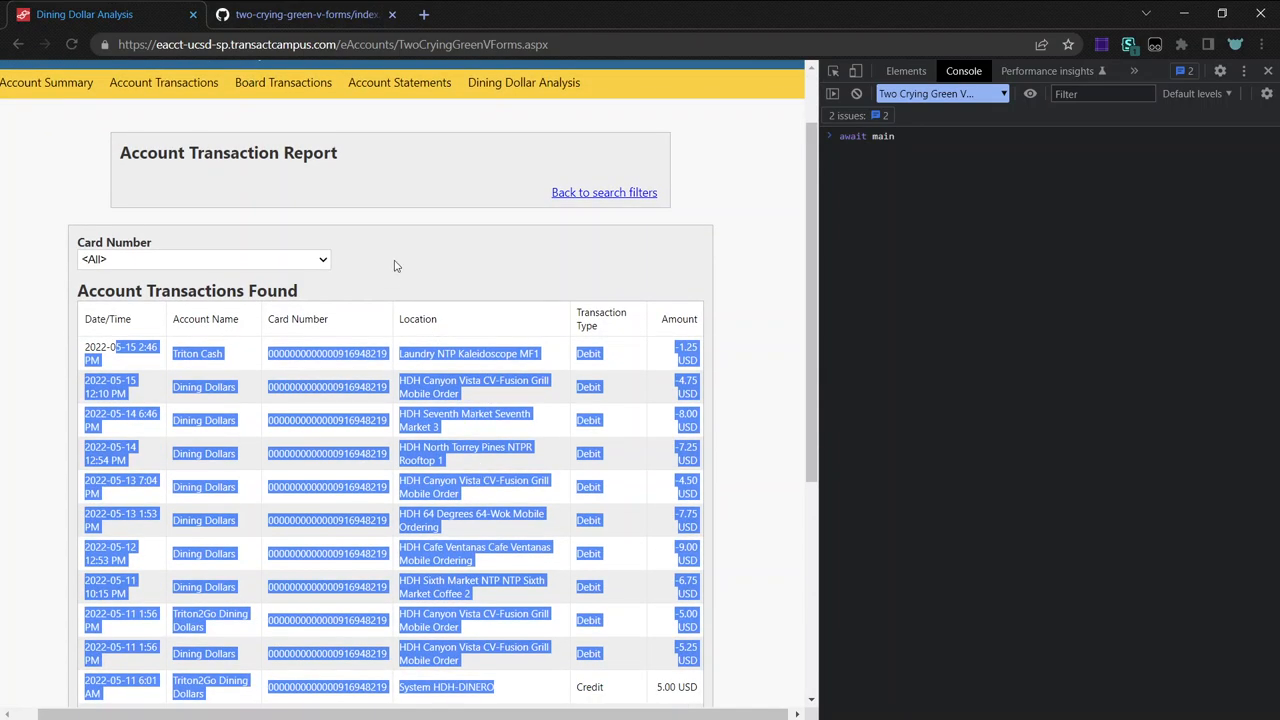
Compare with index.ts on GitHub, then run the Account Transactions search for the period.
scroll(down, 3)
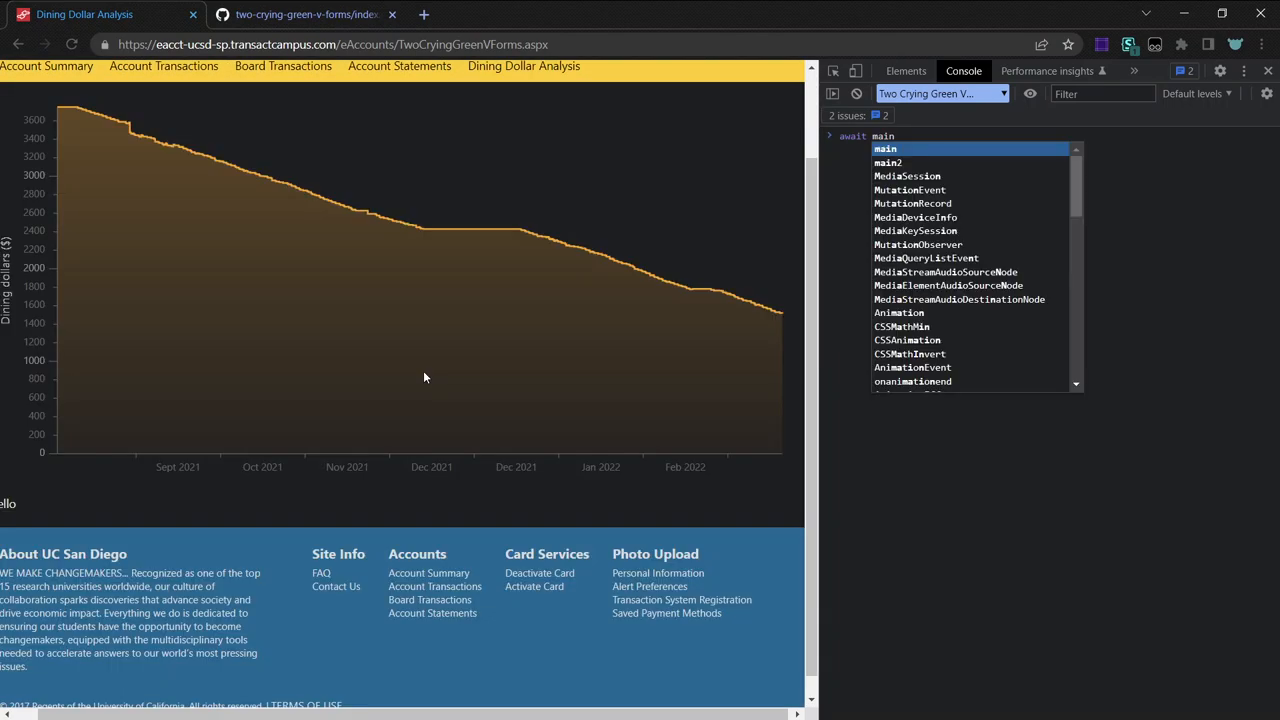
scroll(up, 3)
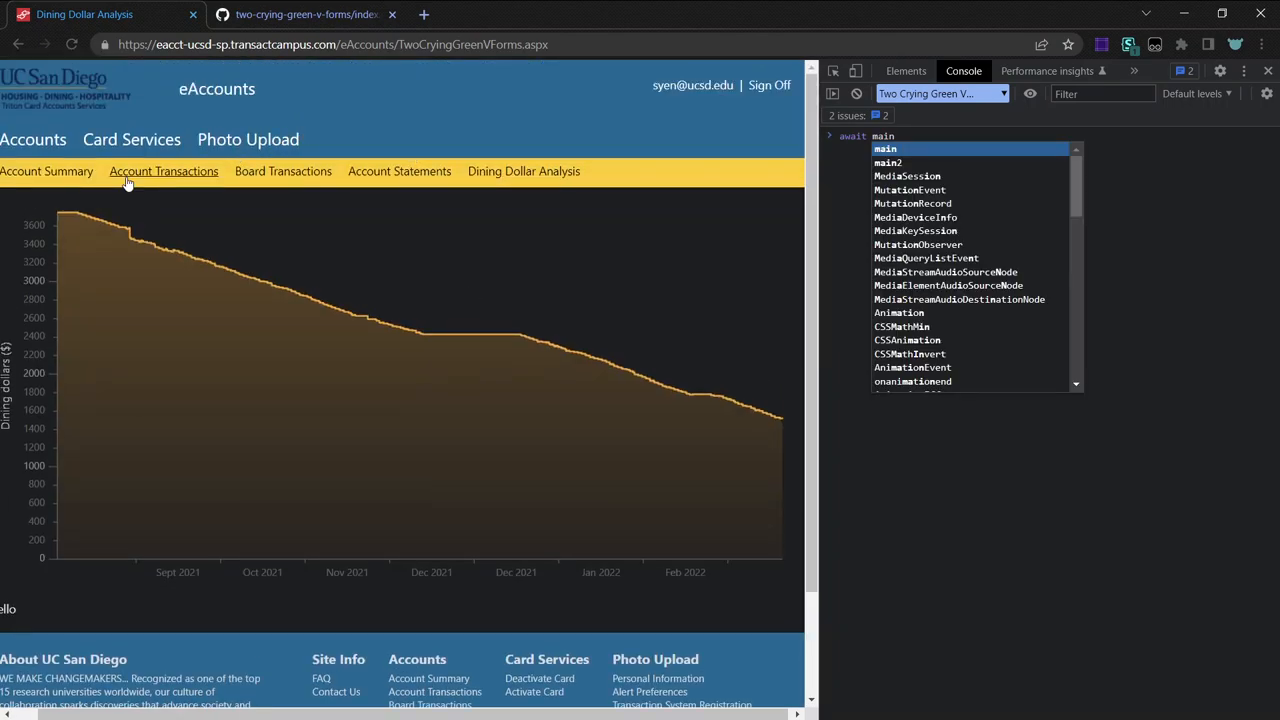
click(304, 14)
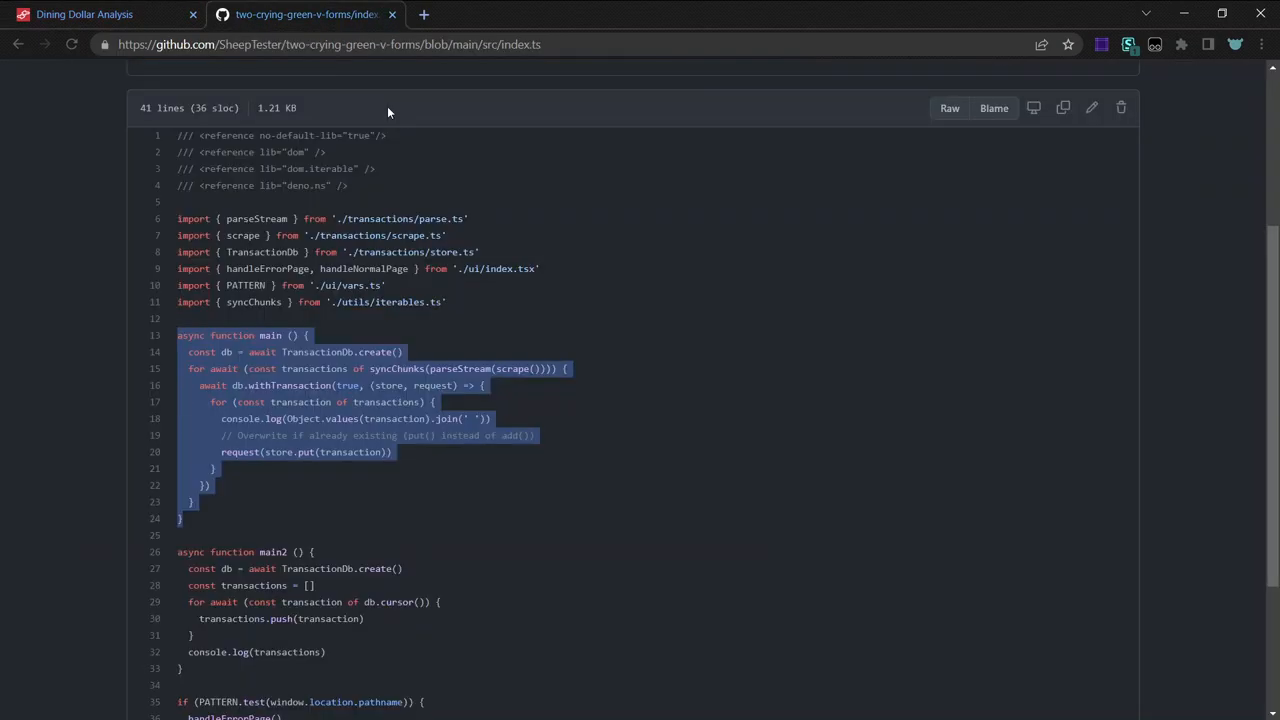
click(84, 14)
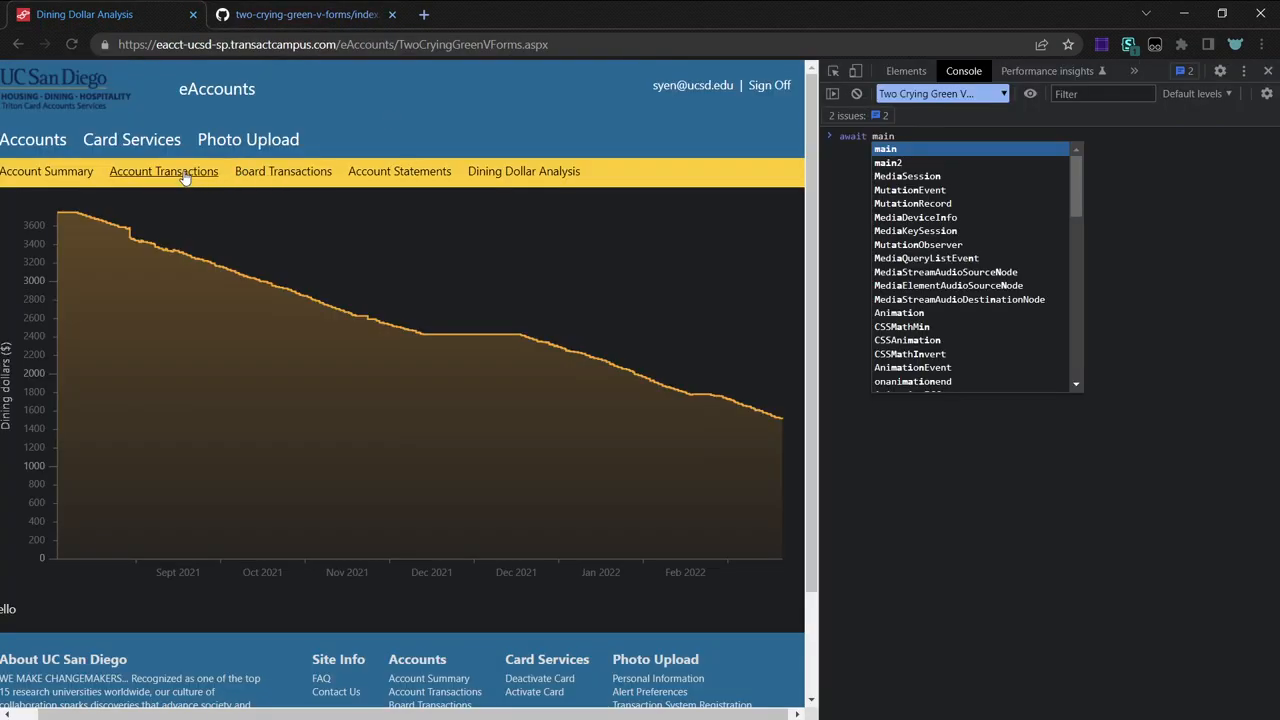
click(164, 172)
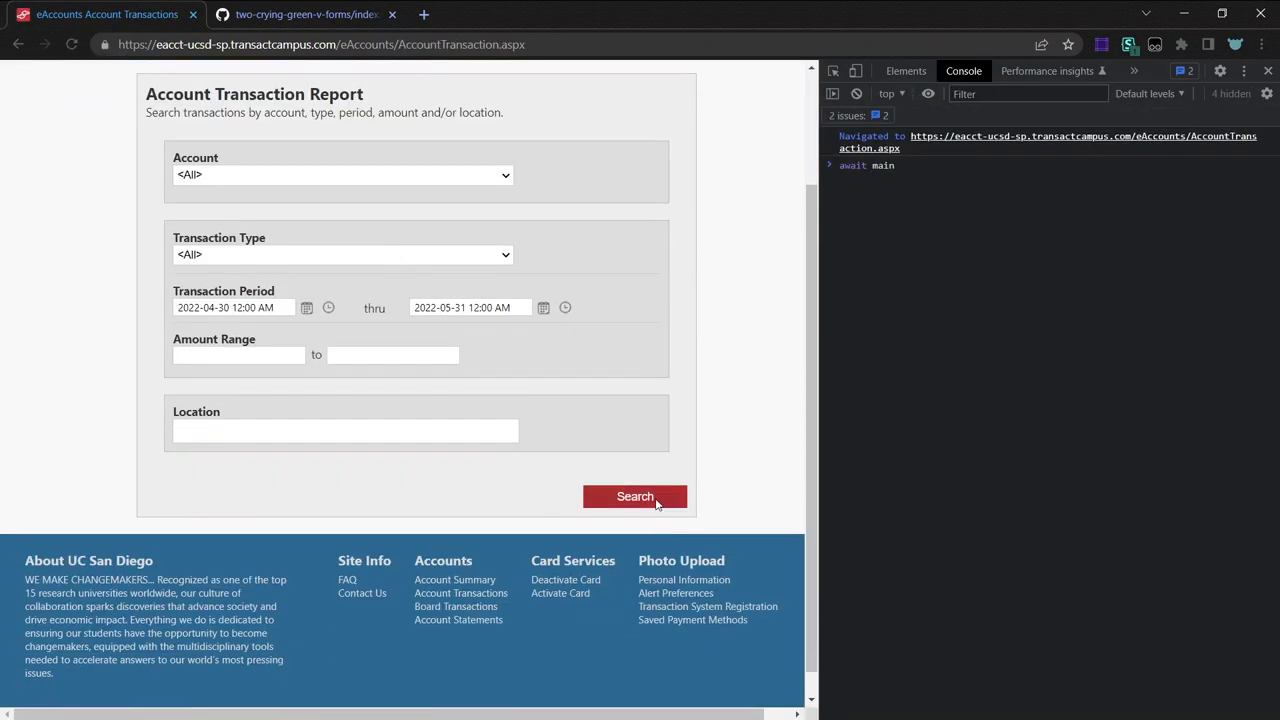
click(636, 496)
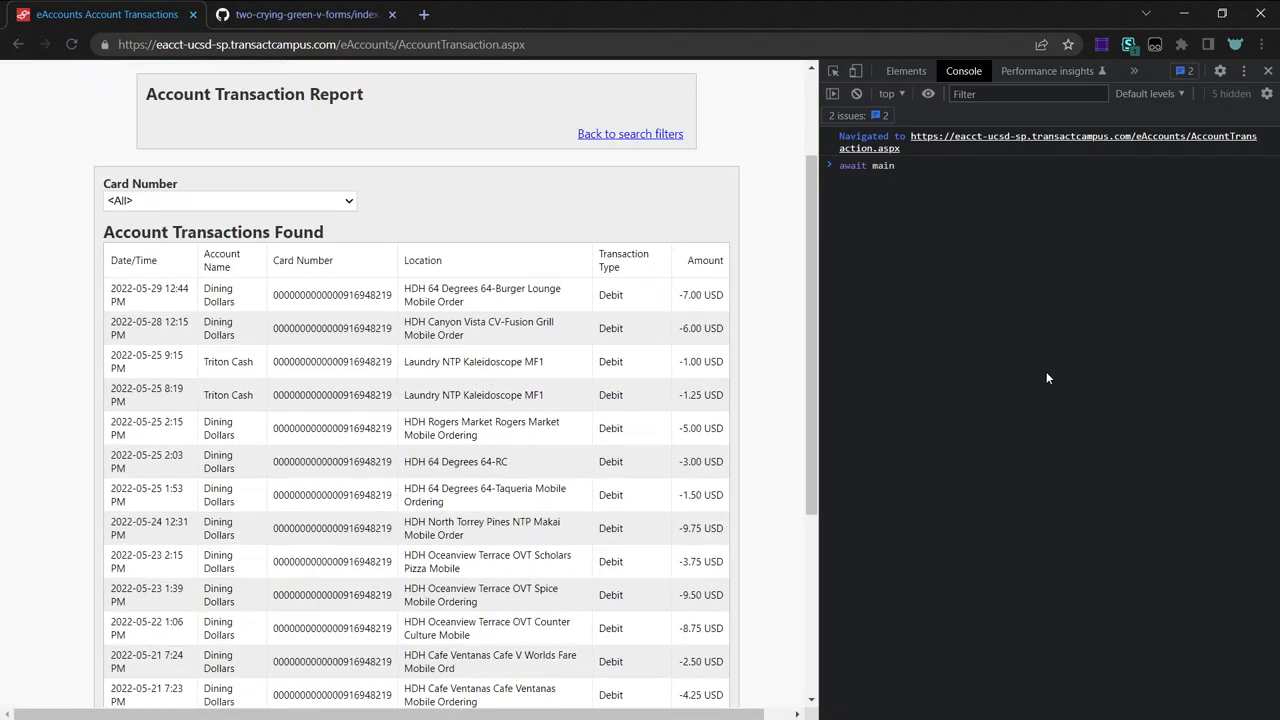
scroll(down, 3)
text(a)
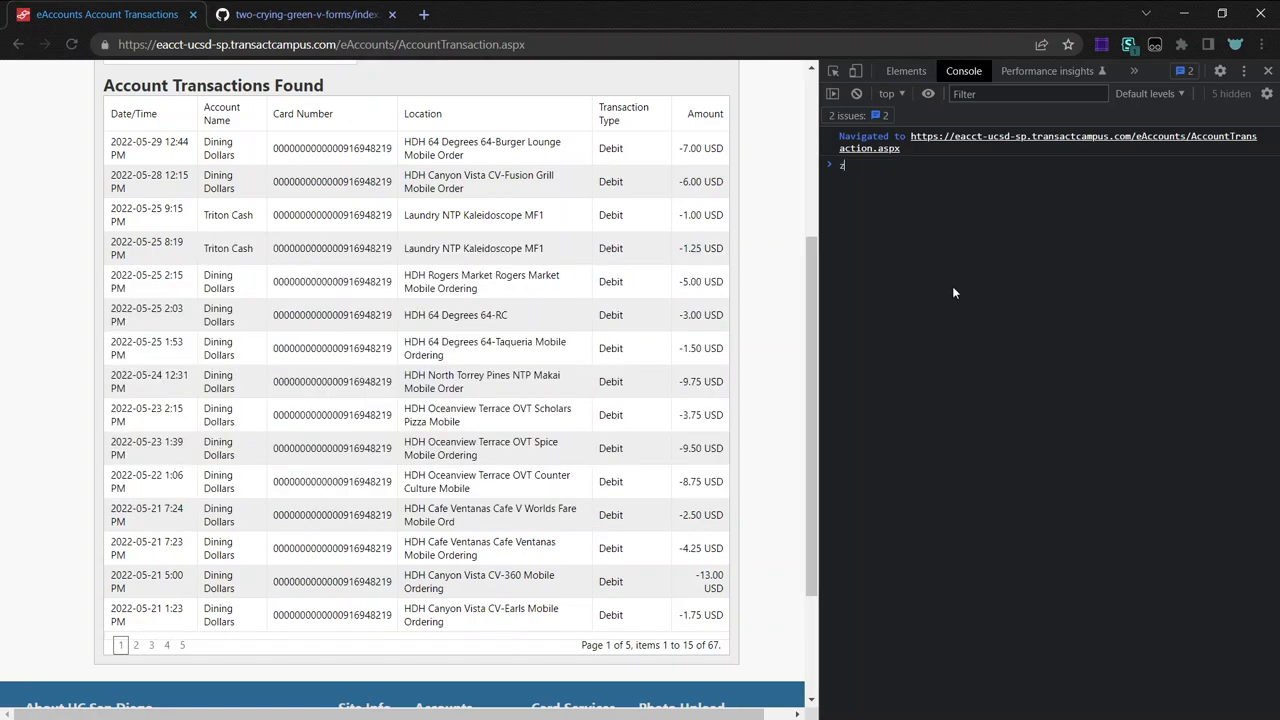
Check the main function source again, then launch Dining Dollar Analysis in a new tab.
click(304, 14)
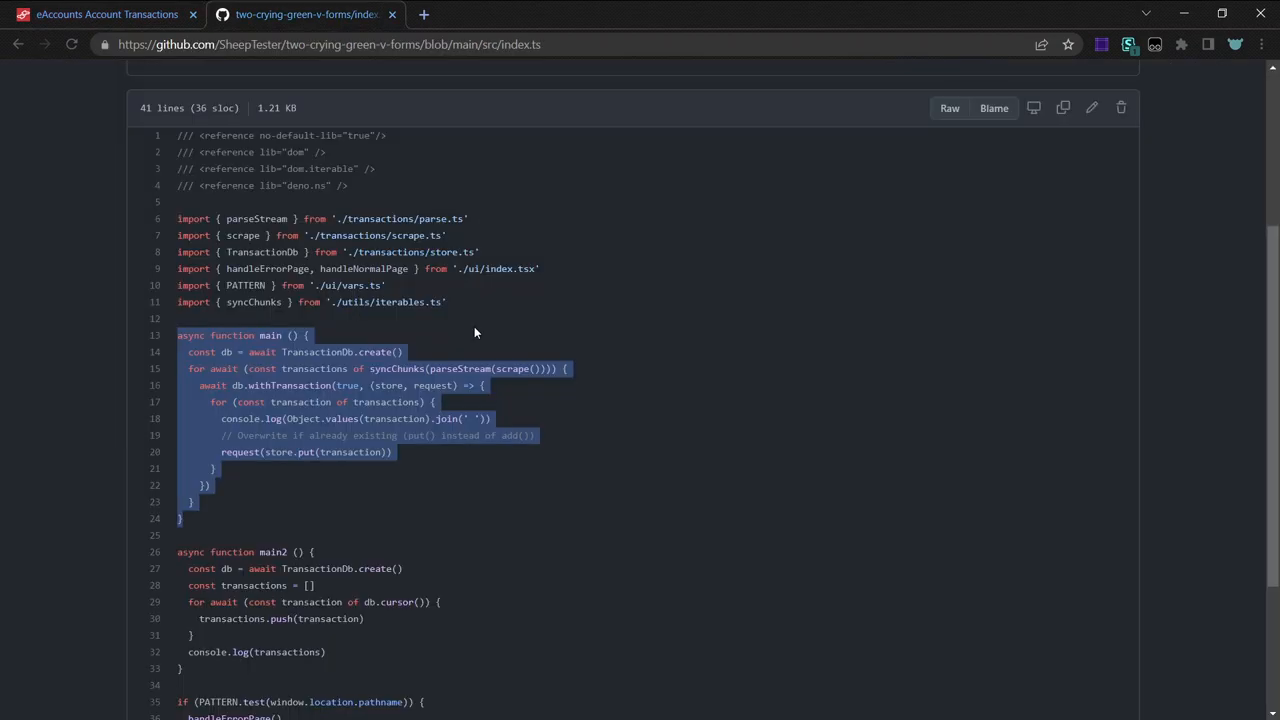
click(108, 14)
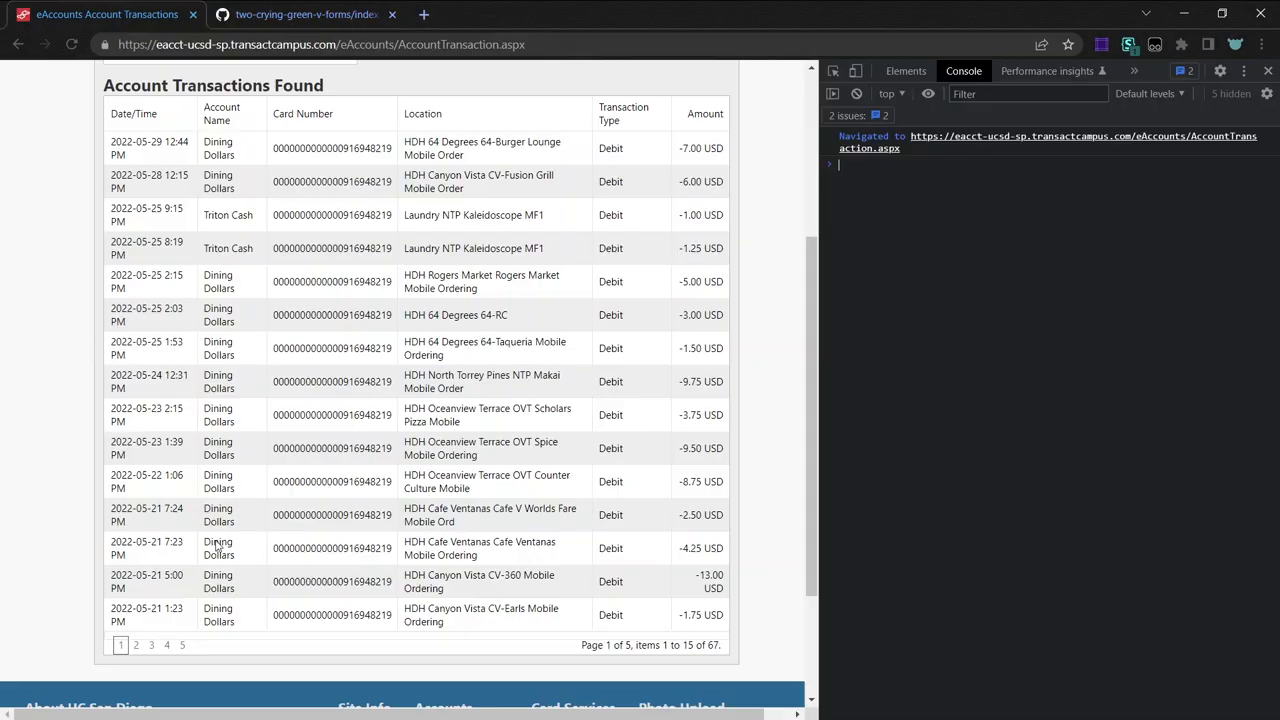
mouse_move(276, 478)
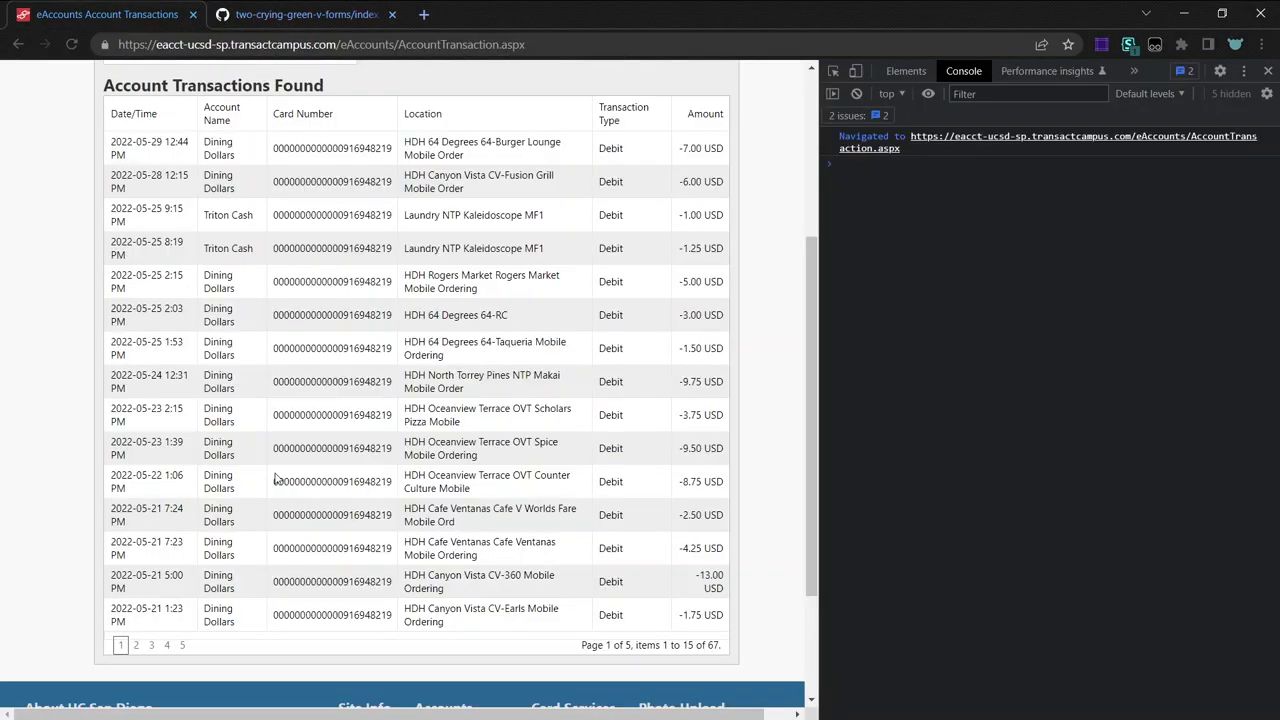
scroll(up, 3)
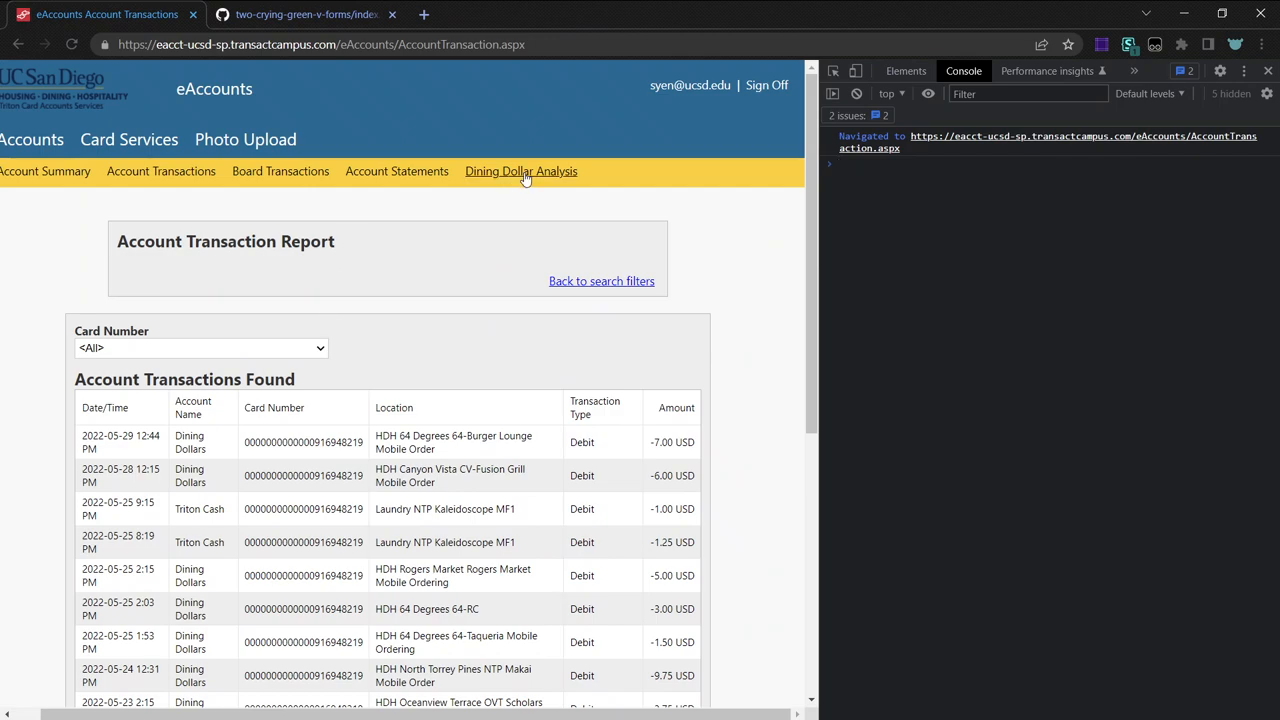
click(520, 172)
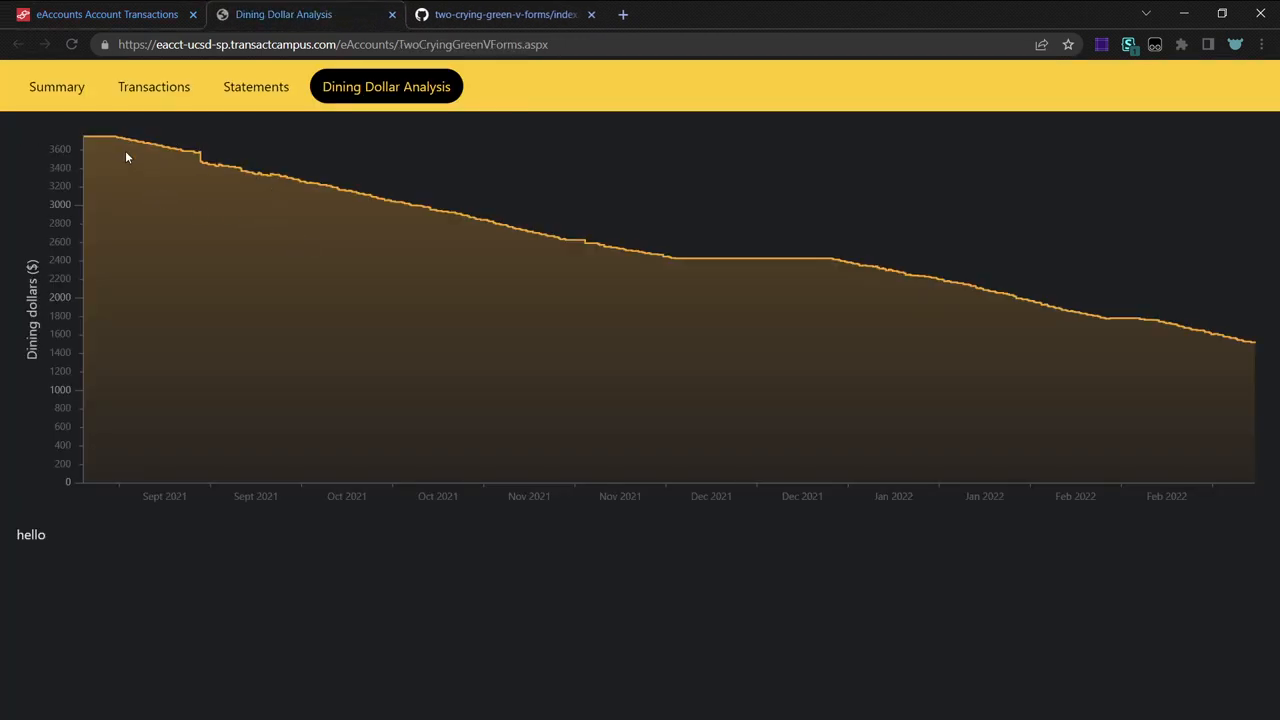
mouse_move(592, 164)
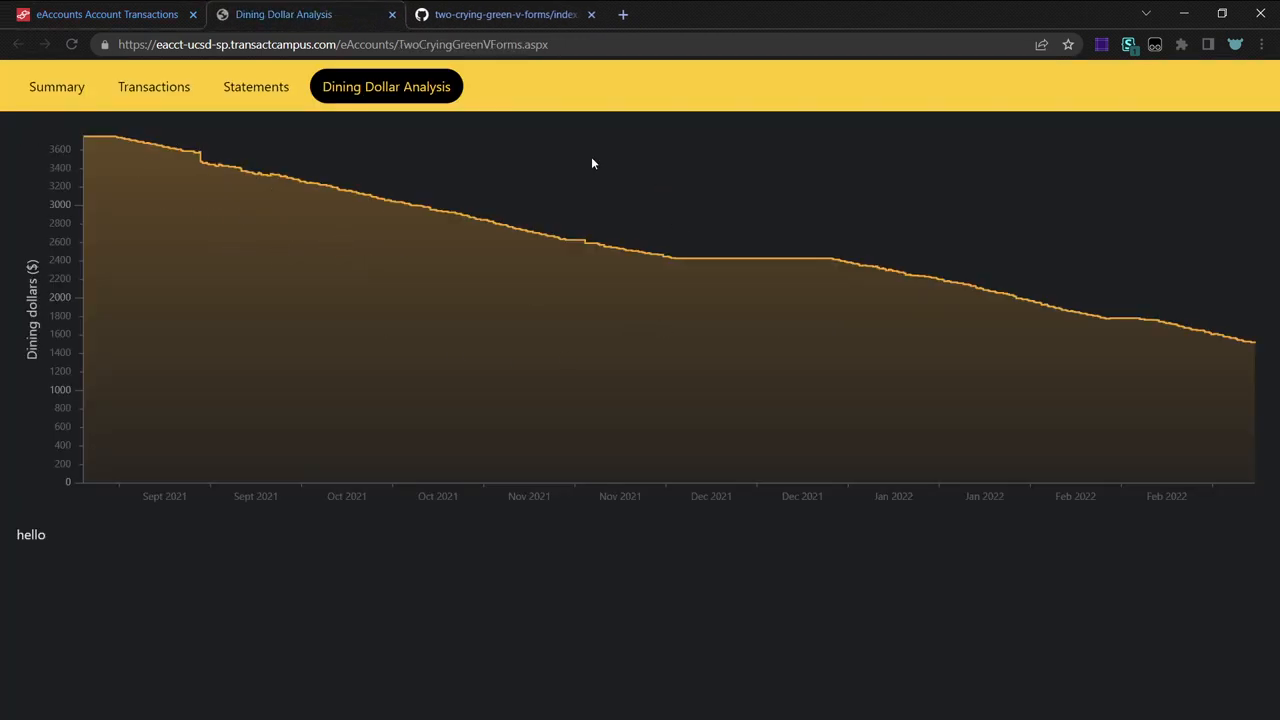
mouse_move(310, 272)
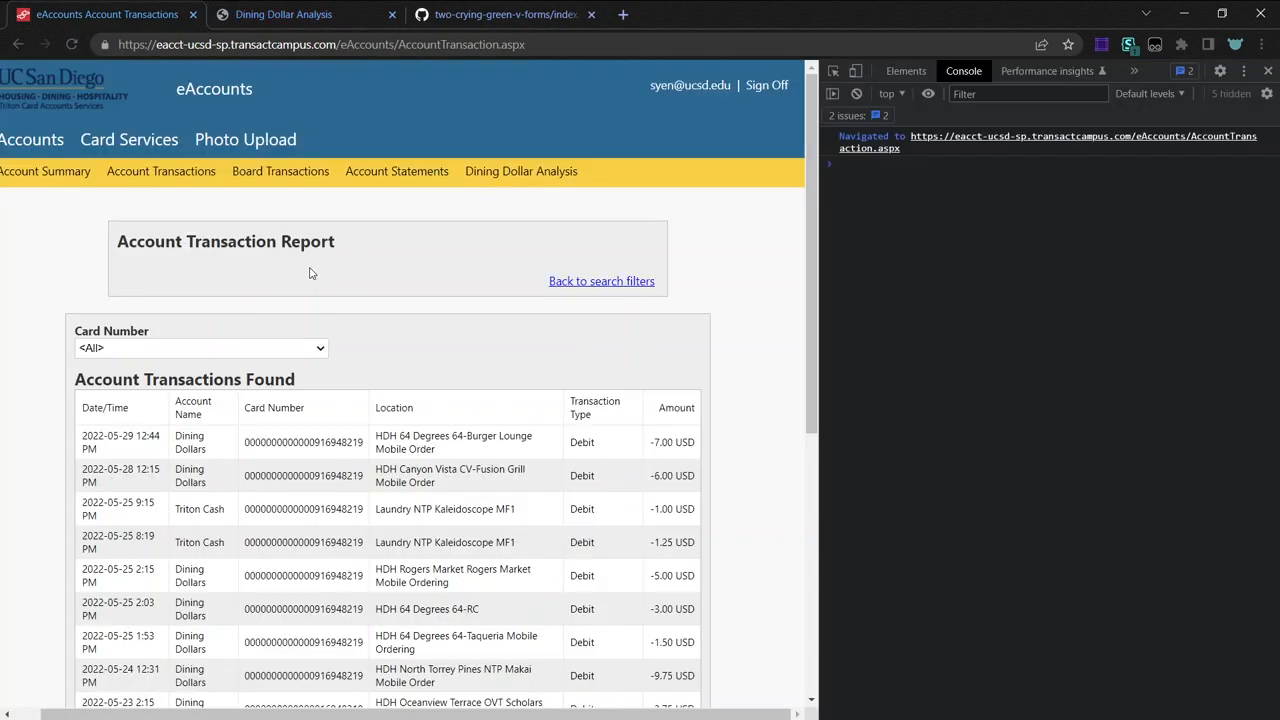
Set the period start to 2021-07-02 (through 2022-05-31) and run the transaction search.
scroll(down, 3)
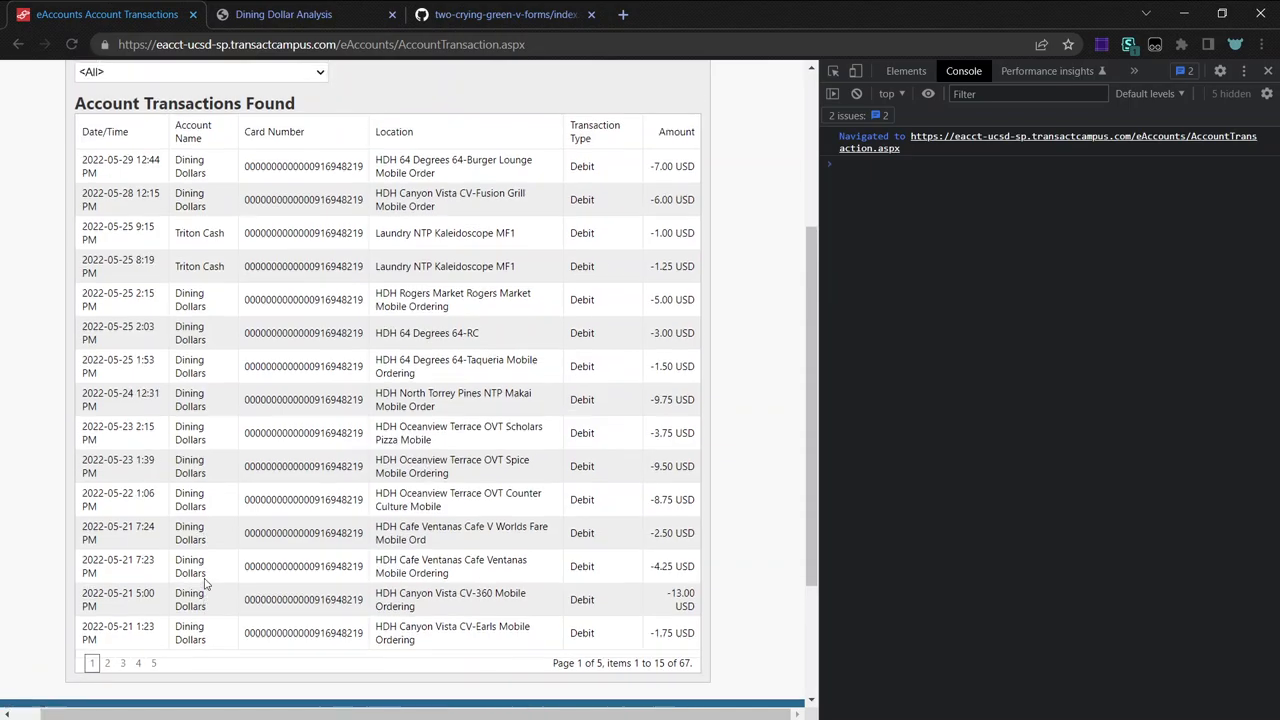
scroll(down, 3)
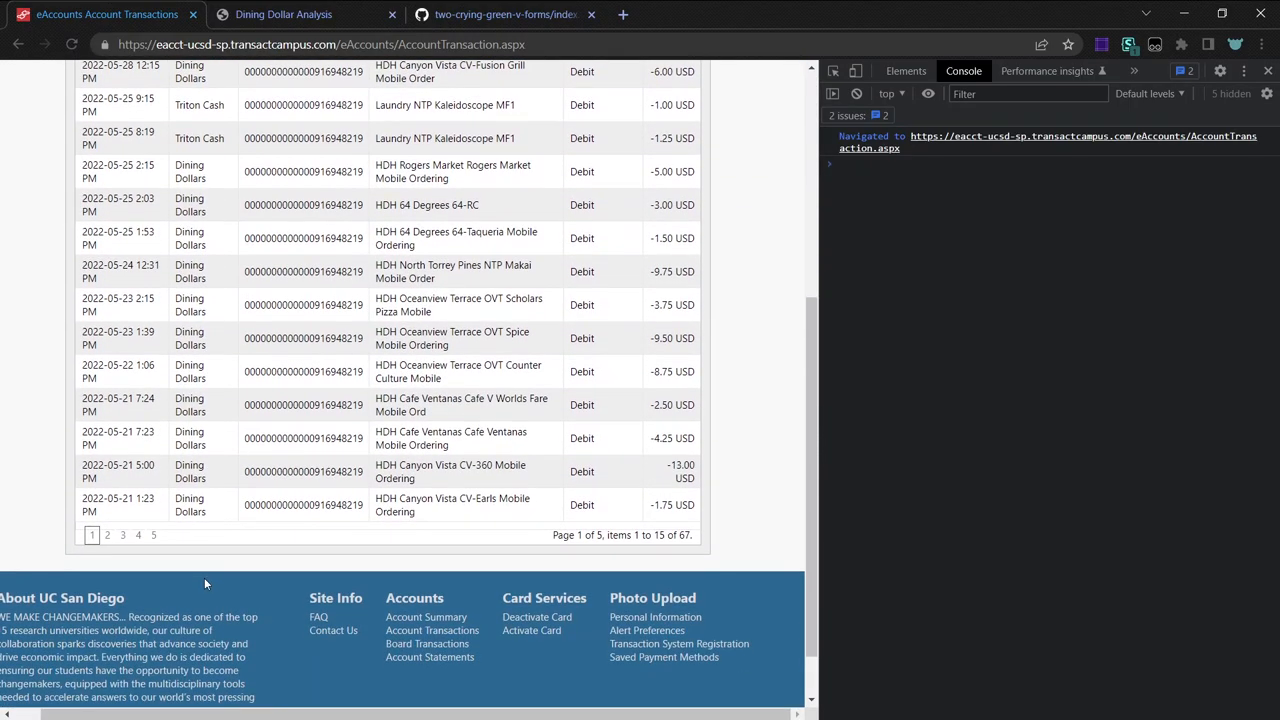
scroll(up, 3)
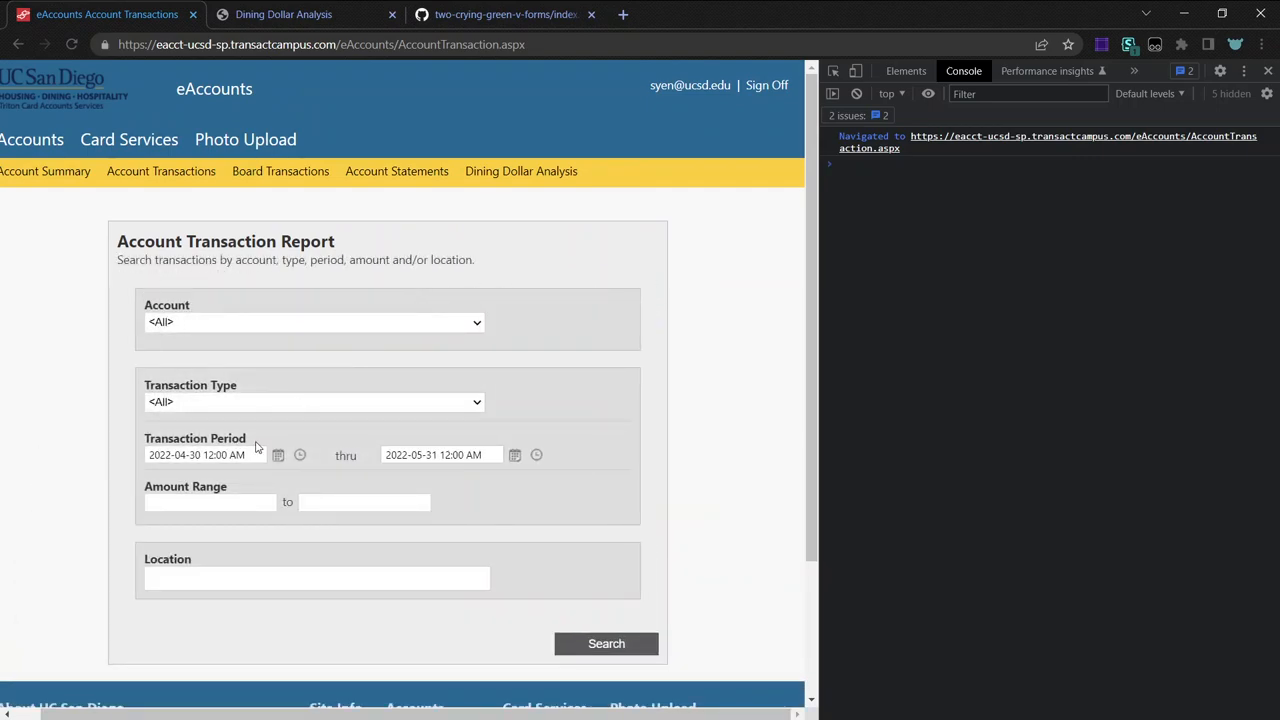
click(278, 456)
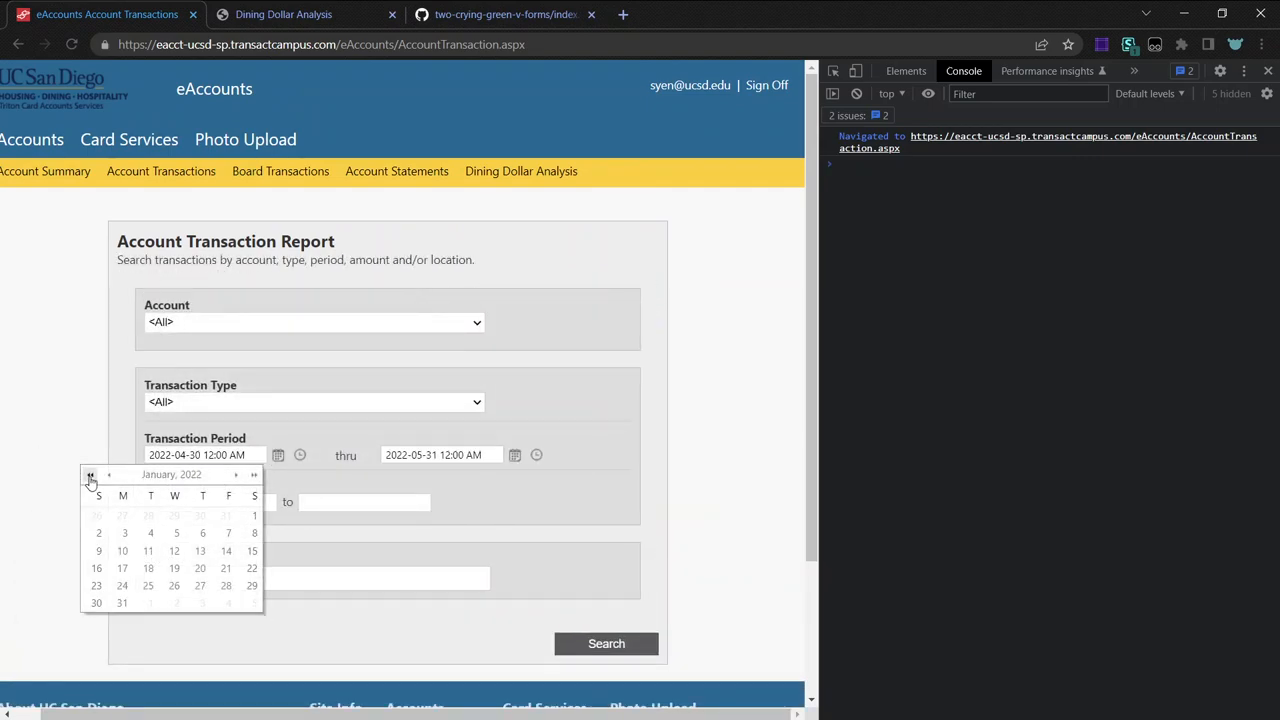
click(90, 474)
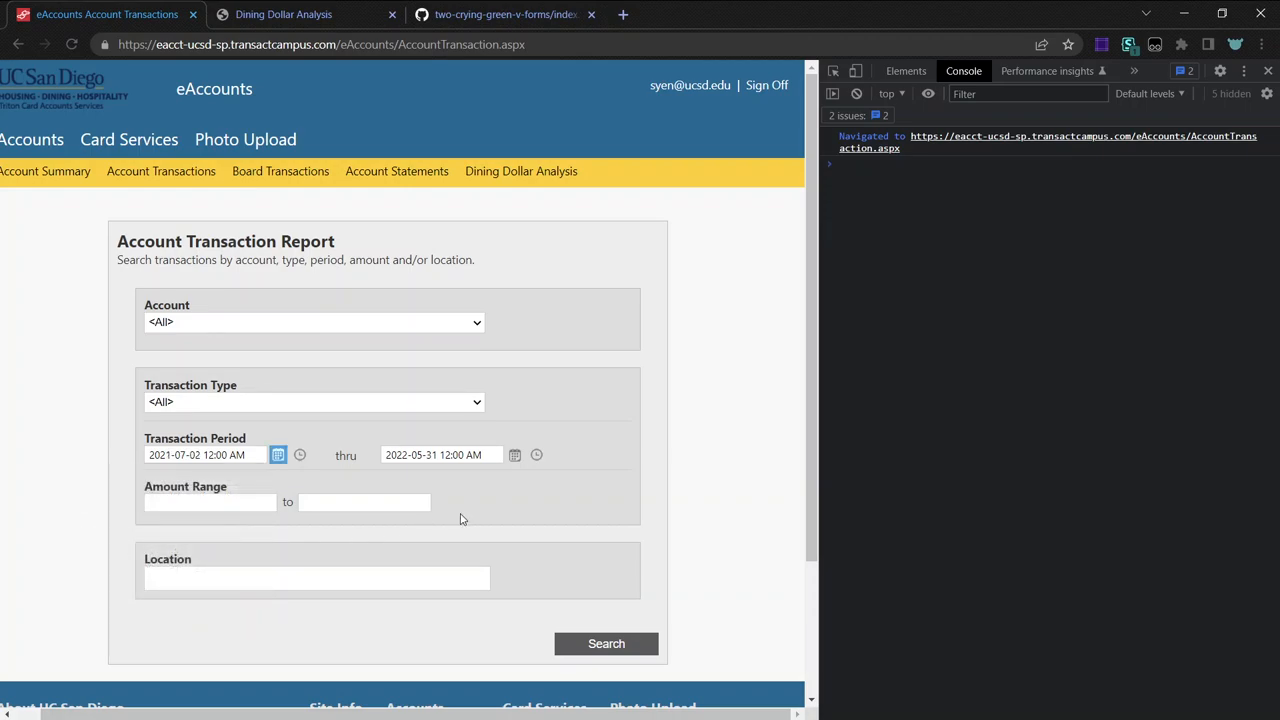
click(606, 644)
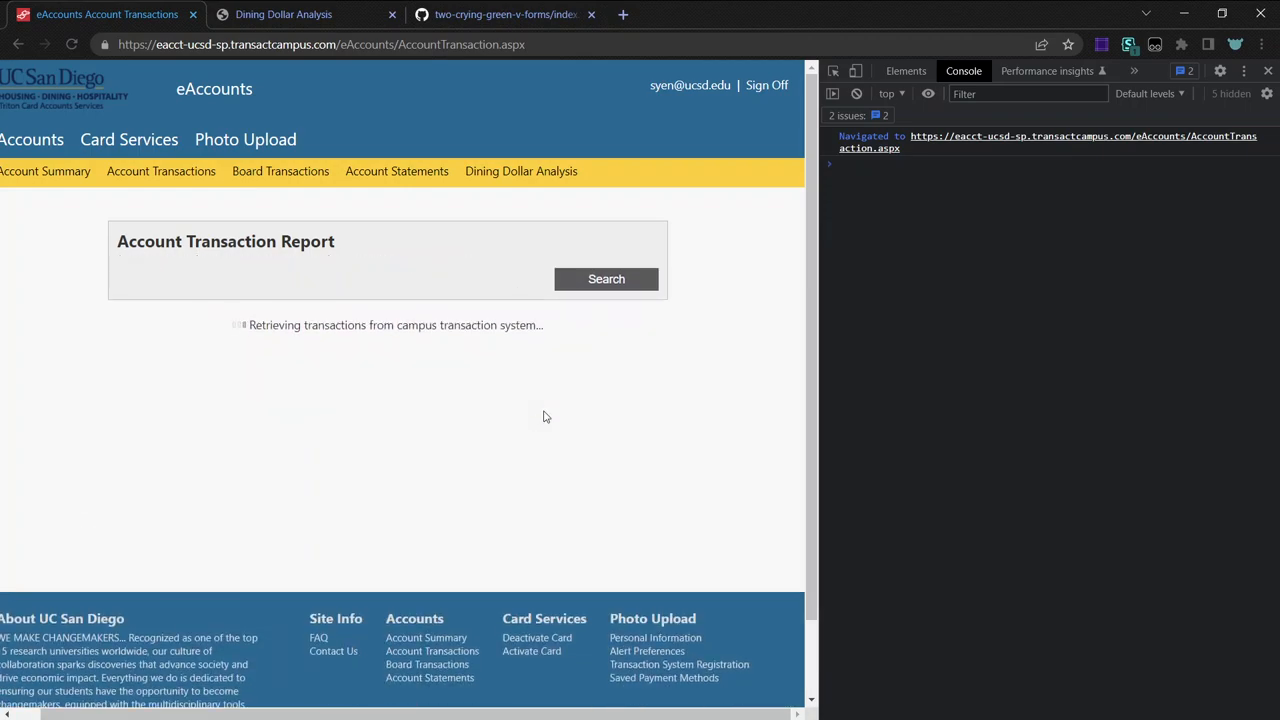
Scroll through the 619 transactions found and their 42 page numbers.
scroll(down, 3)
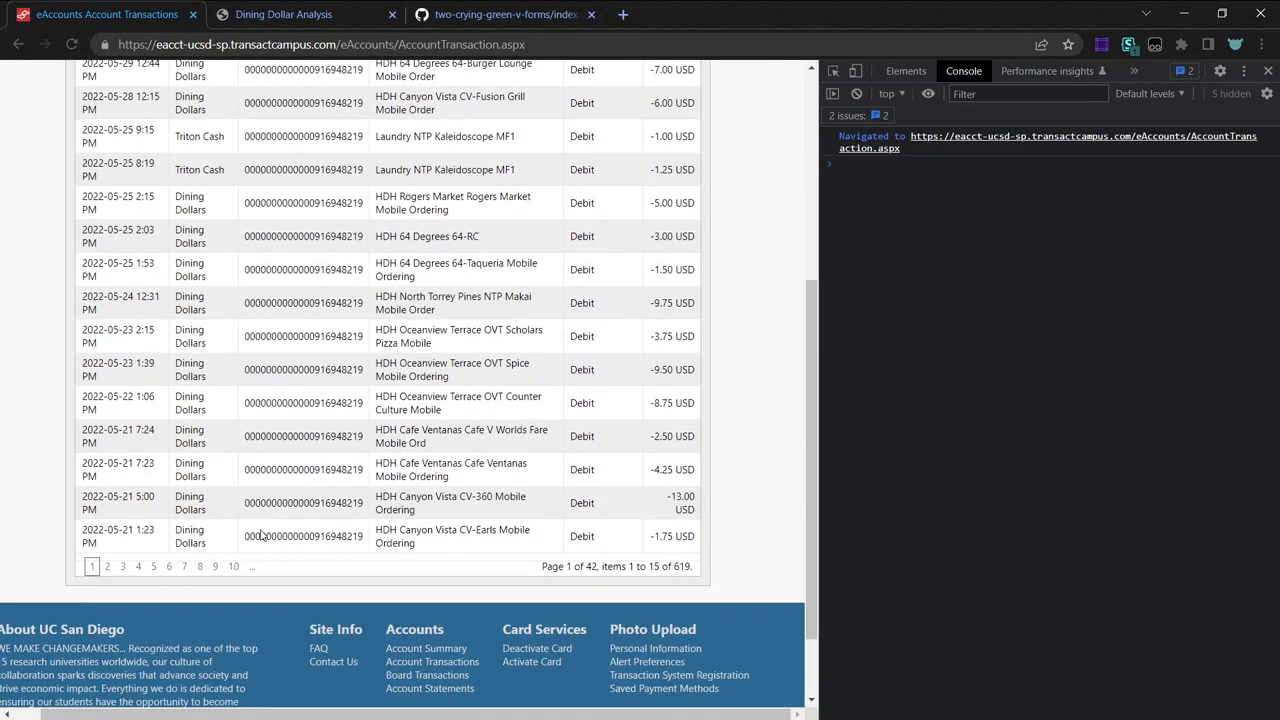
mouse_move(684, 572)
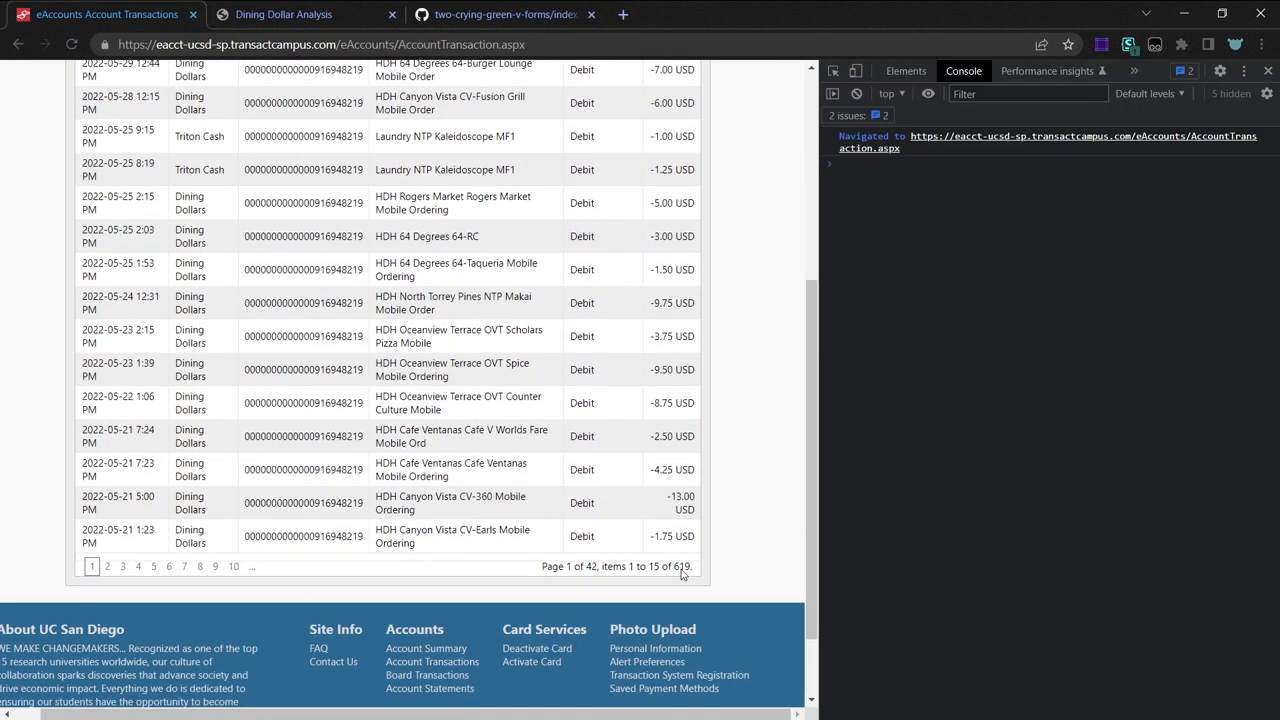
mouse_move(244, 584)
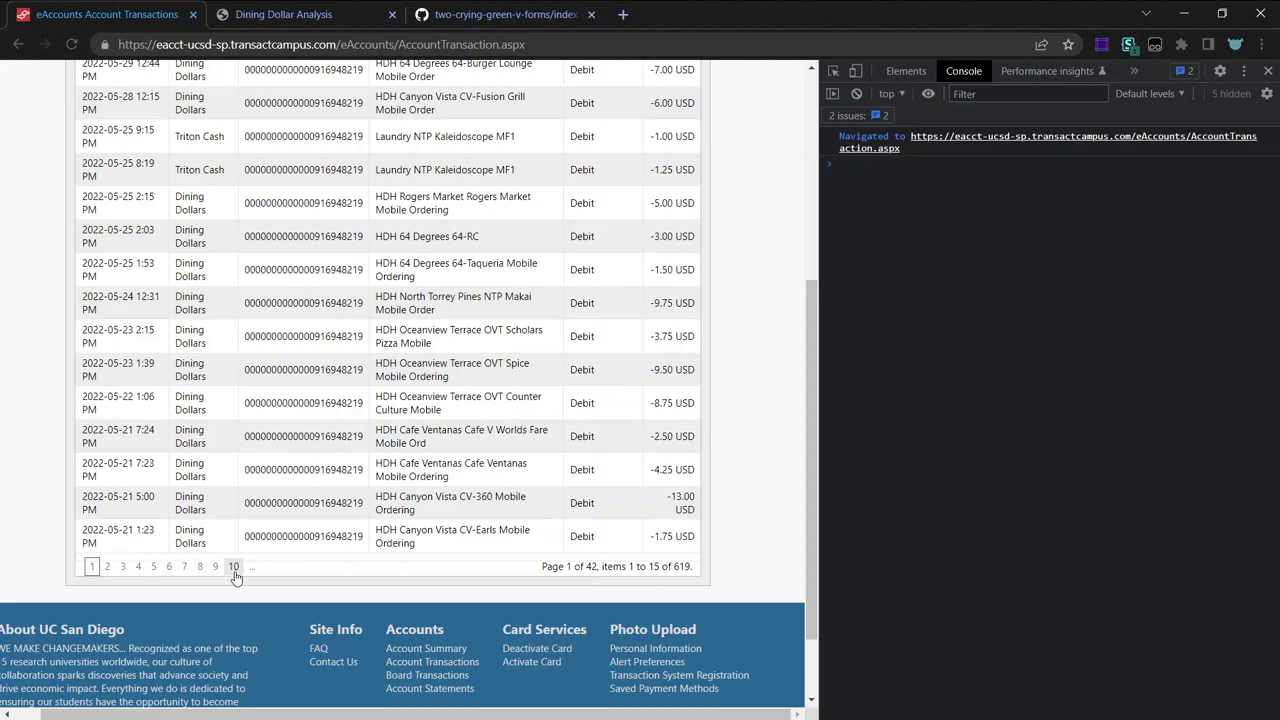
mouse_move(152, 566)
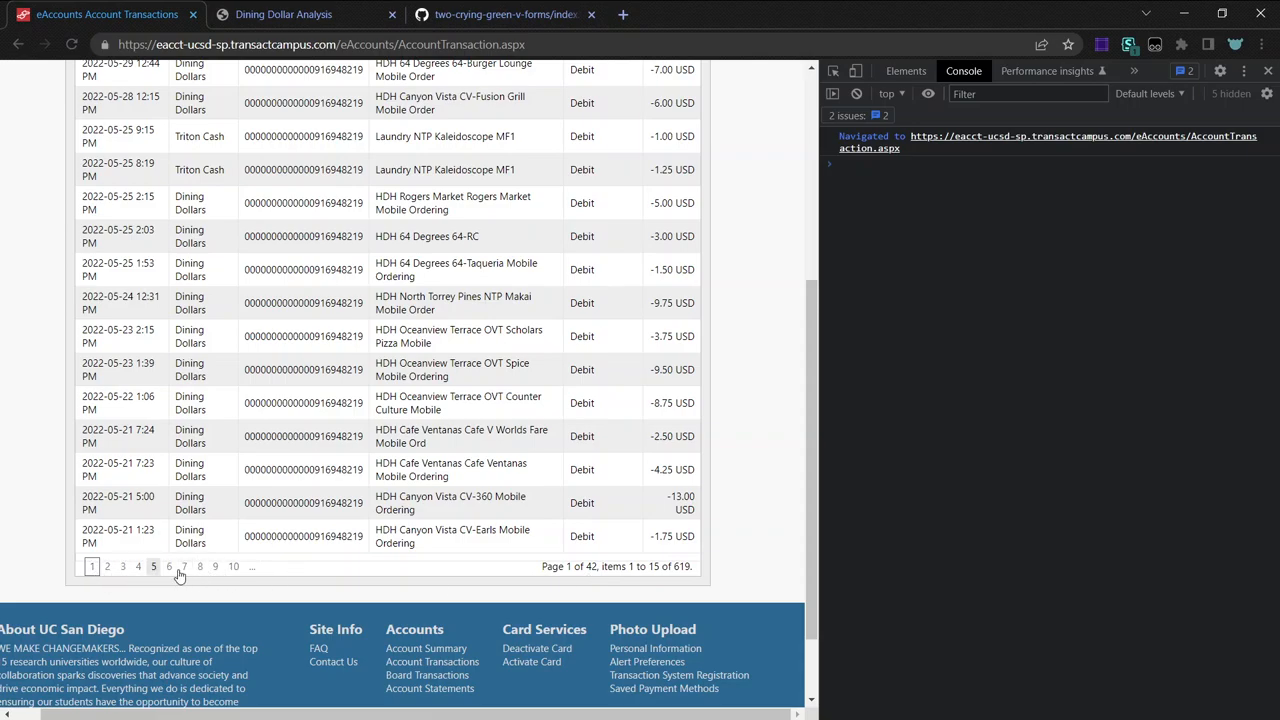
mouse_move(252, 568)
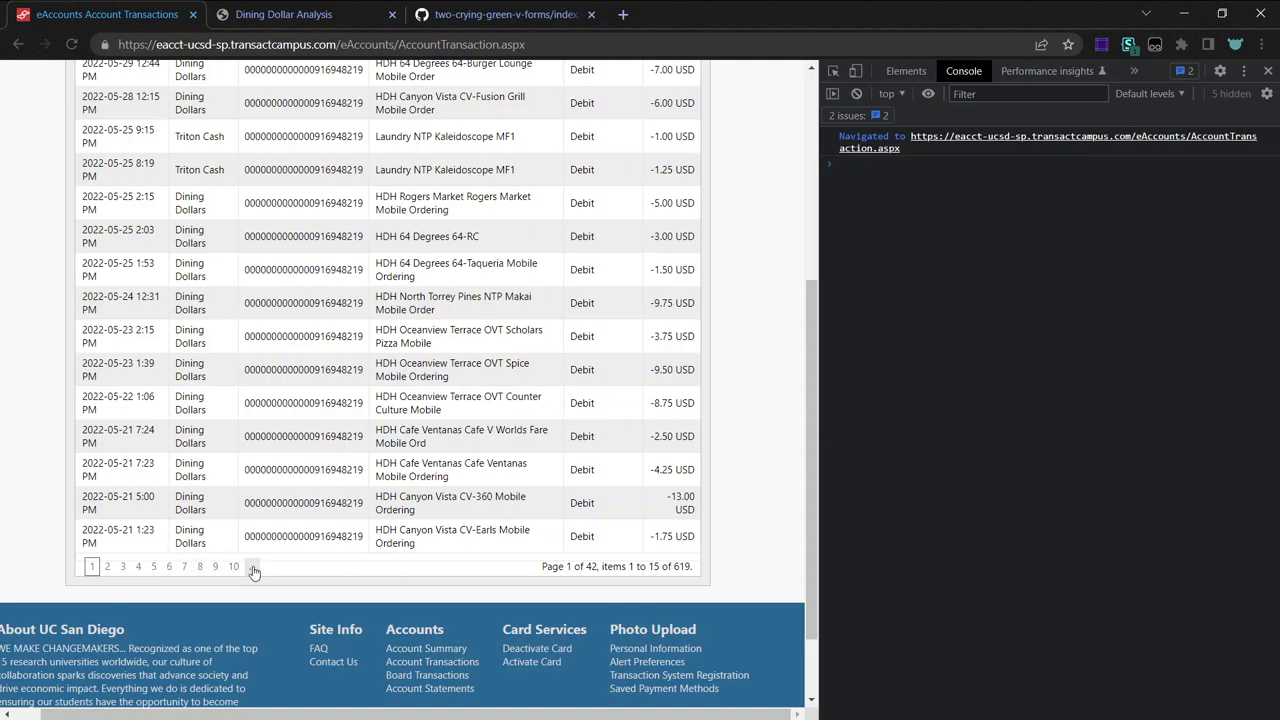
mouse_move(504, 272)
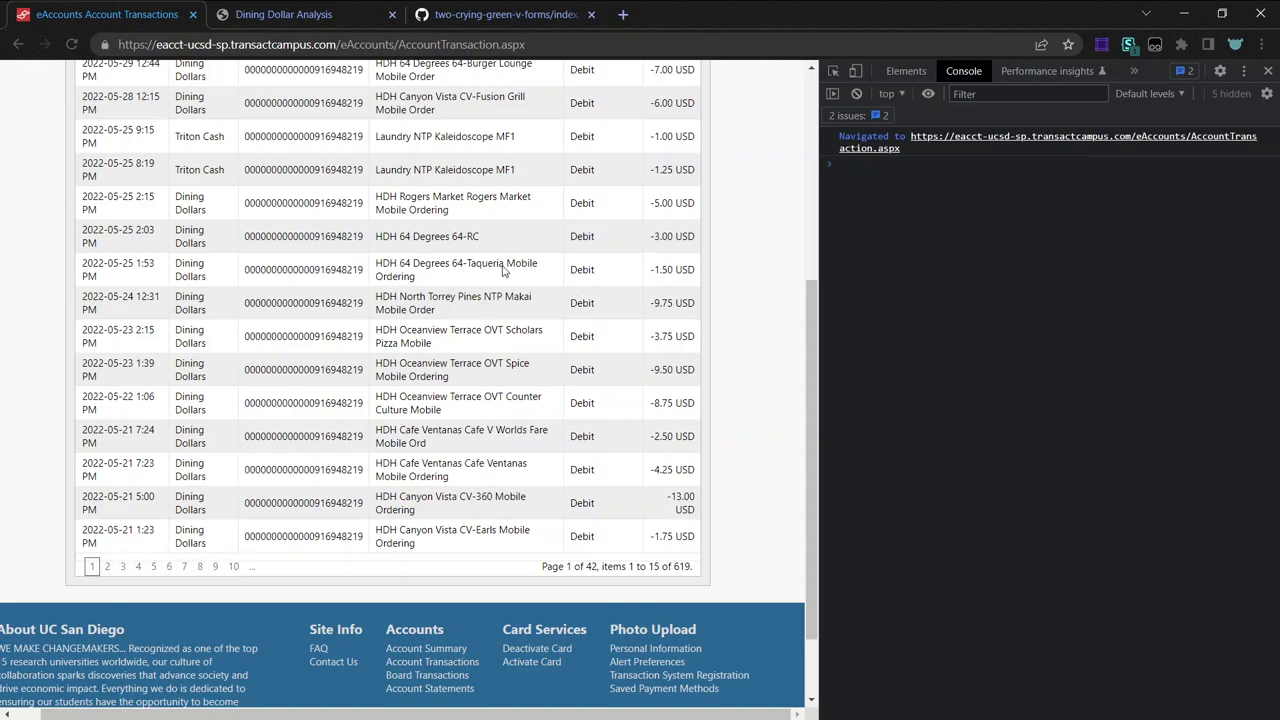
mouse_move(340, 340)
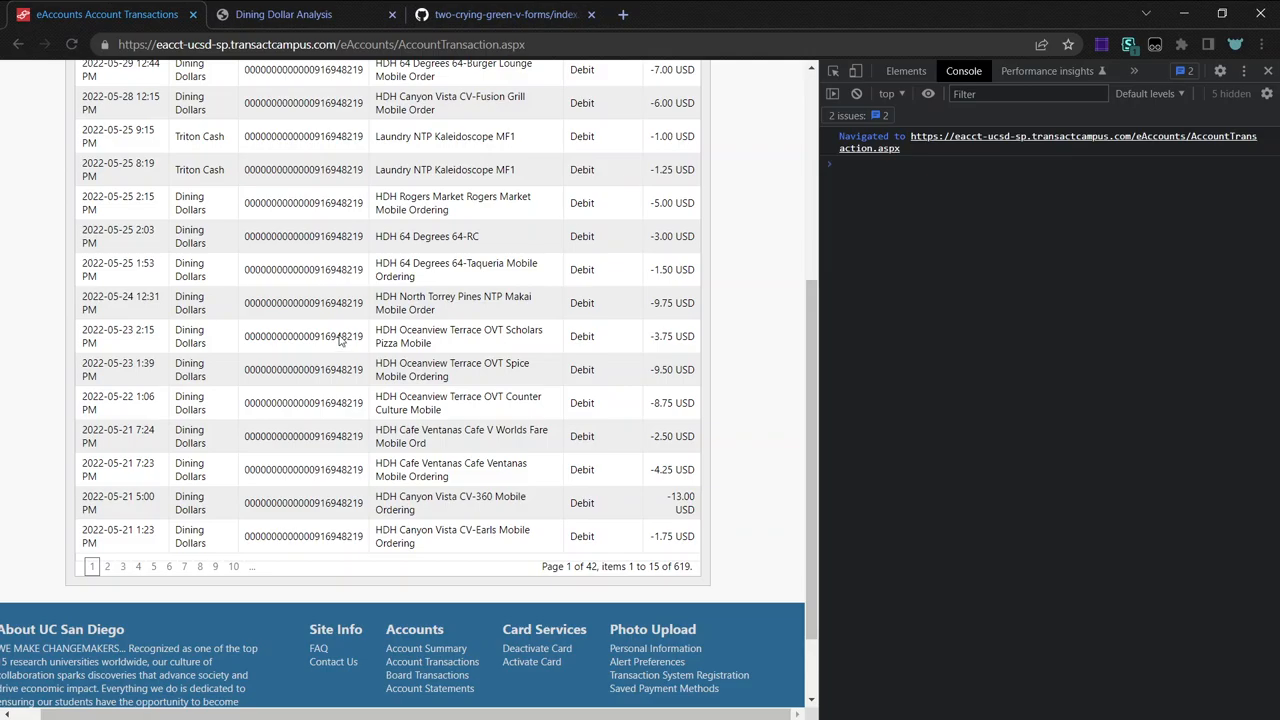
scroll(up, 3)
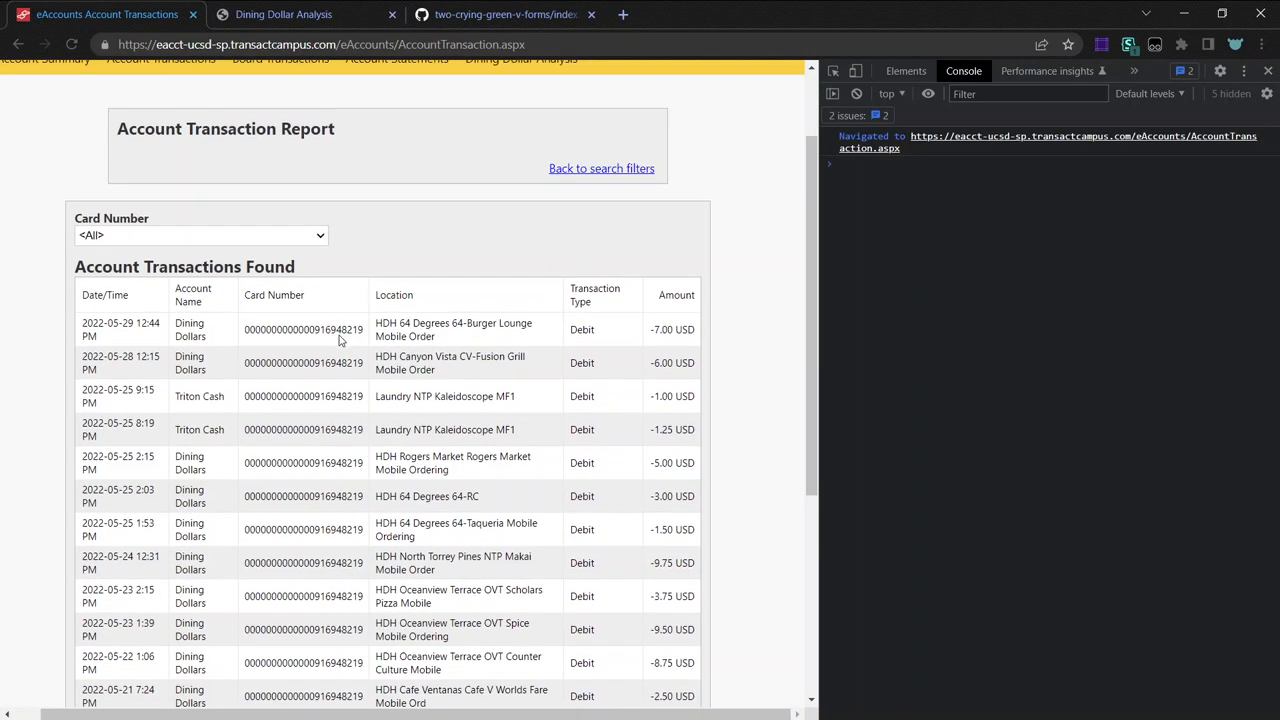
scroll(down, 3)
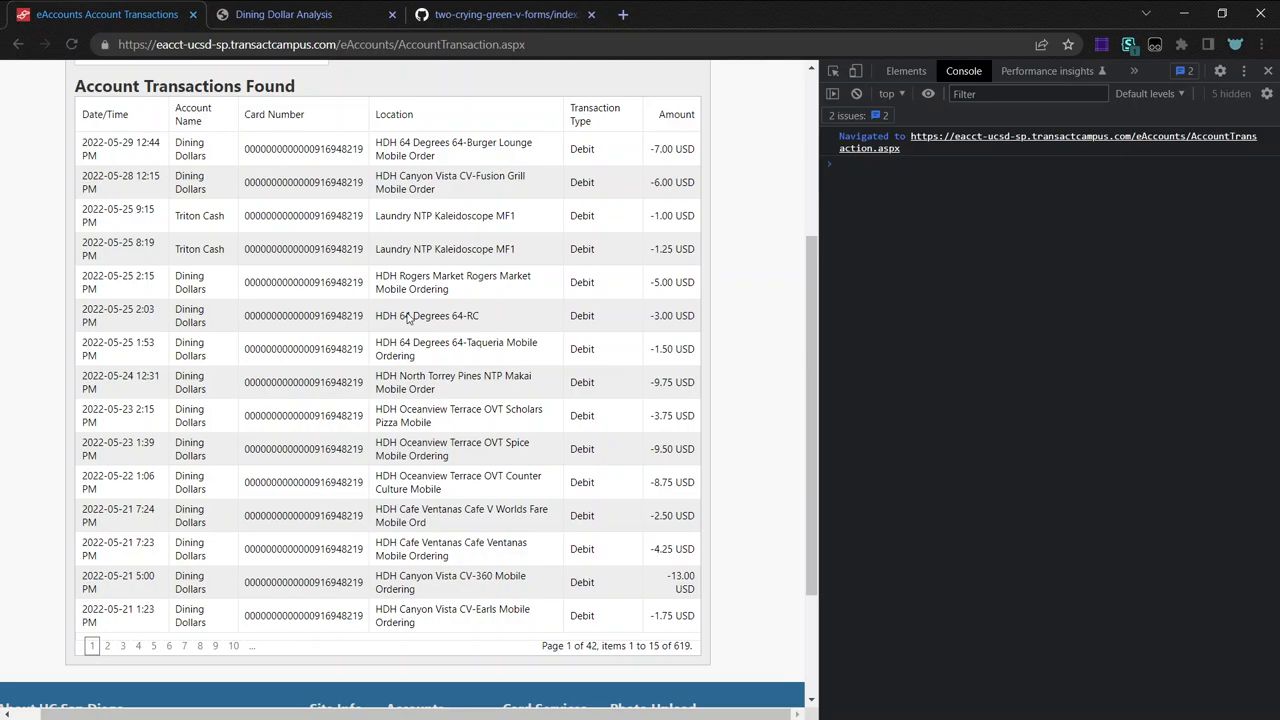
scroll(up, 3)
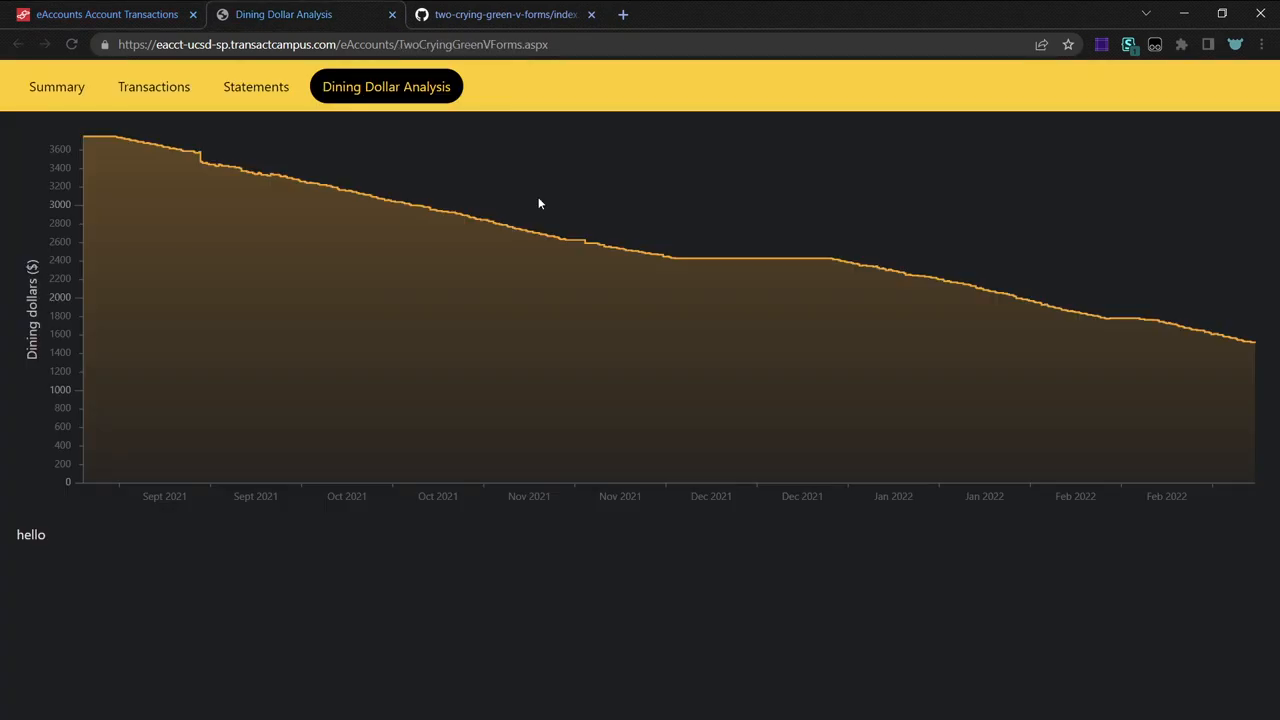
mouse_move(372, 476)
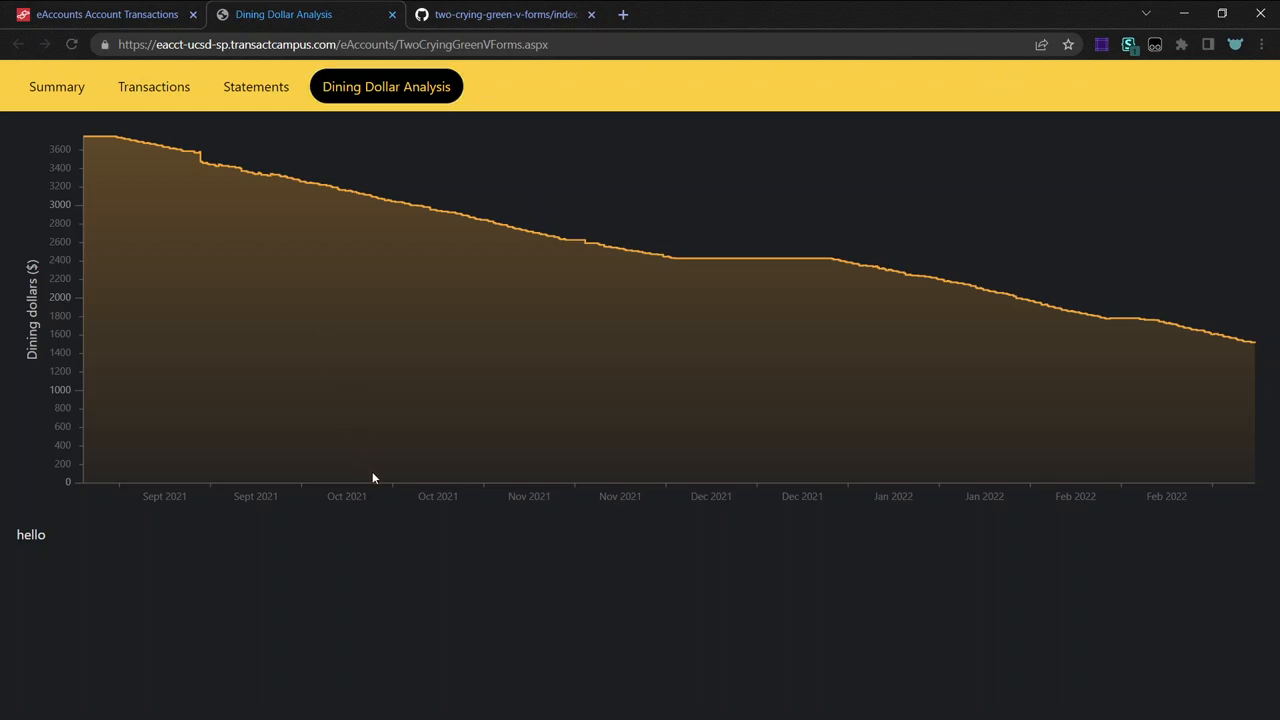
Drag across the balance-over-time chart from September 2021 to February 2022.
drag(160, 496, 910, 496)
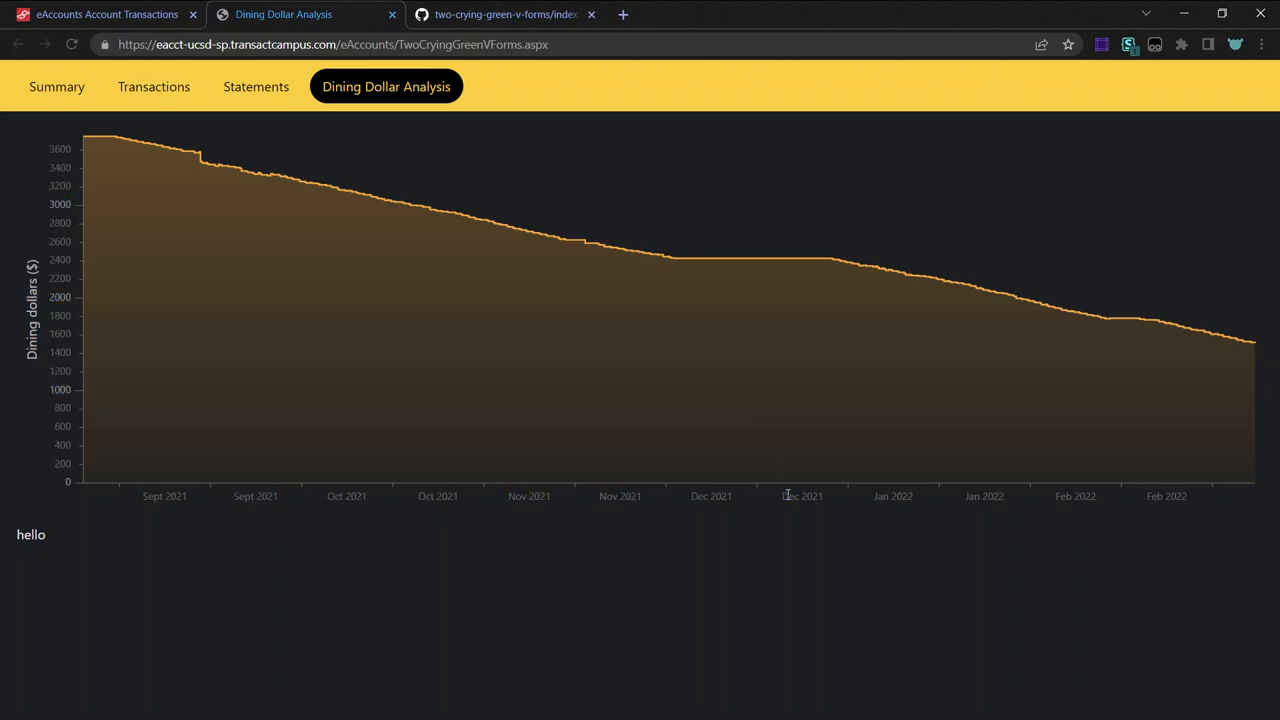
mouse_move(380, 524)
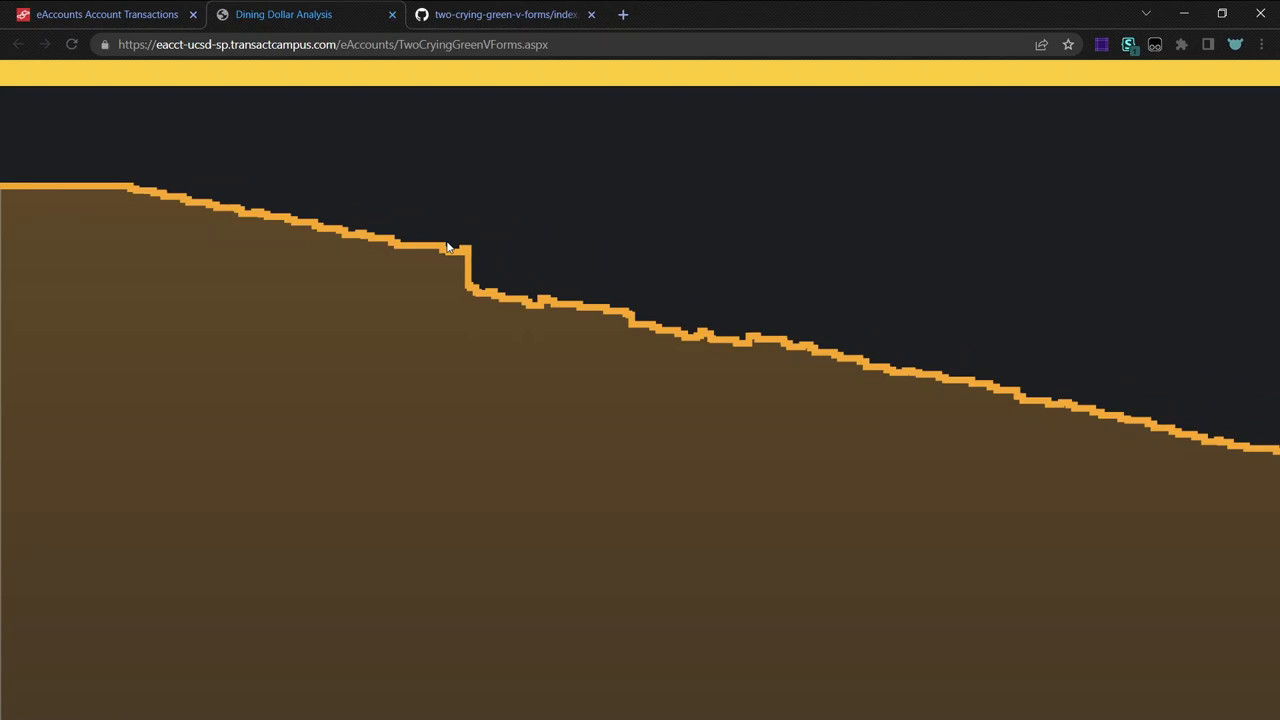
mouse_move(456, 228)
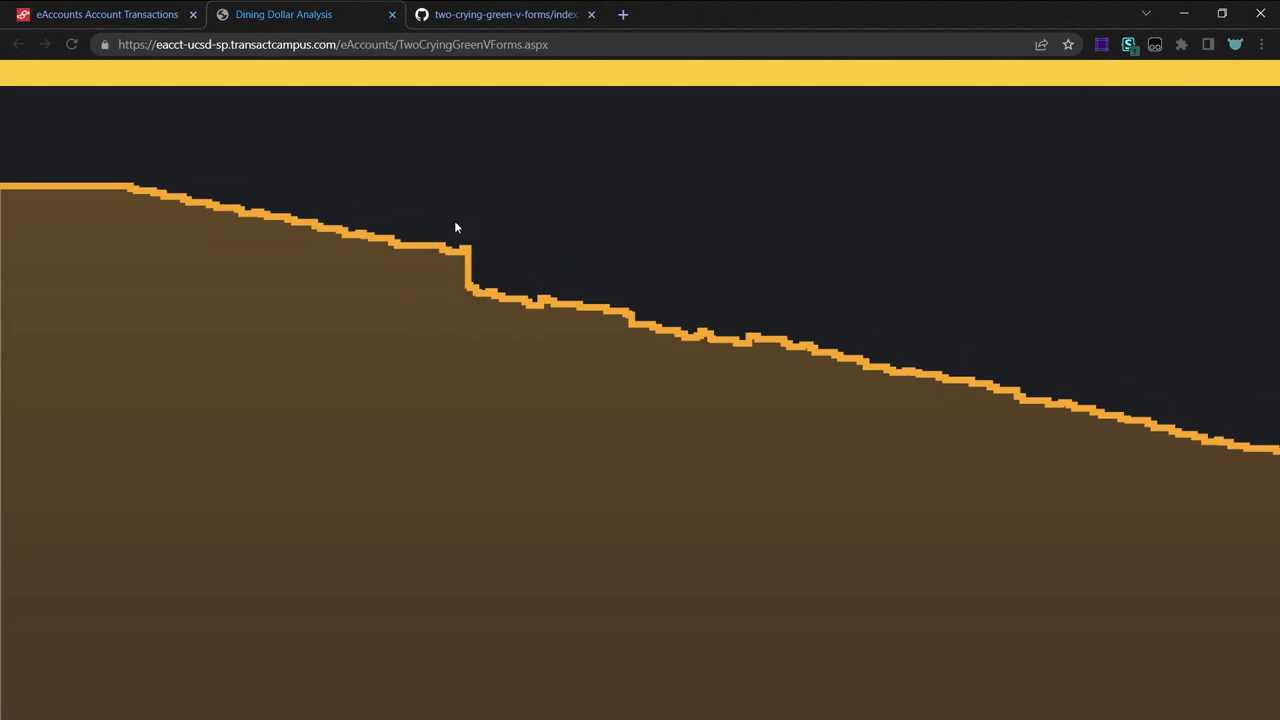
mouse_move(426, 236)
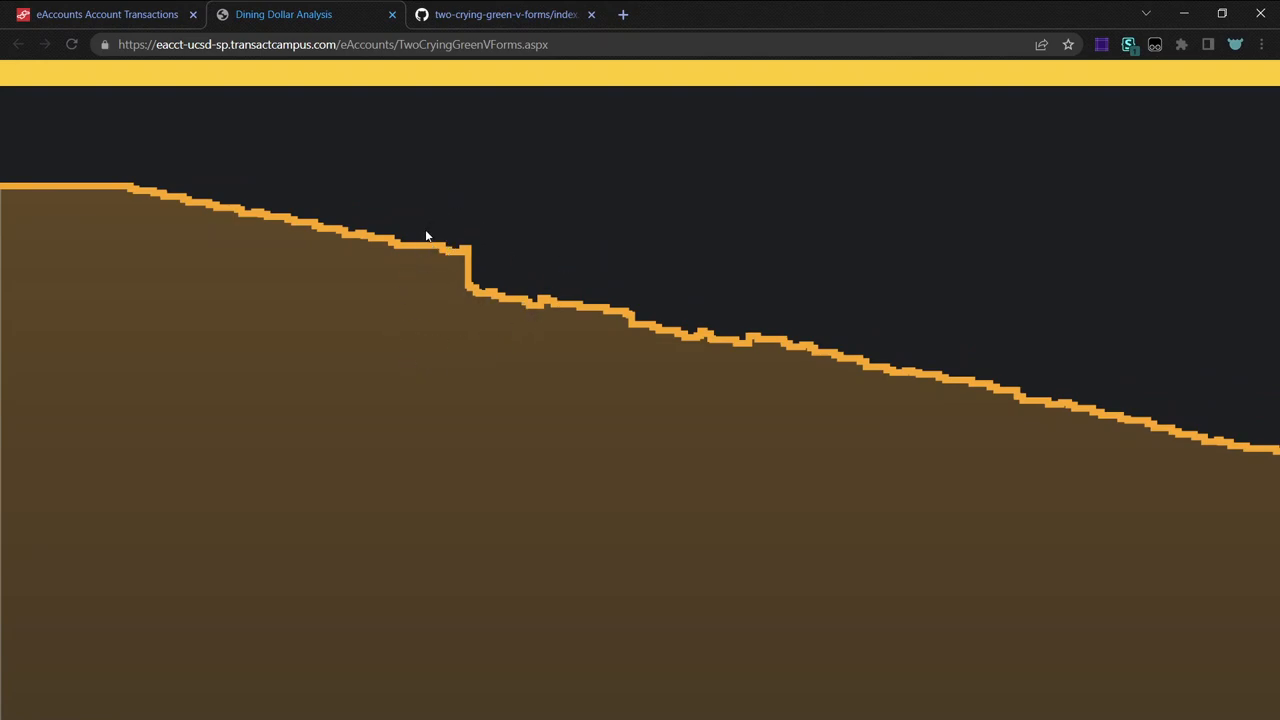
mouse_move(464, 248)
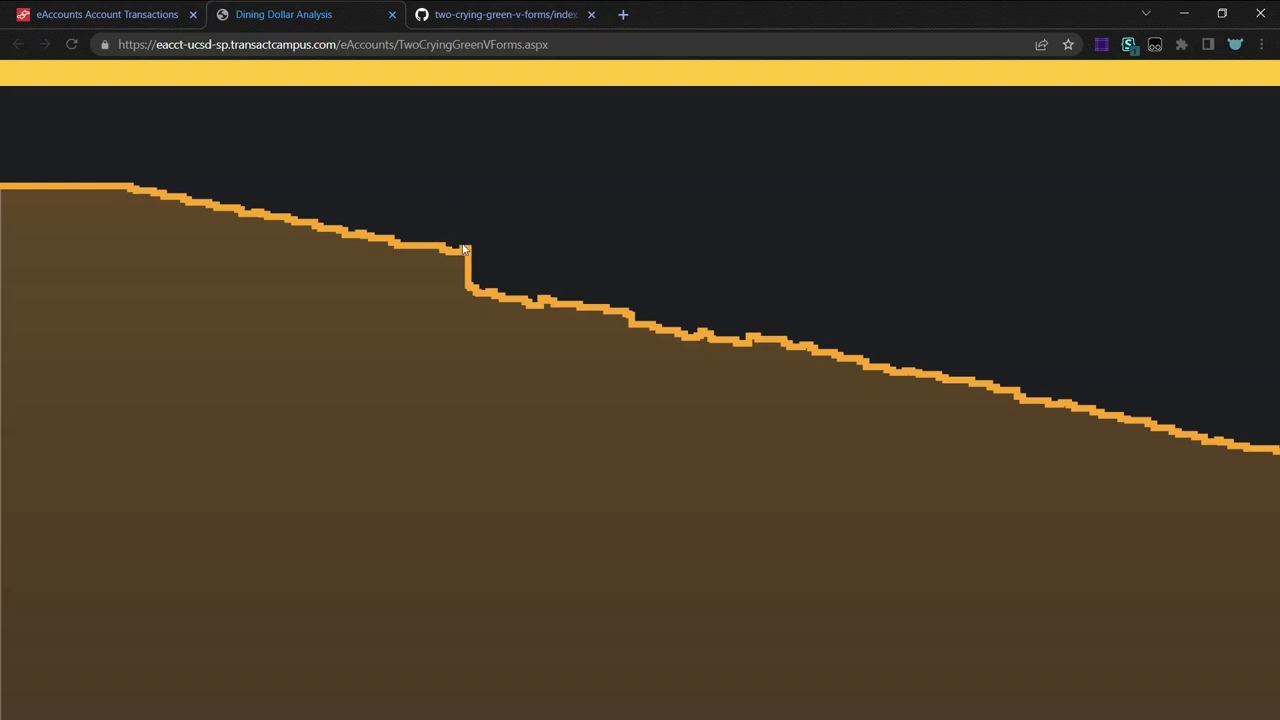
mouse_move(470, 292)
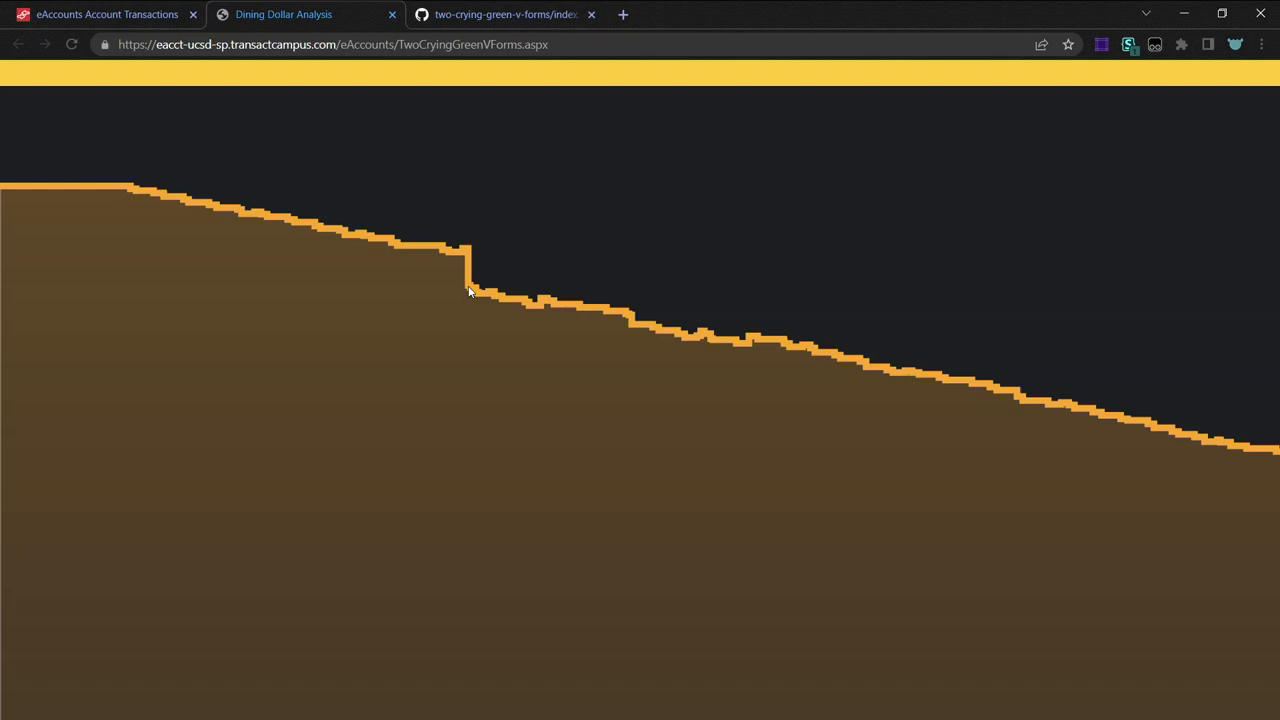
mouse_move(476, 282)
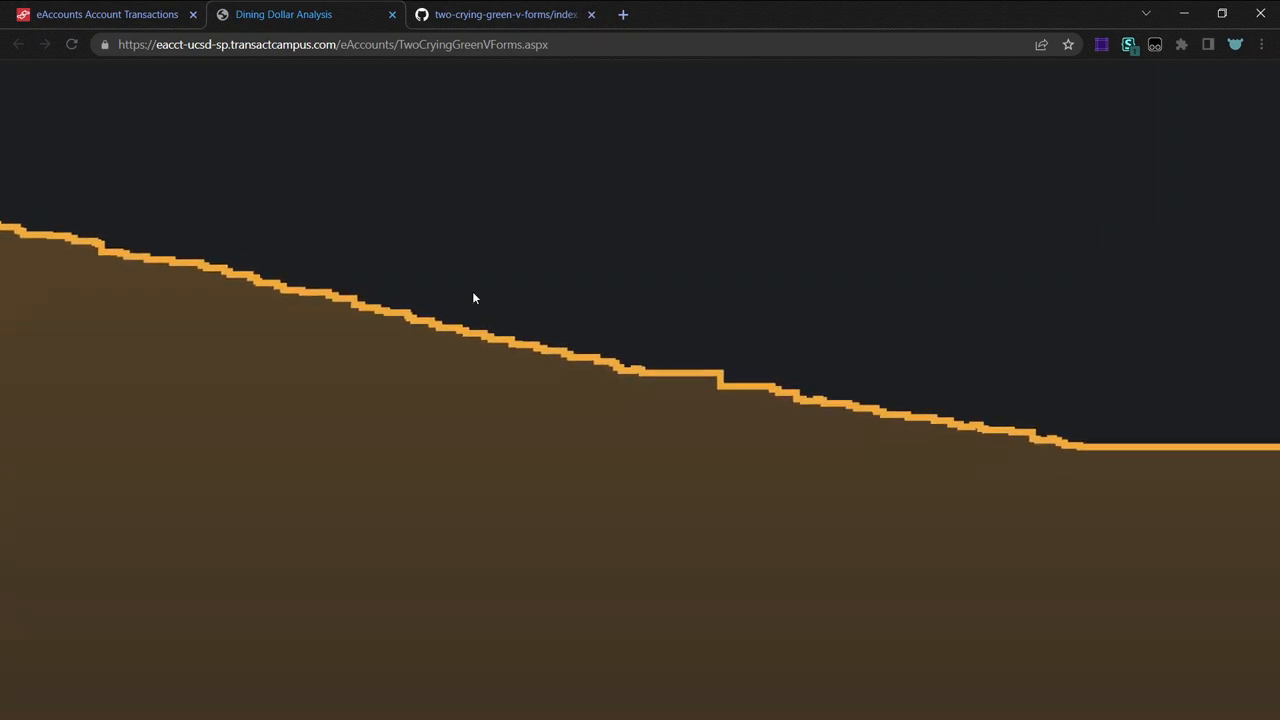
mouse_move(644, 324)
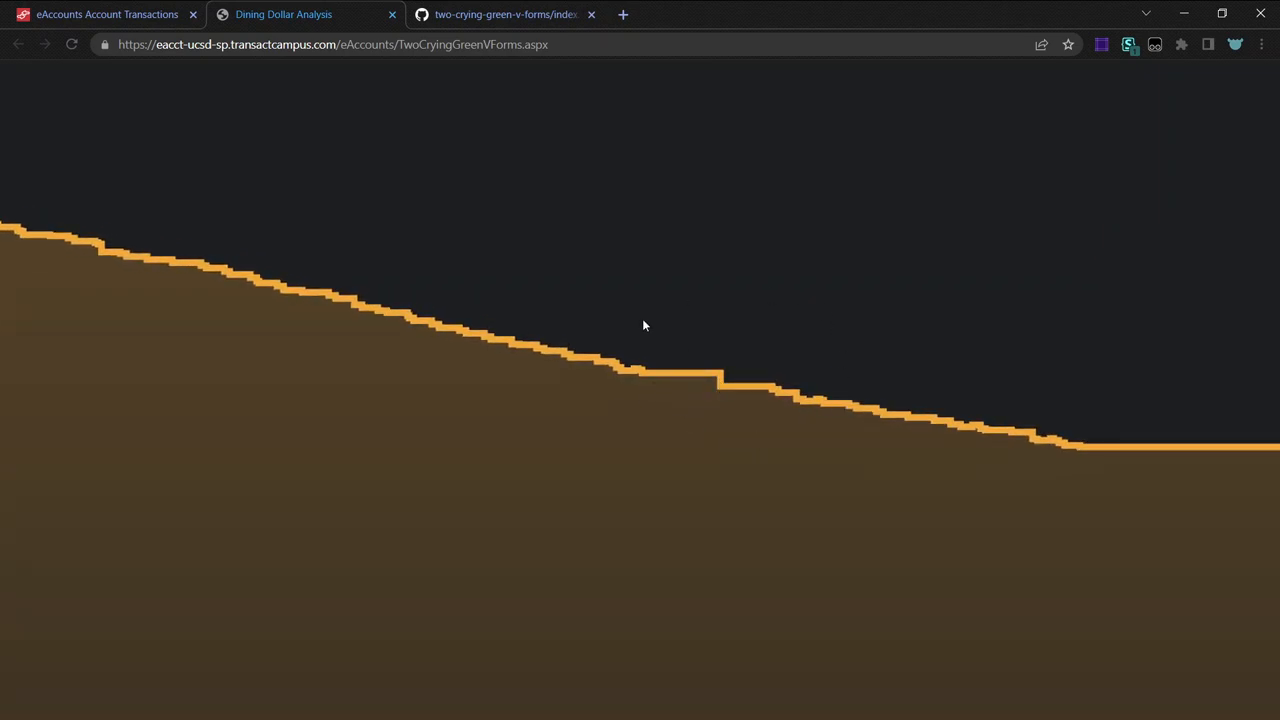
mouse_move(772, 390)
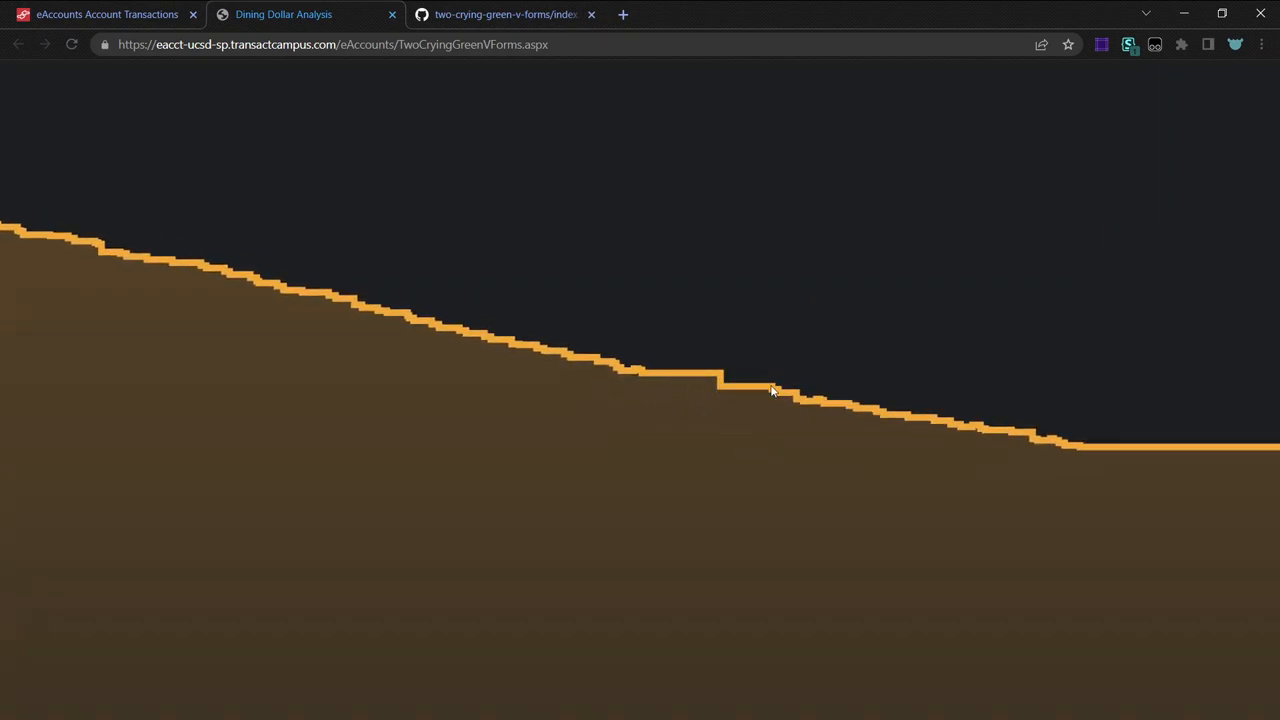
mouse_move(744, 388)
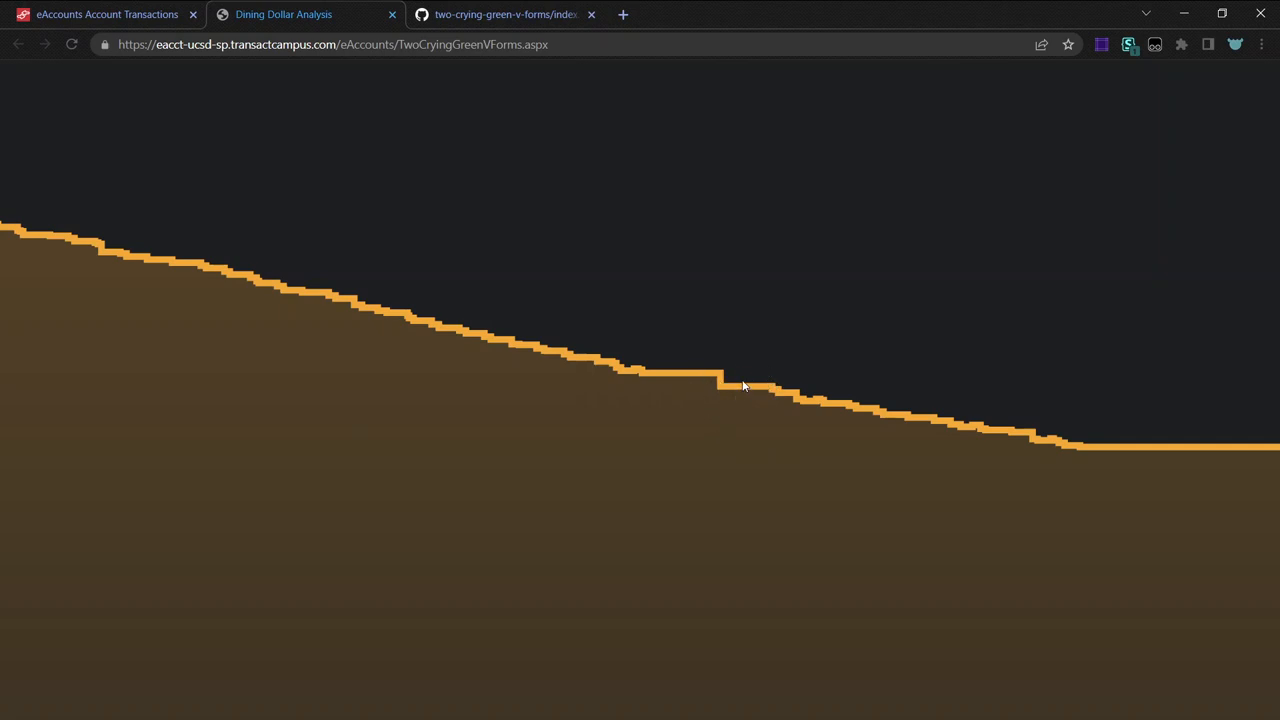
mouse_move(728, 394)
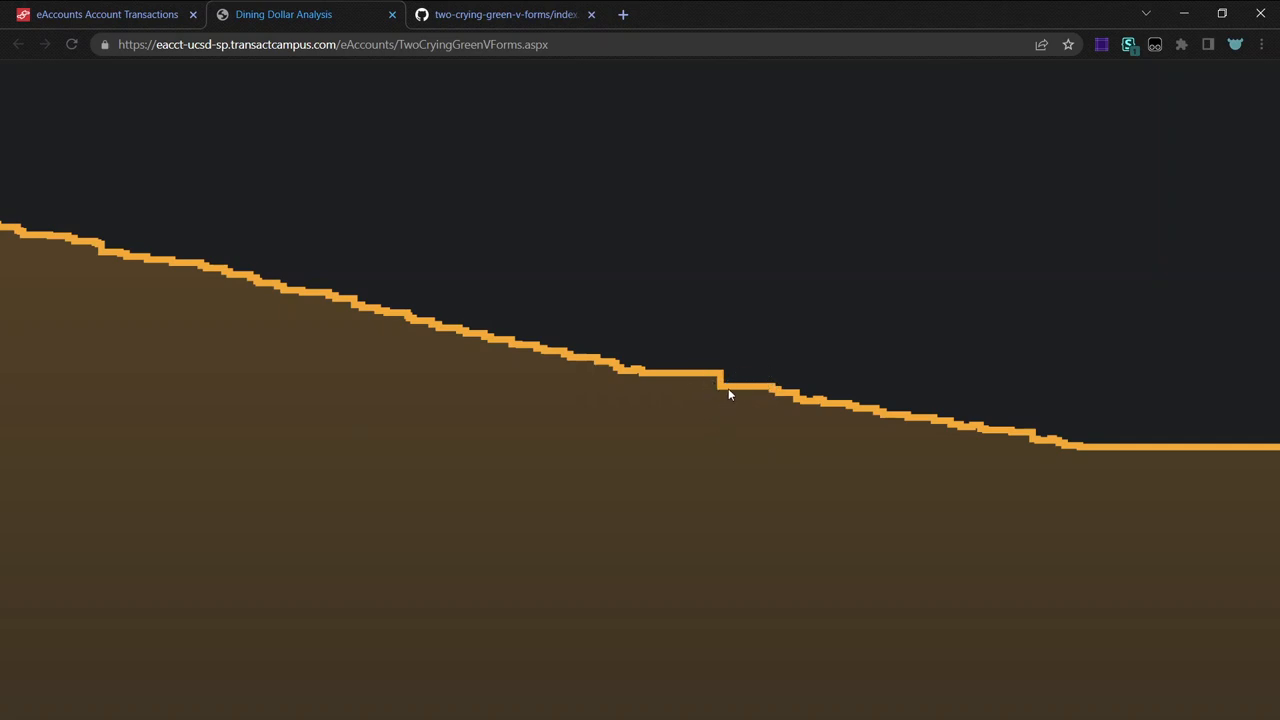
mouse_move(712, 404)
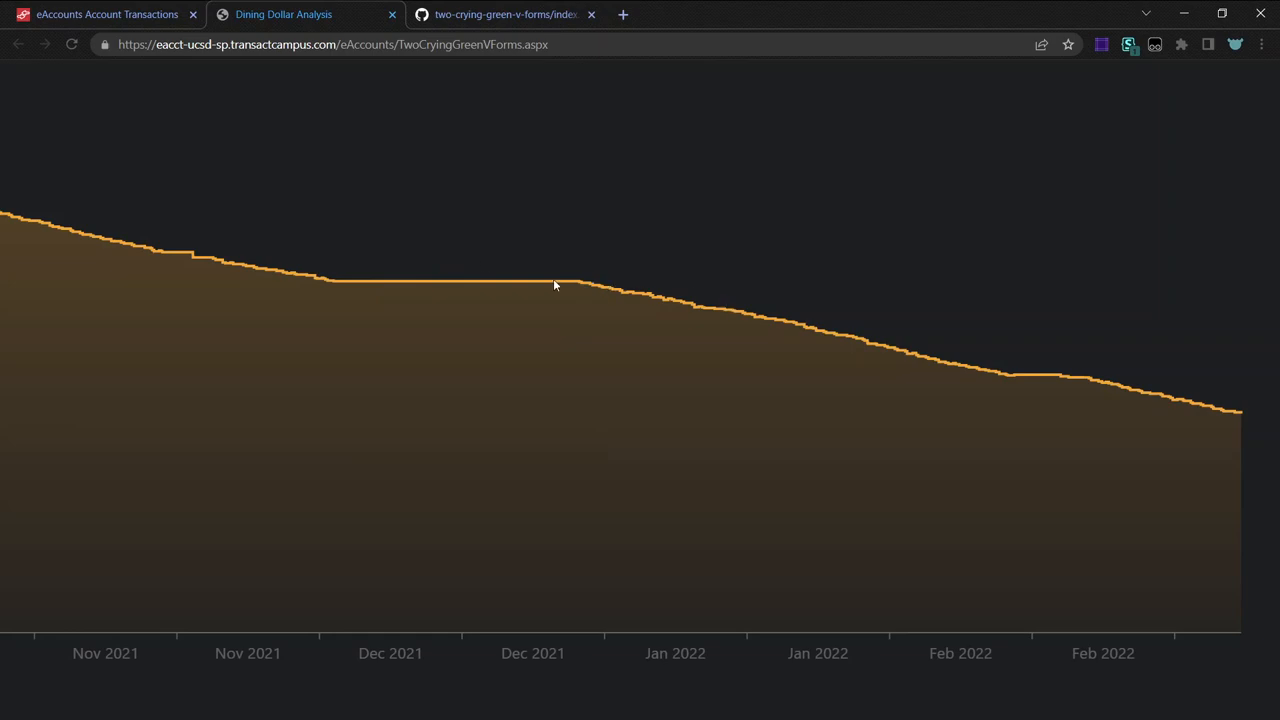
mouse_move(584, 312)
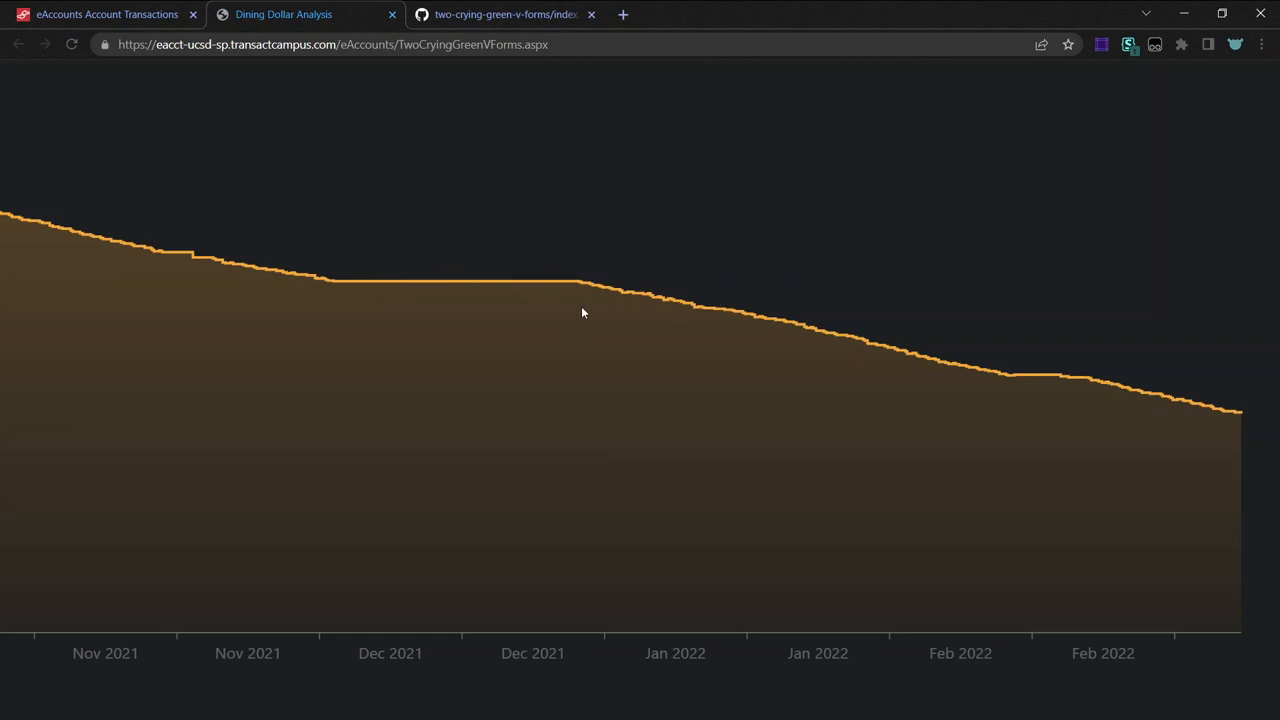
mouse_move(920, 292)
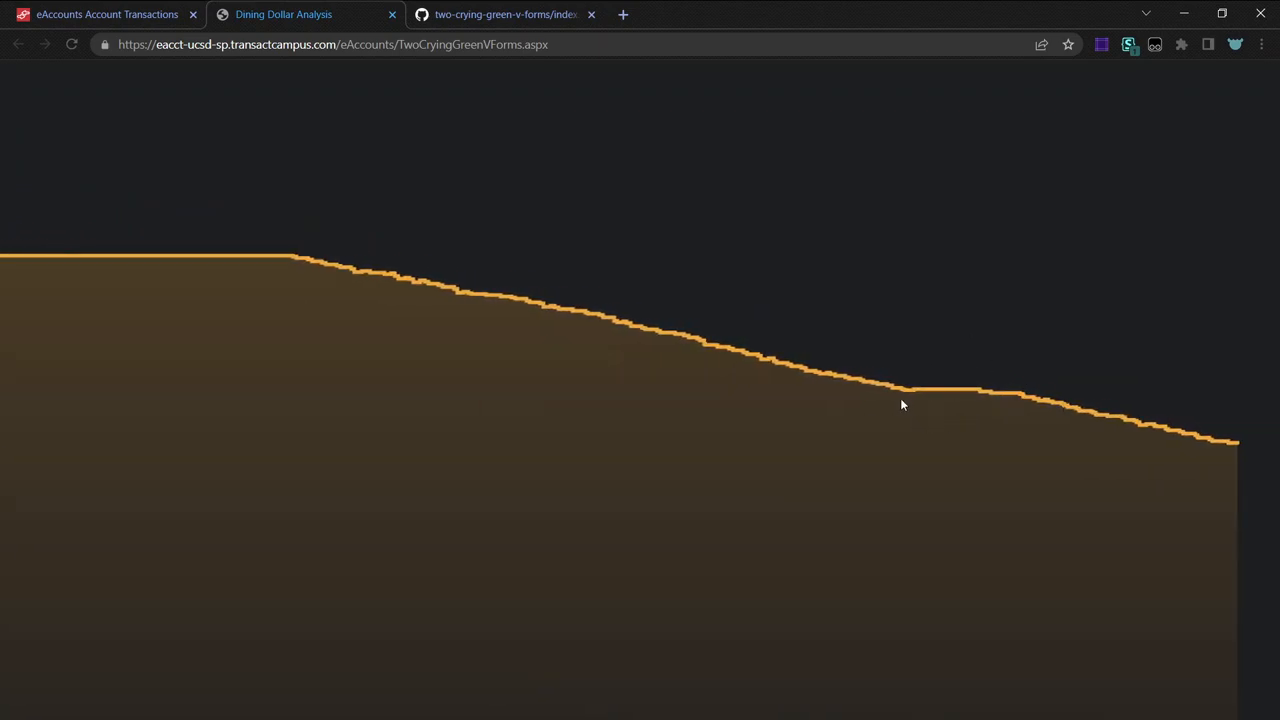
scroll(up, 3)
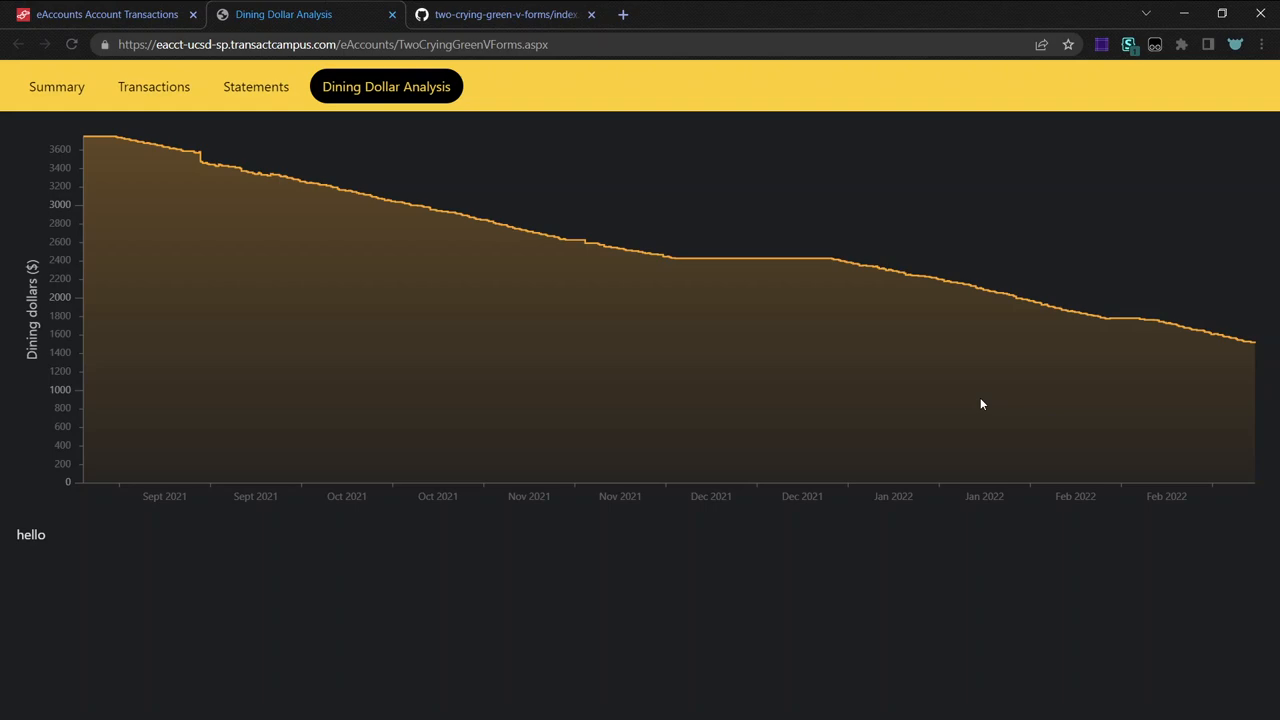
Browse the GitHub repository's src/ui folder and view the Page.tsx source.
key(F12)
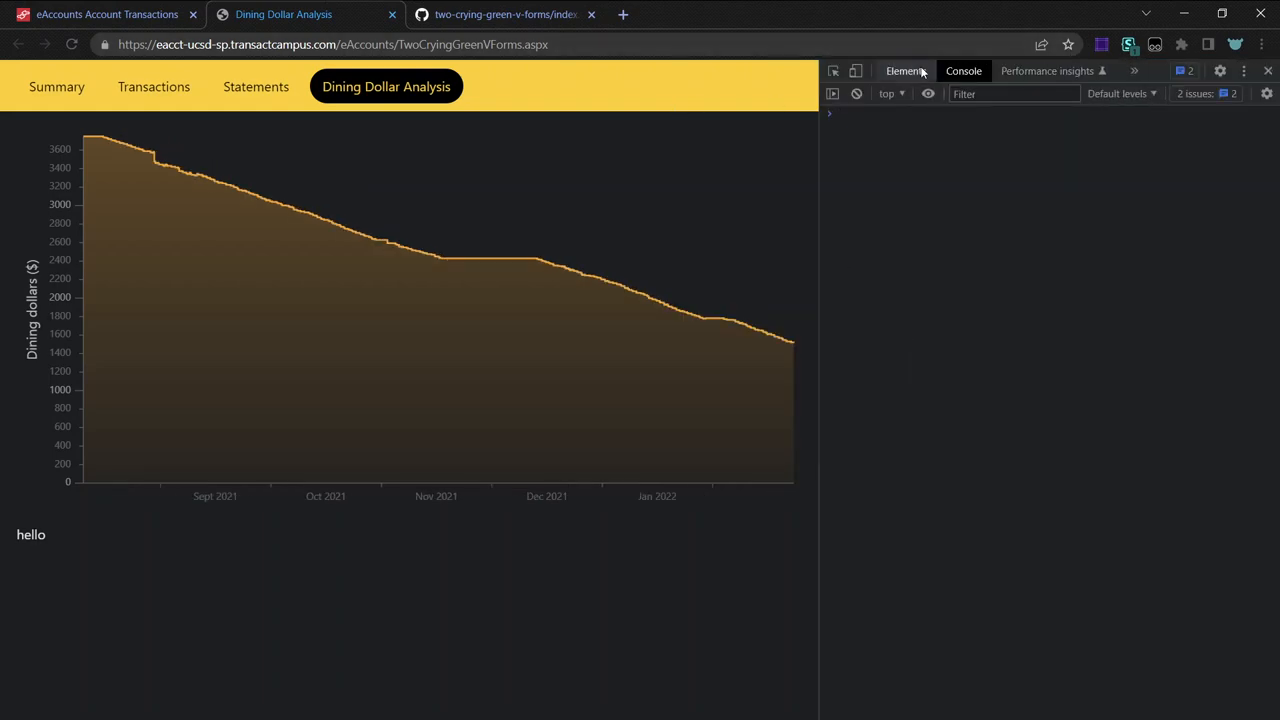
click(504, 14)
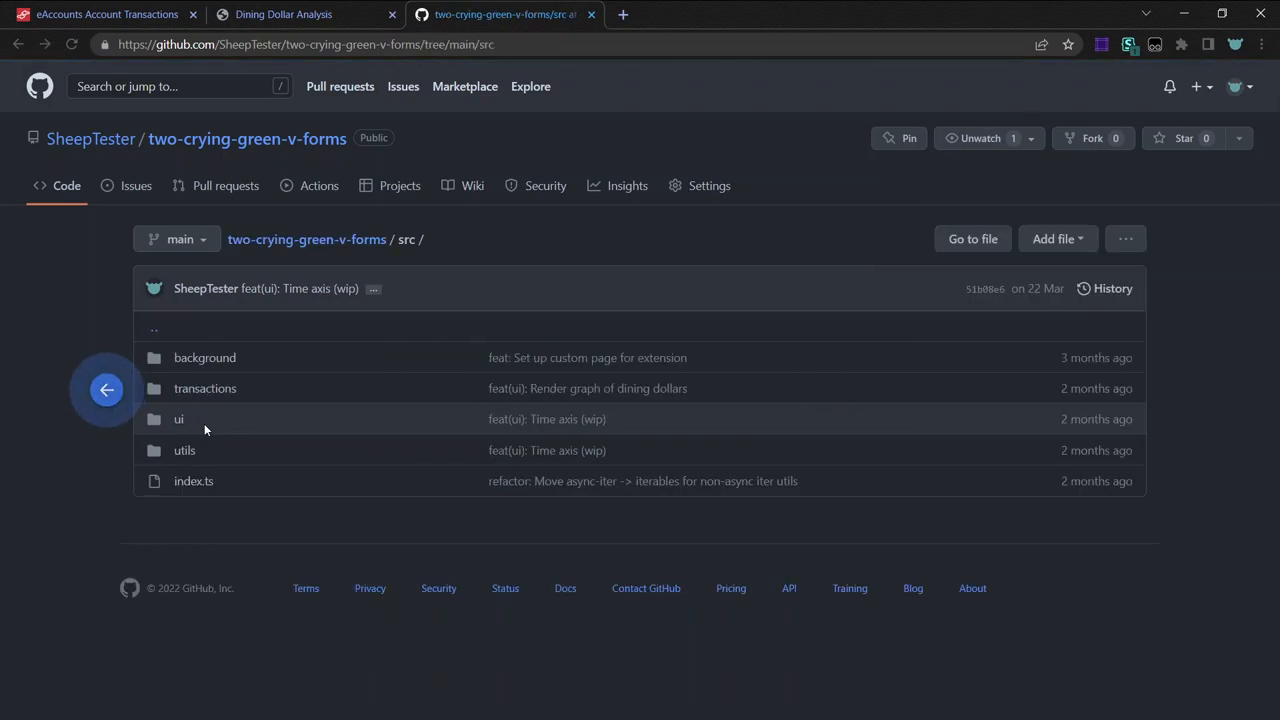
click(180, 420)
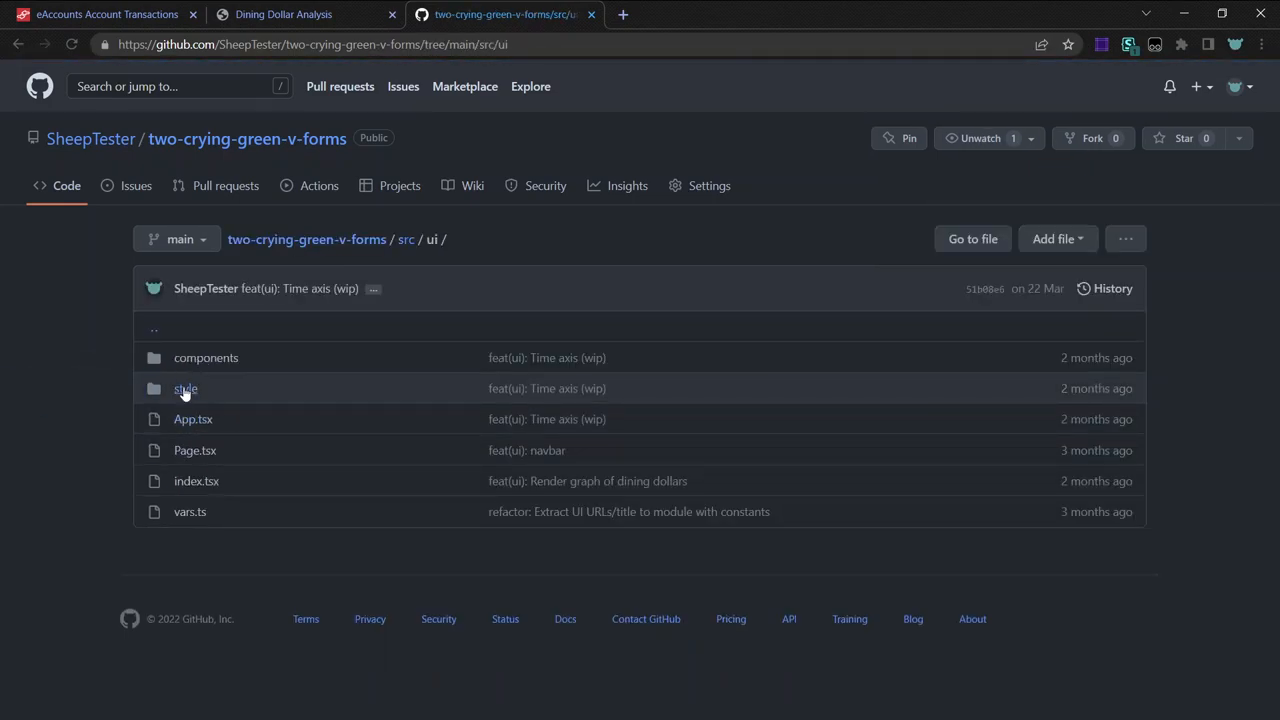
mouse_move(188, 464)
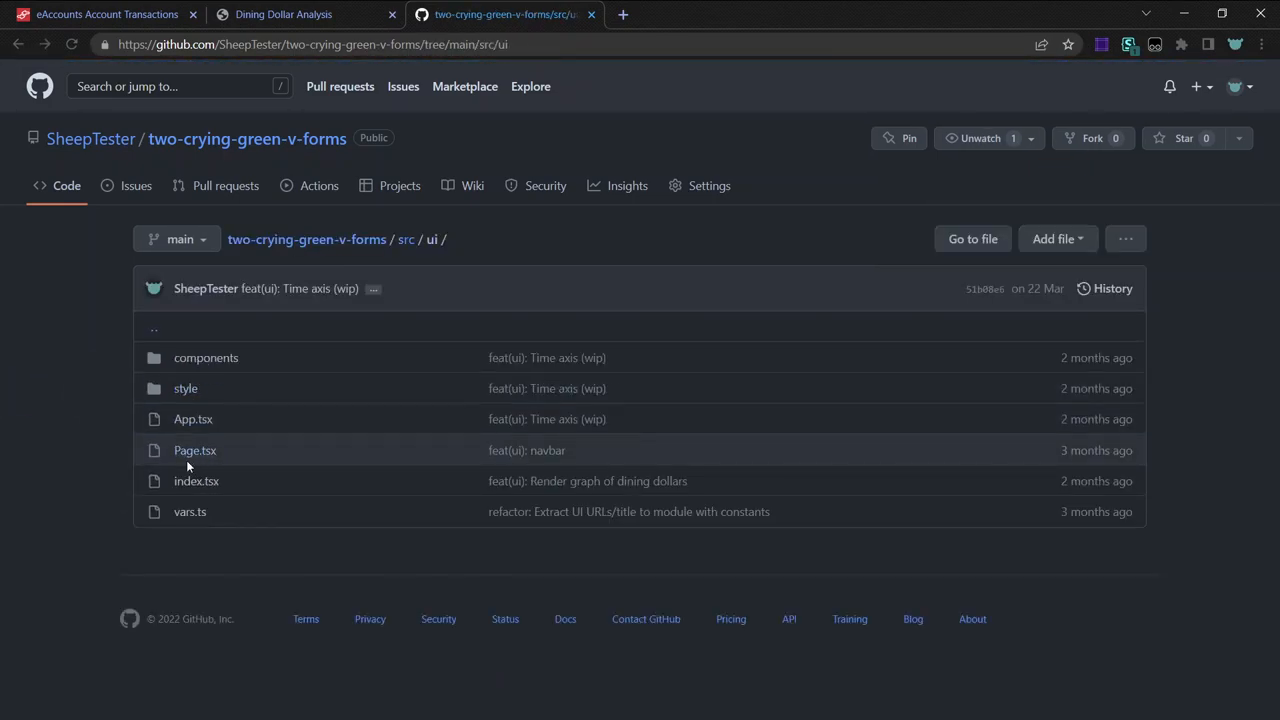
click(196, 450)
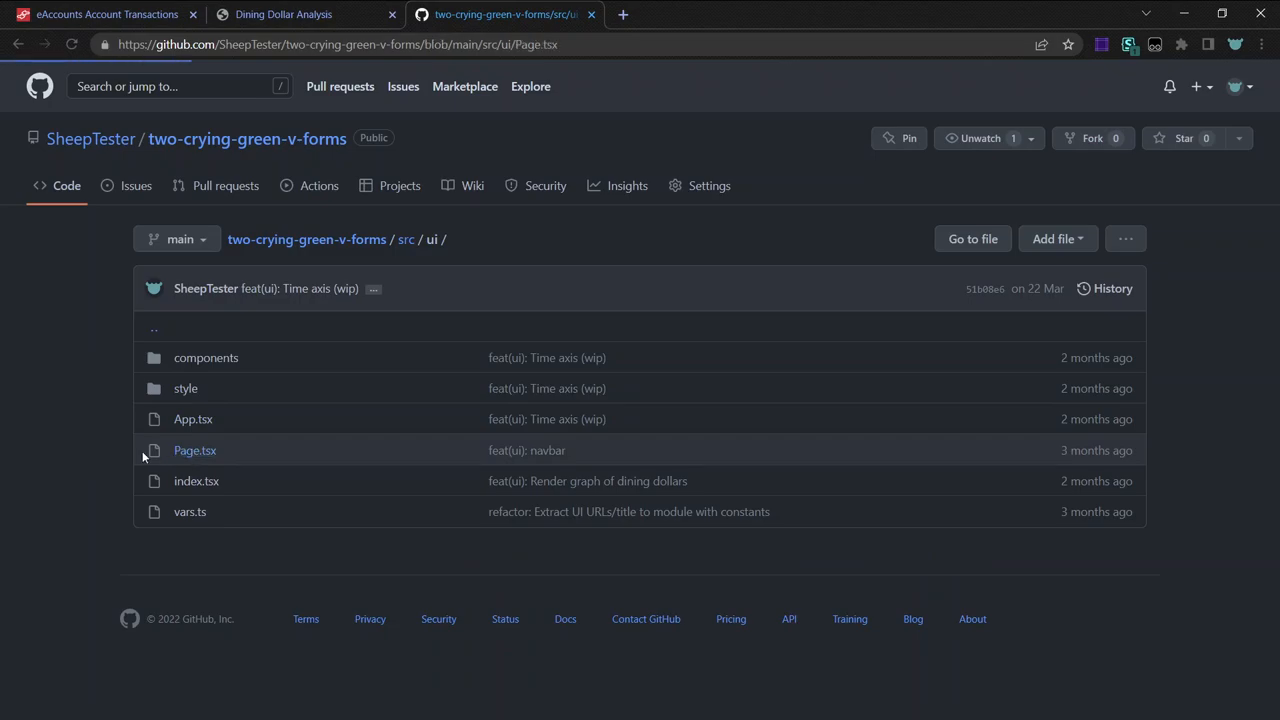
click(432, 240)
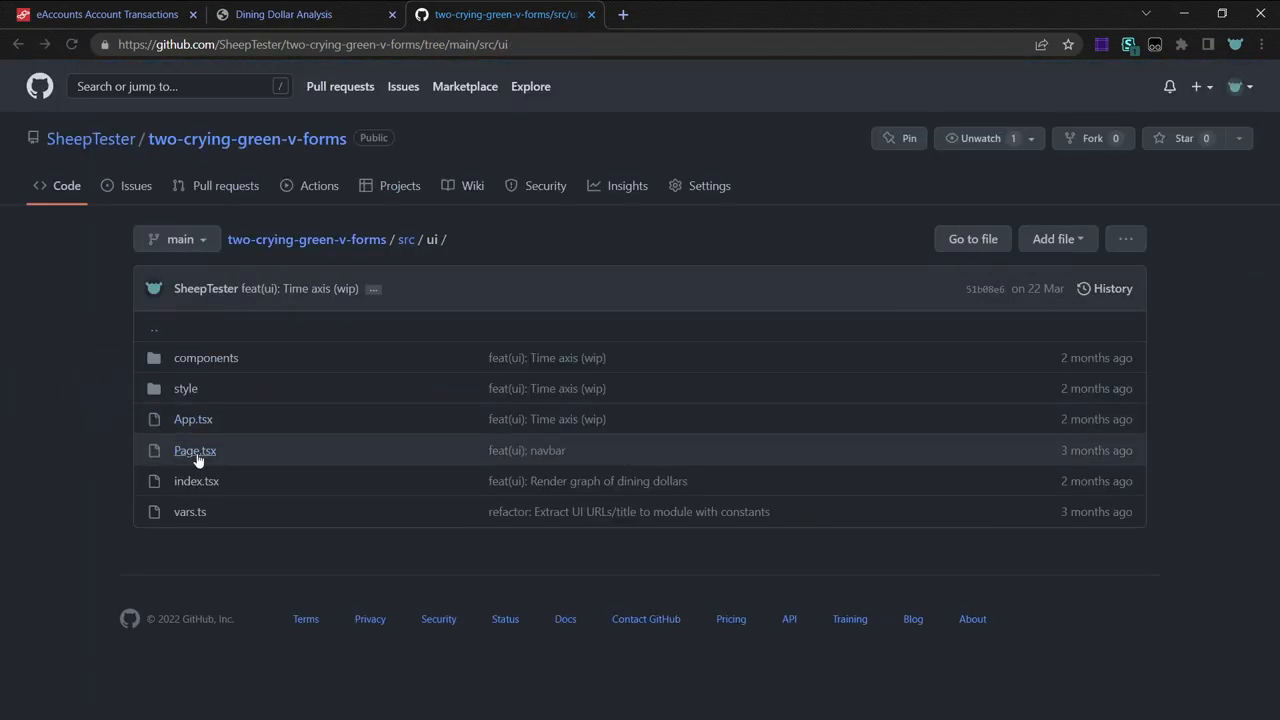
View the App.tsx source, then return to the Dining Dollar Analysis graph.
click(192, 420)
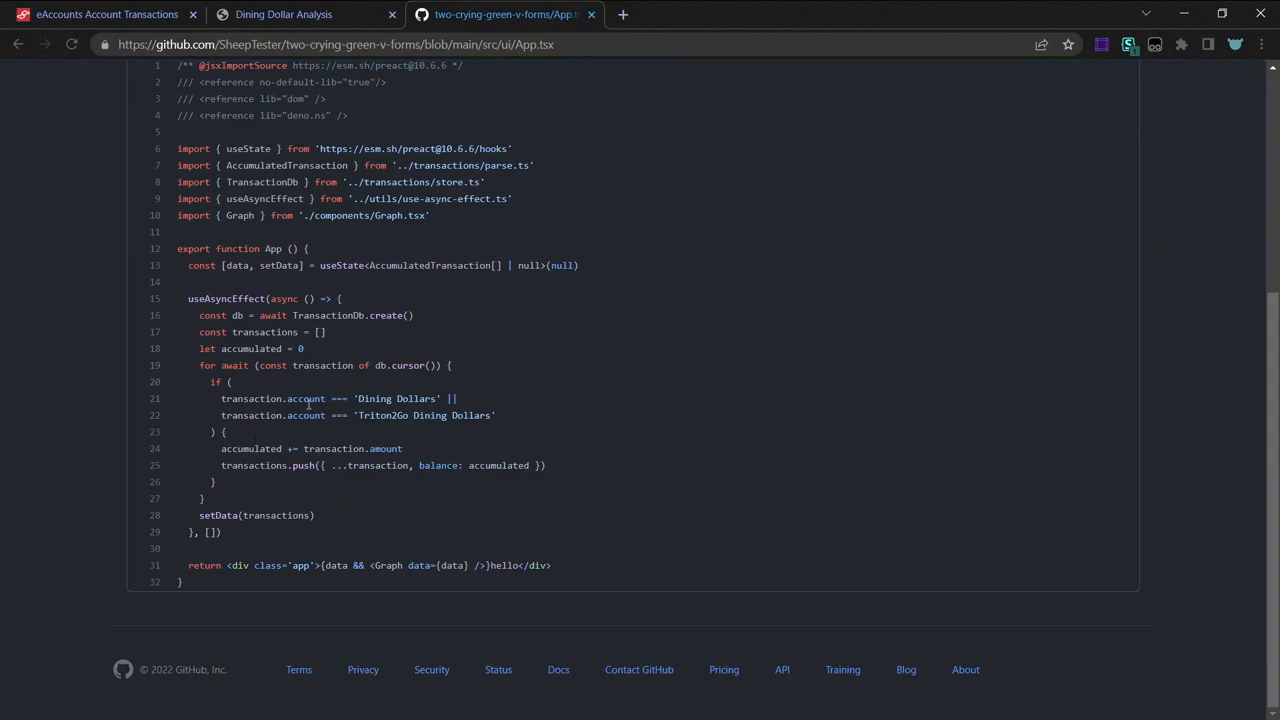
click(284, 14)
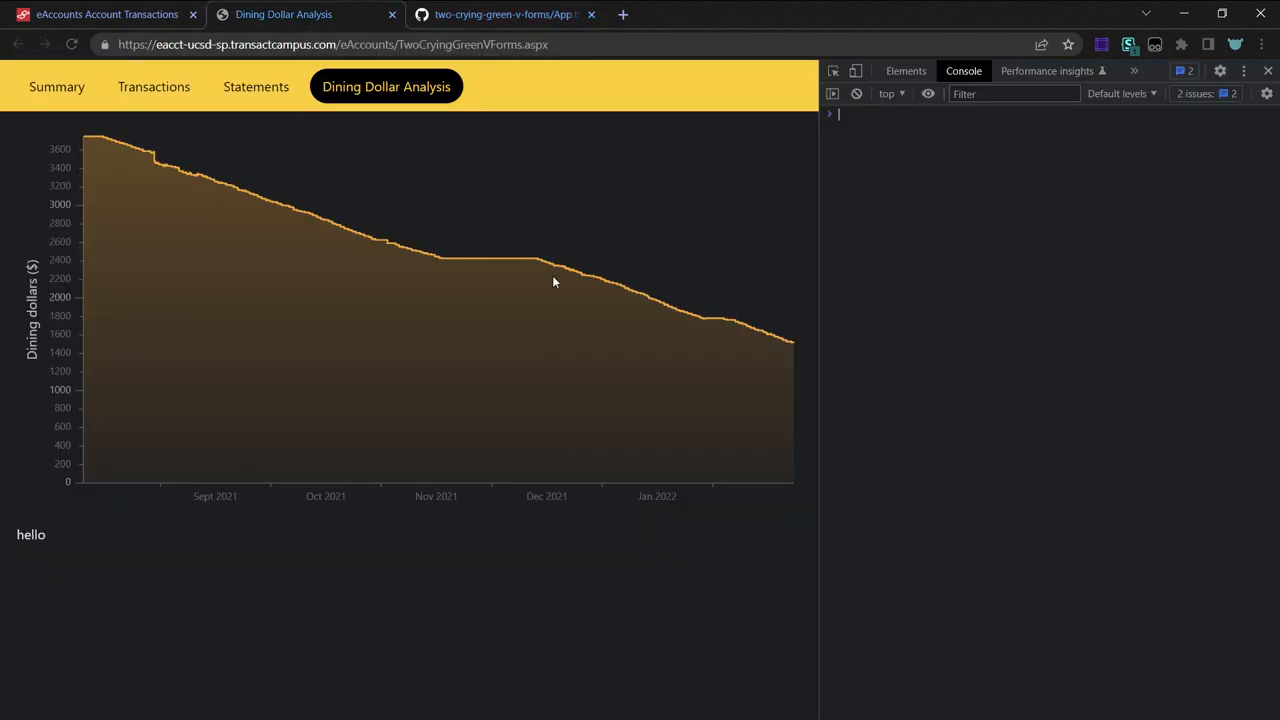
mouse_move(530, 296)
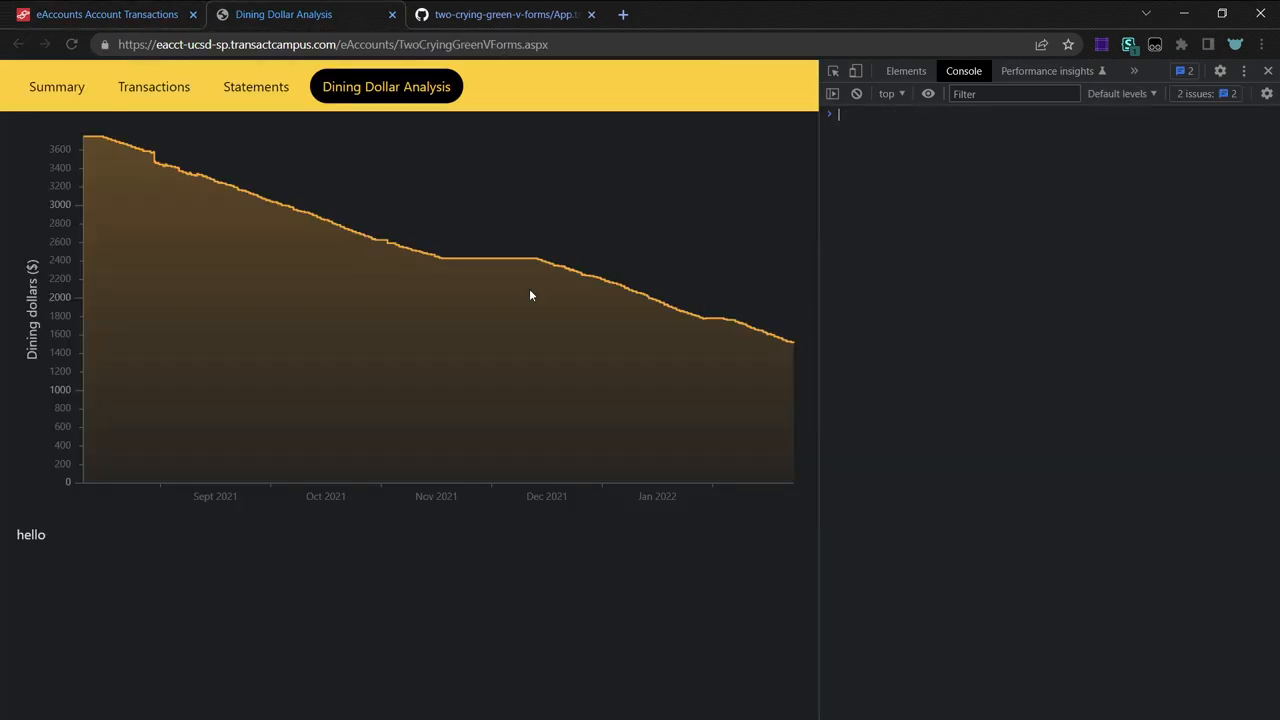
mouse_move(200, 240)
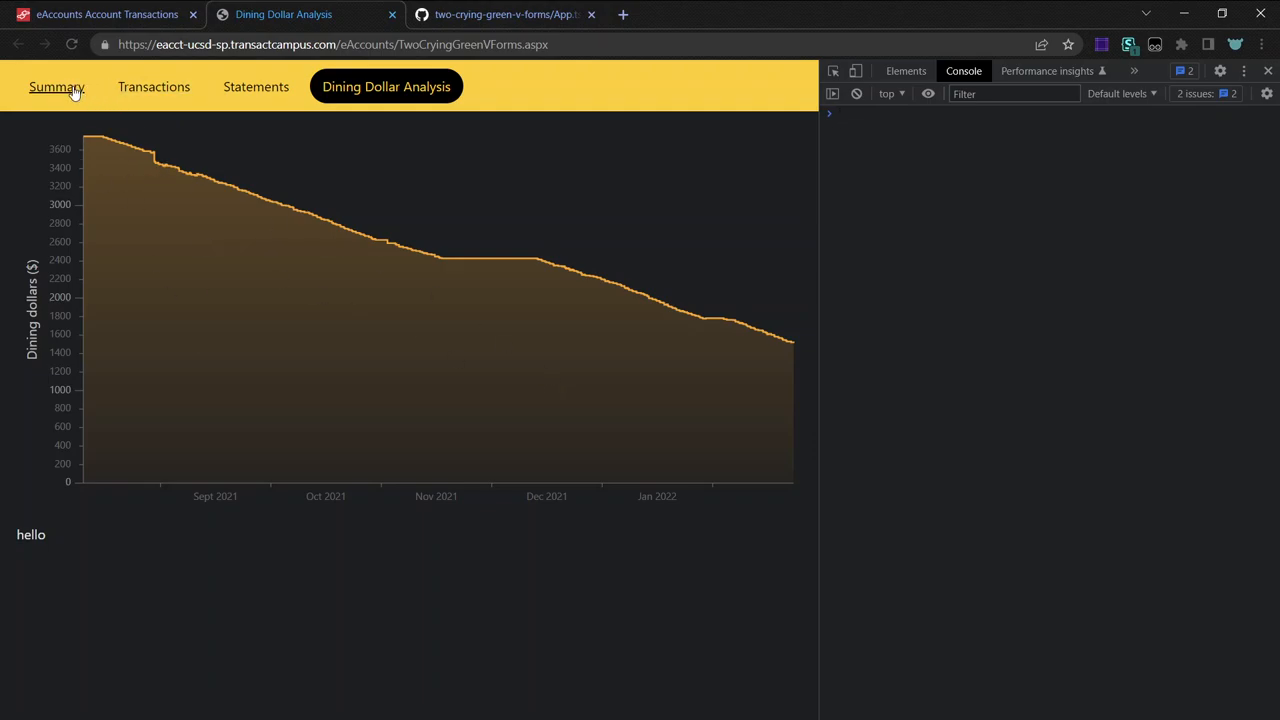
mouse_move(660, 376)
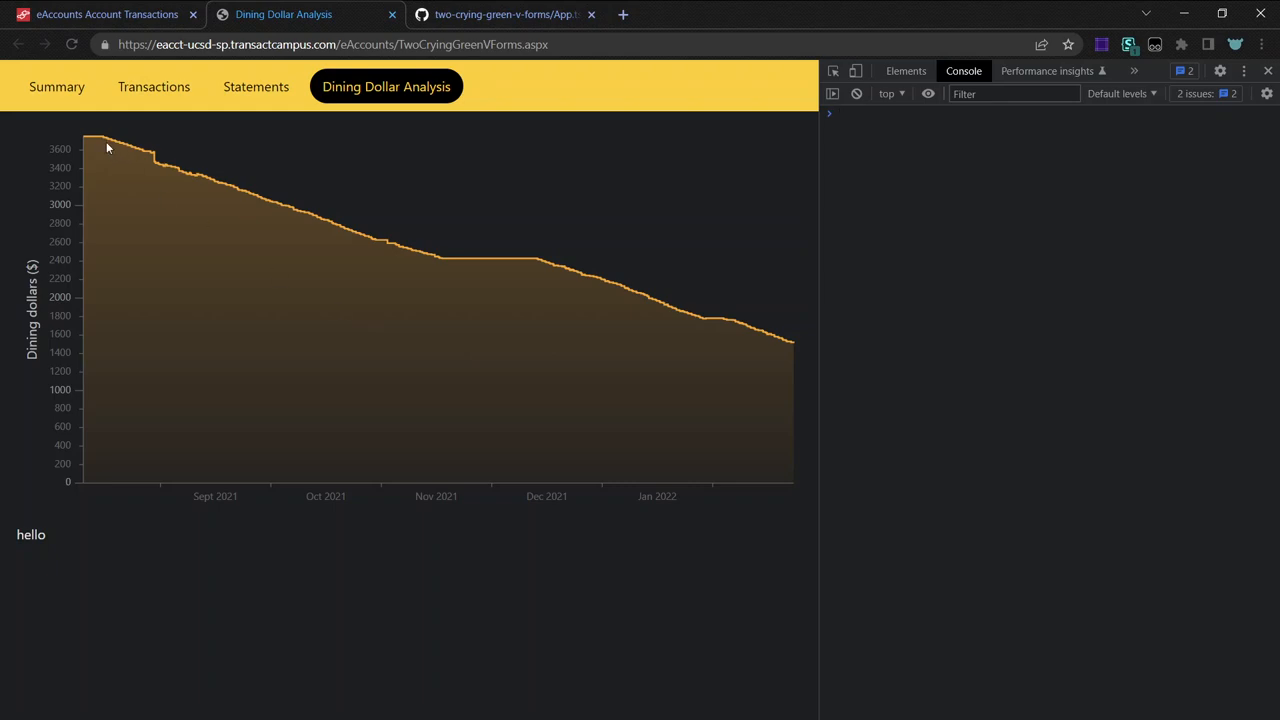
mouse_move(196, 178)
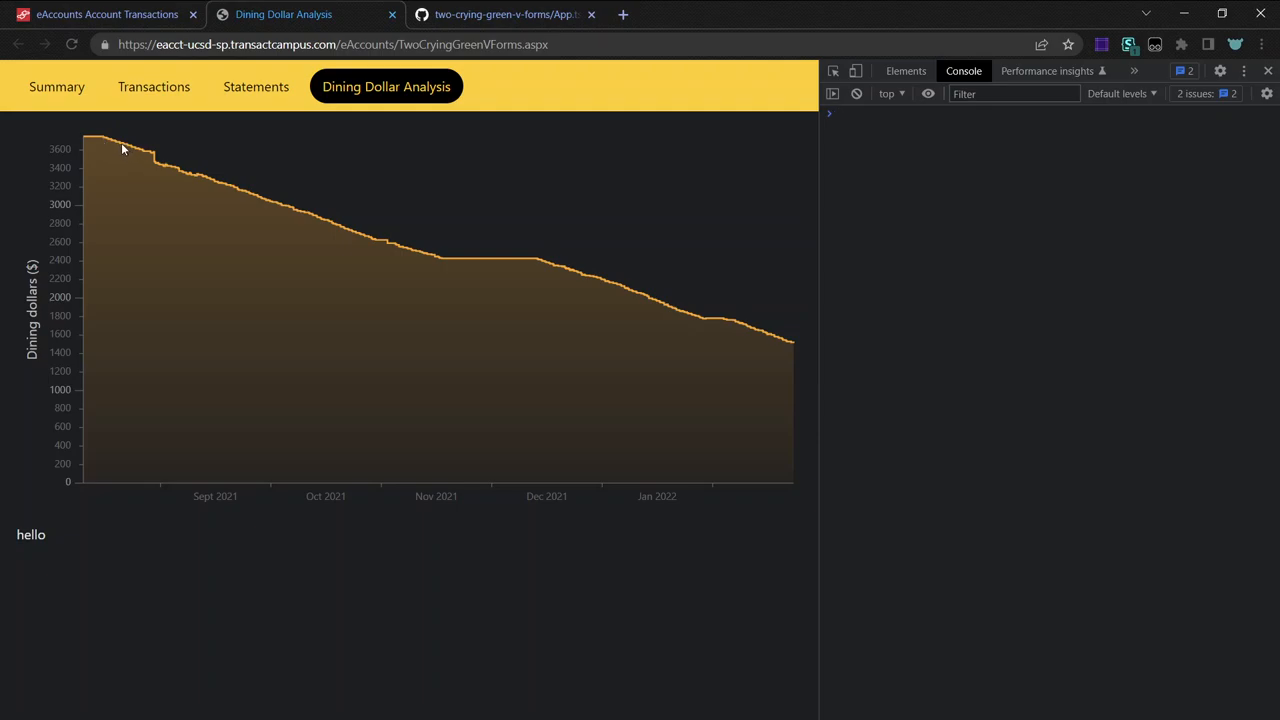
mouse_move(996, 440)
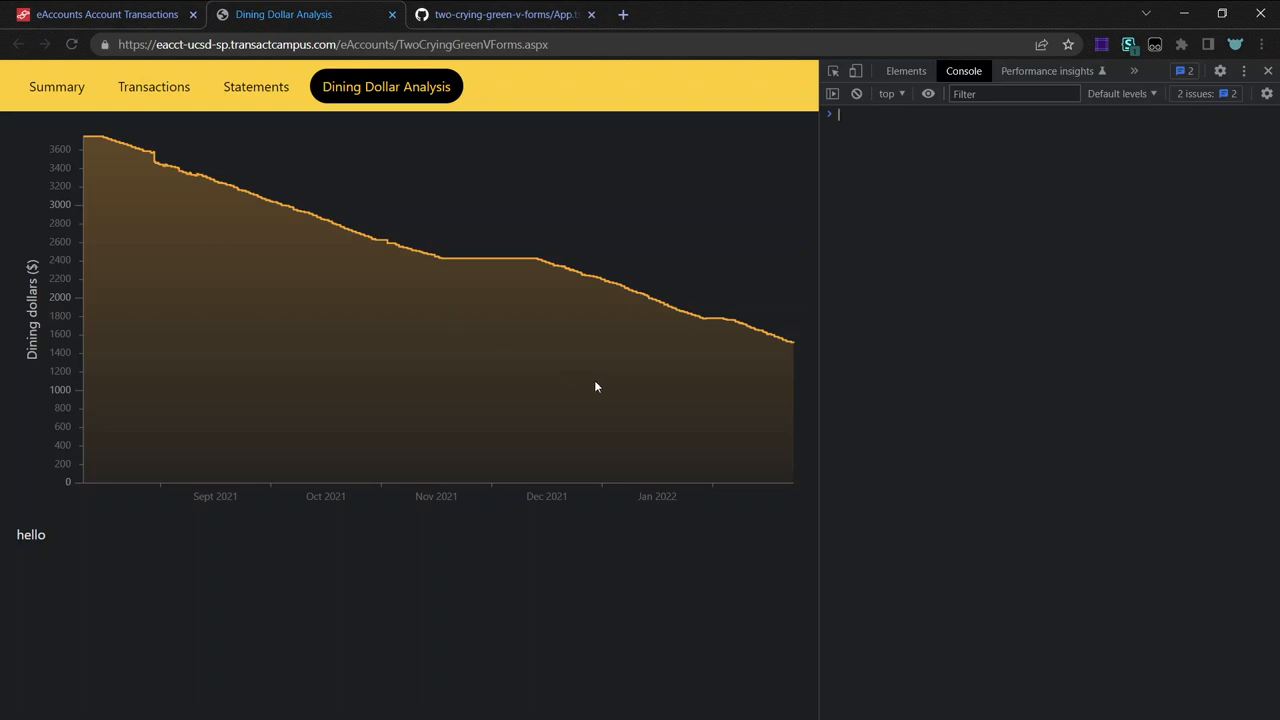
mouse_move(624, 292)
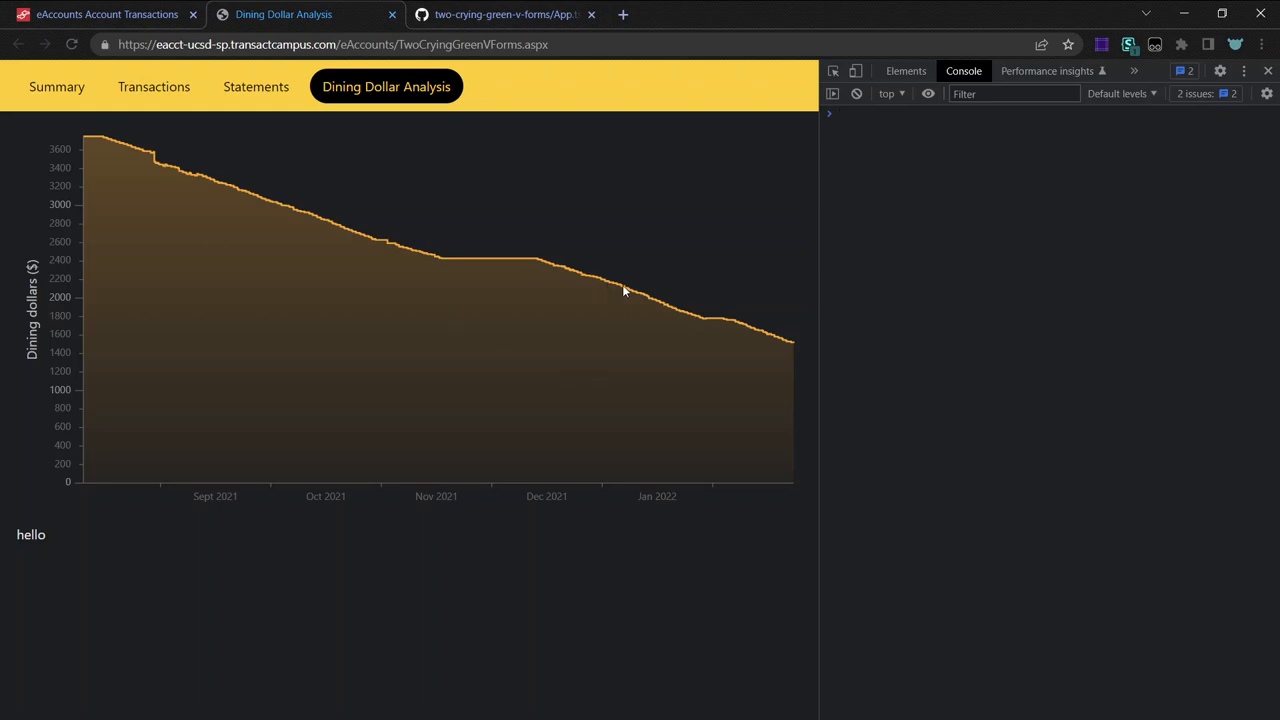
mouse_move(632, 308)
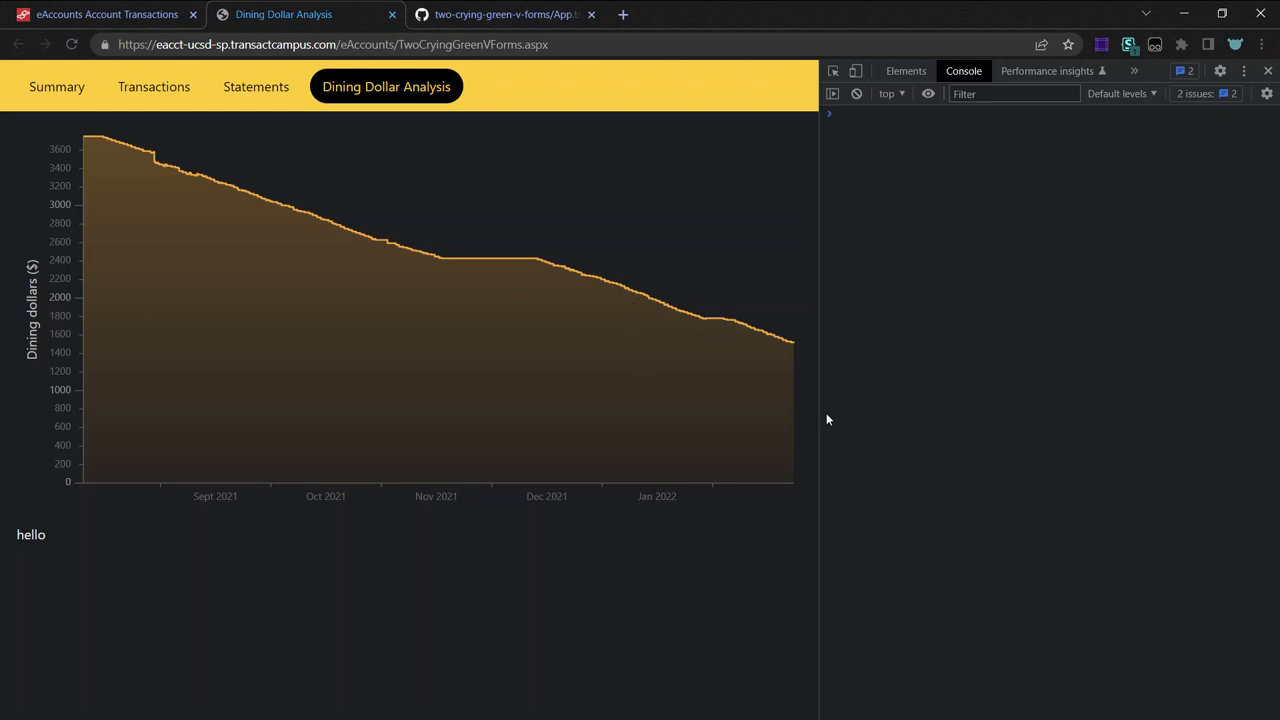
mouse_move(600, 344)
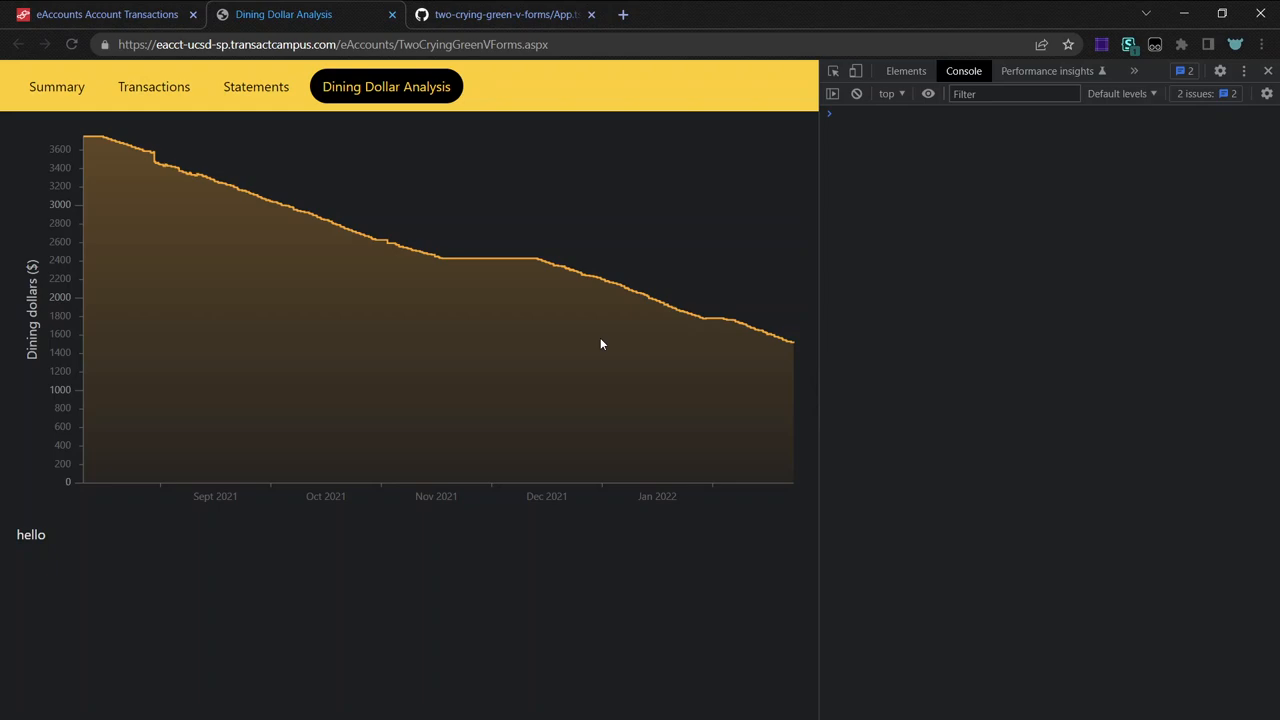
mouse_move(378, 388)
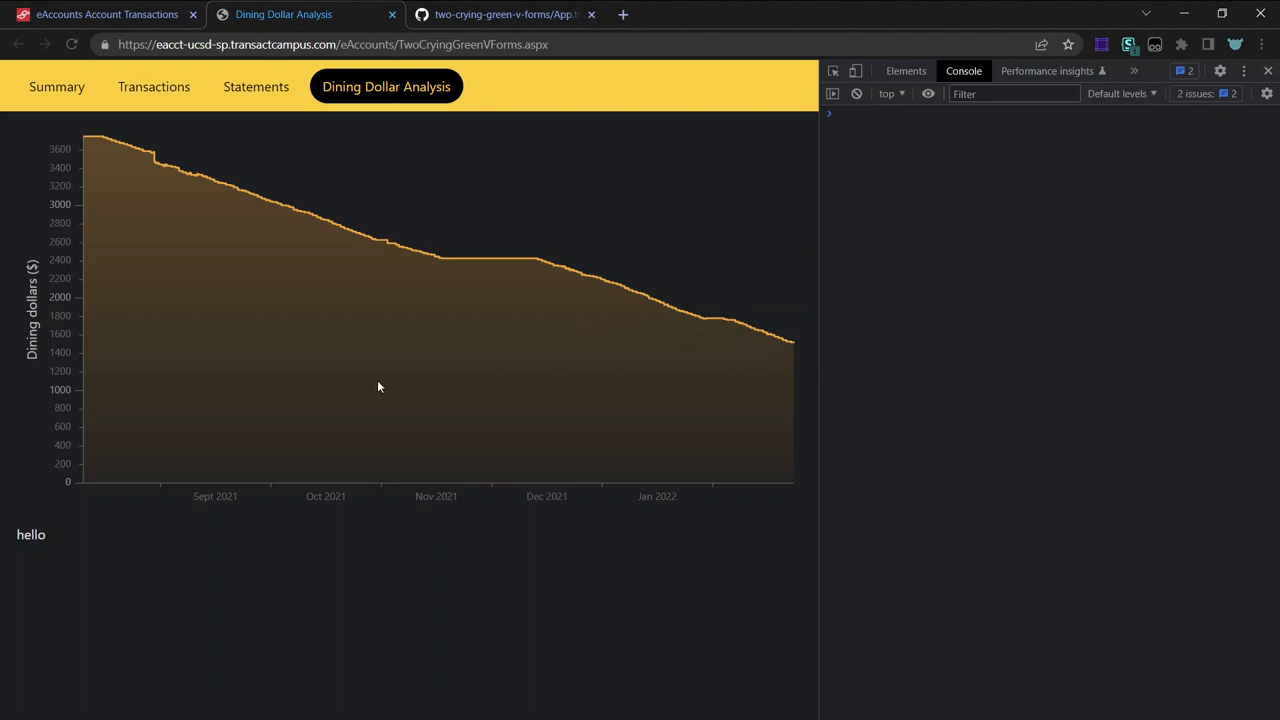
mouse_move(320, 232)
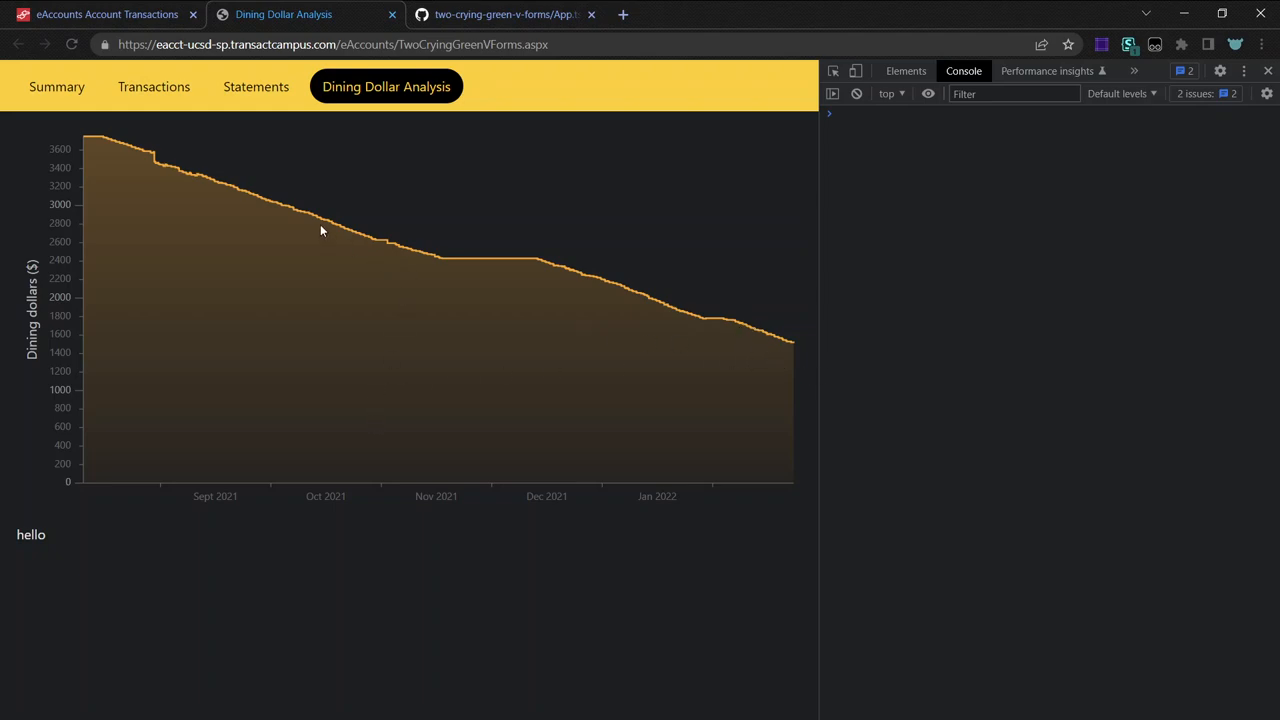
mouse_move(292, 204)
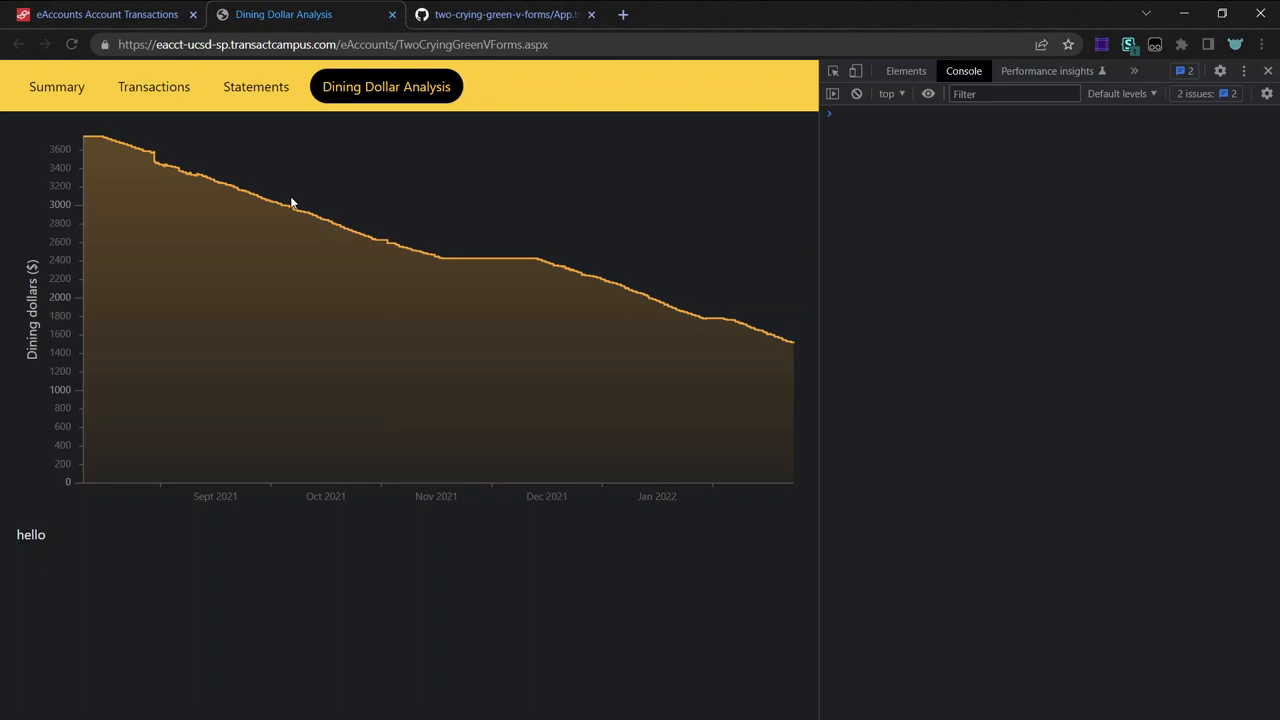
mouse_move(392, 308)
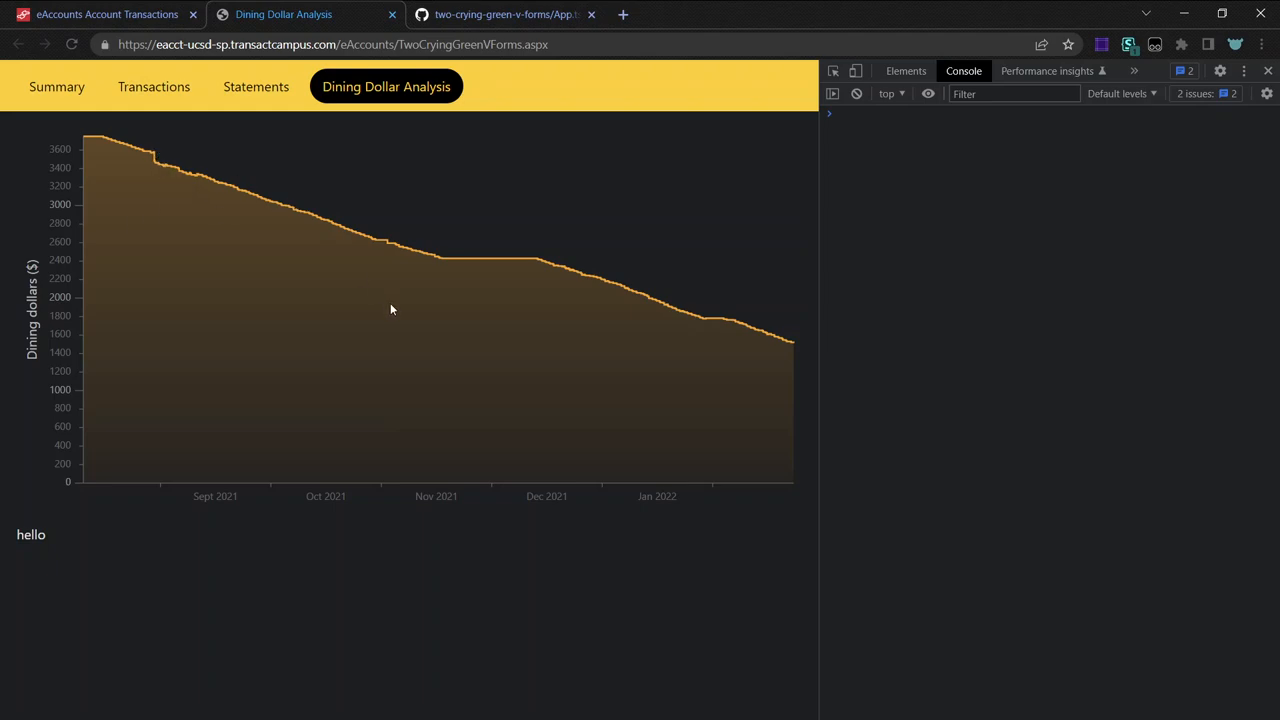
mouse_move(228, 304)
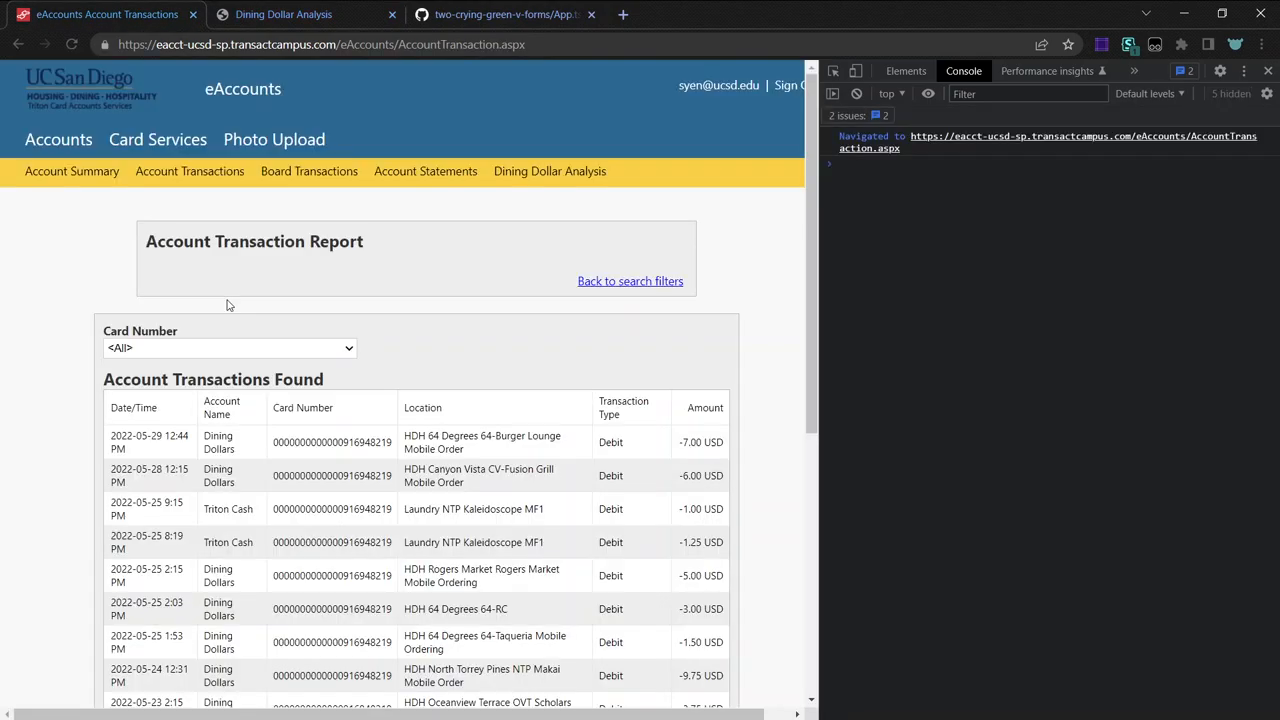
Switch from the eAccounts transaction report to the GitHub repository's main page.
click(504, 14)
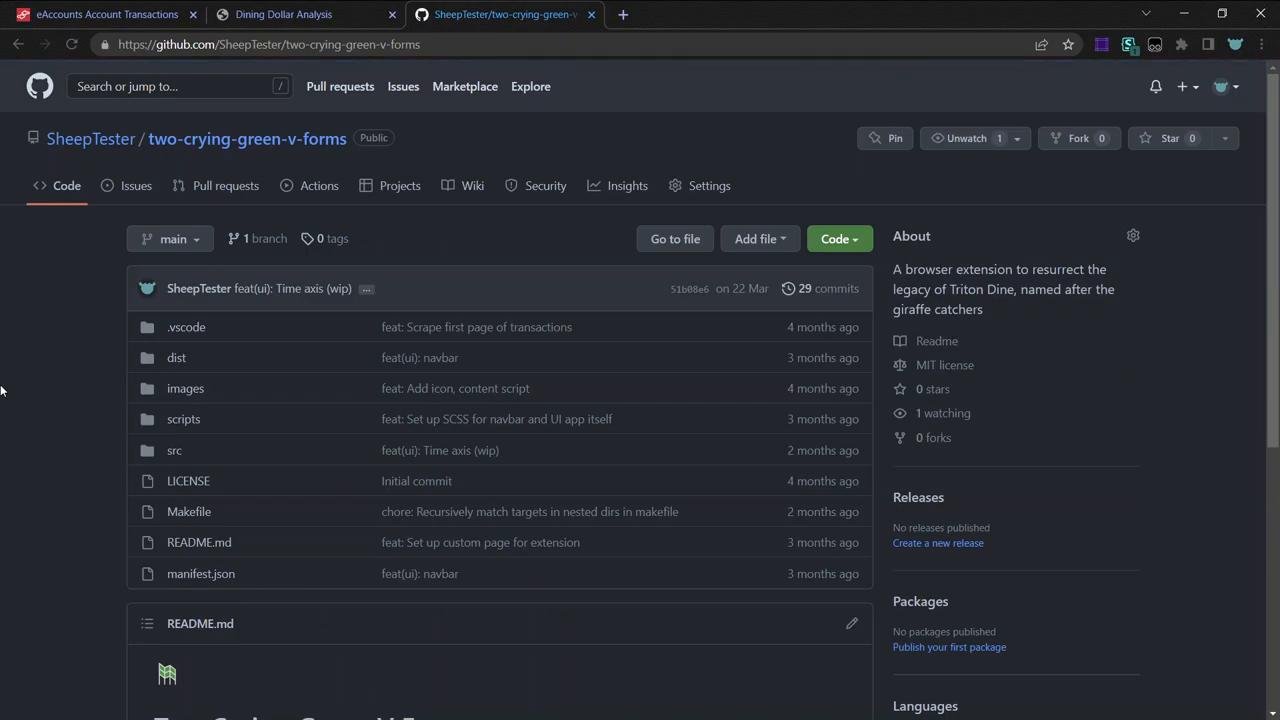
Review the repository README near the Robert Irwin link, then return to the eAccounts transaction report.
scroll(down, 3)
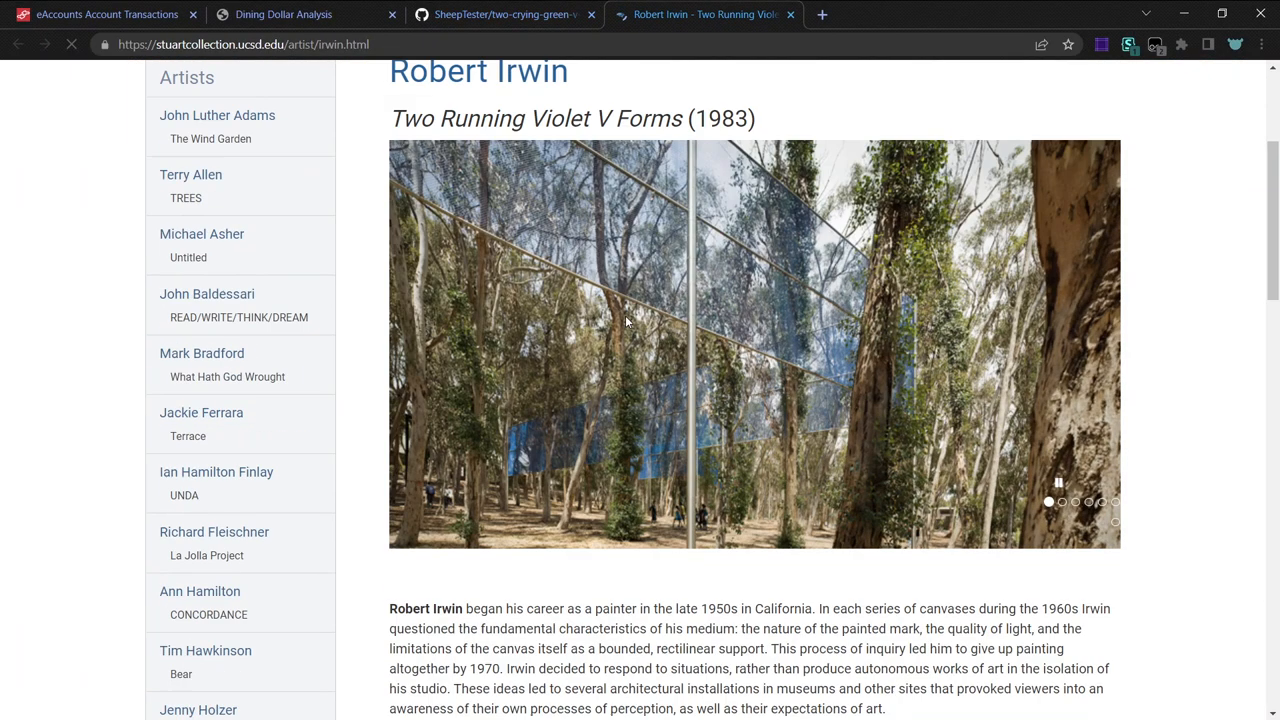
click(500, 14)
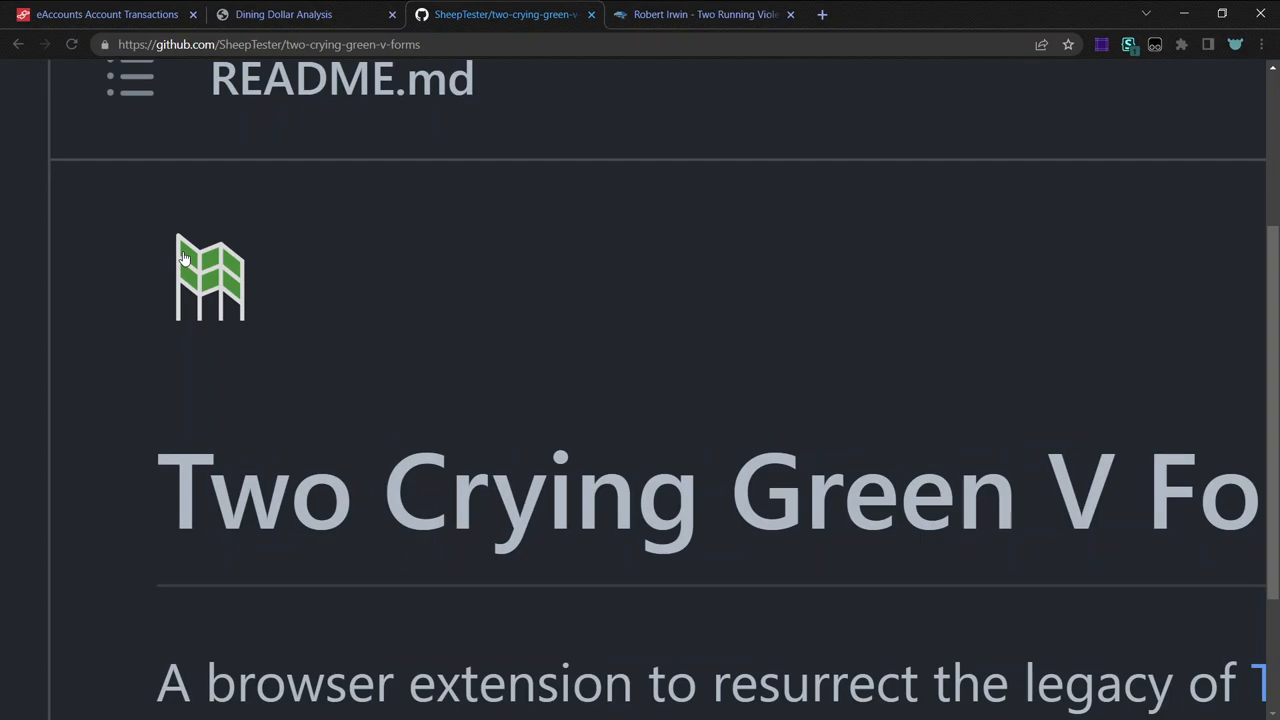
mouse_move(244, 276)
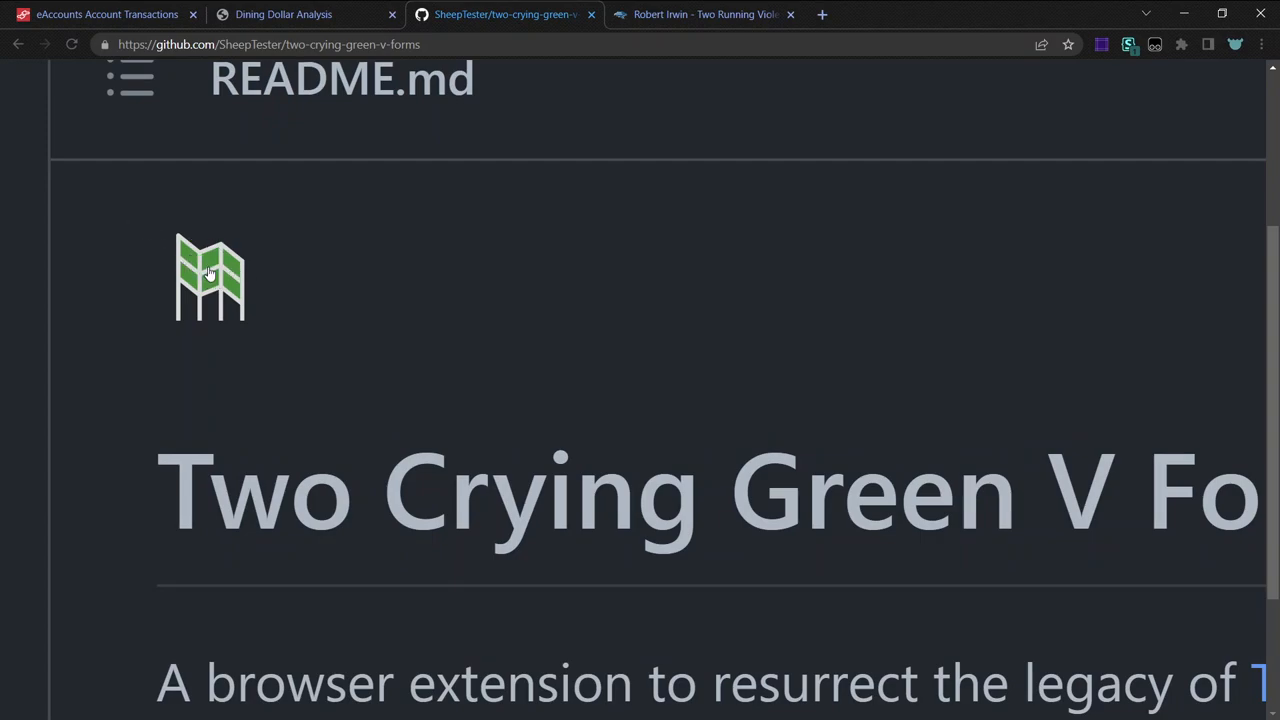
scroll(up, 3)
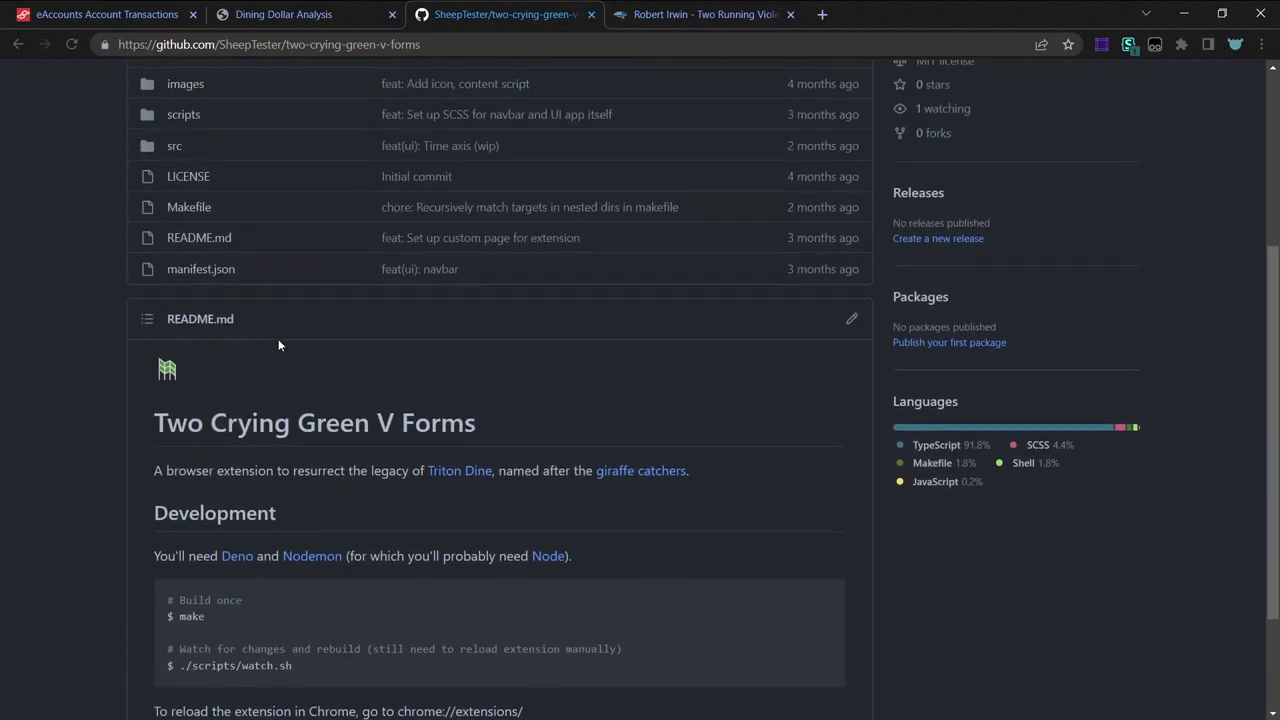
click(100, 14)
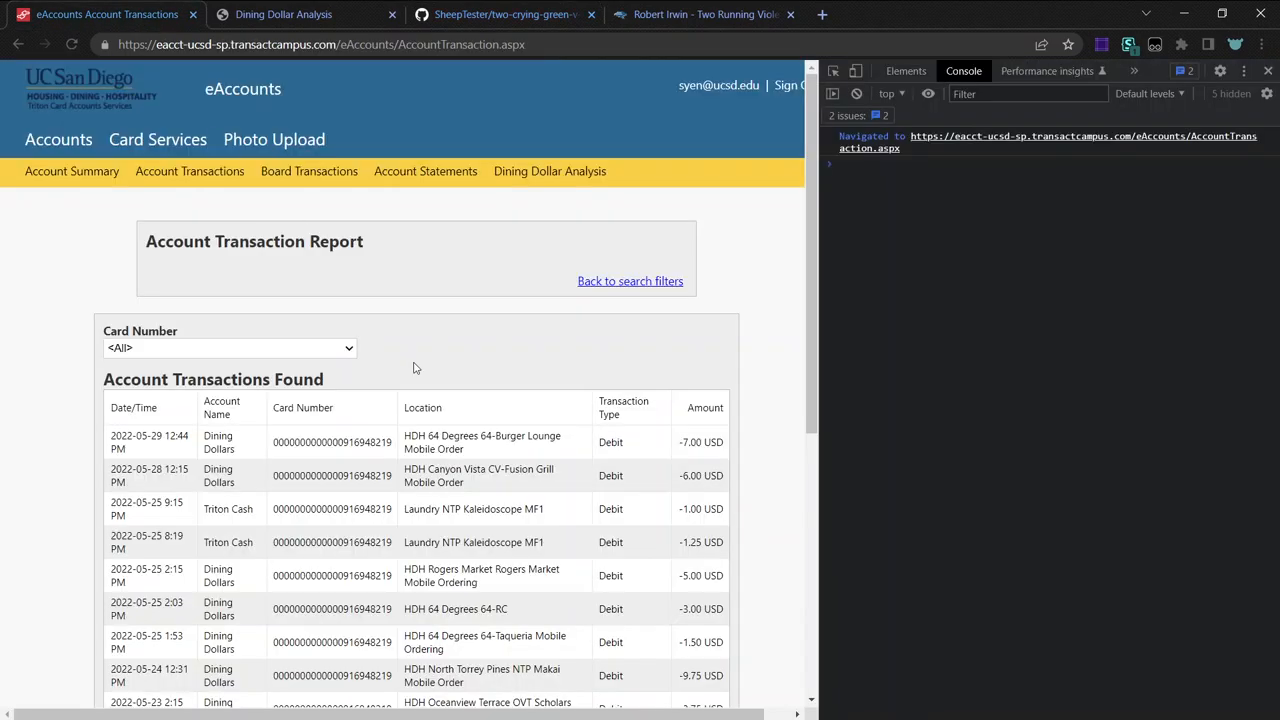
click(504, 14)
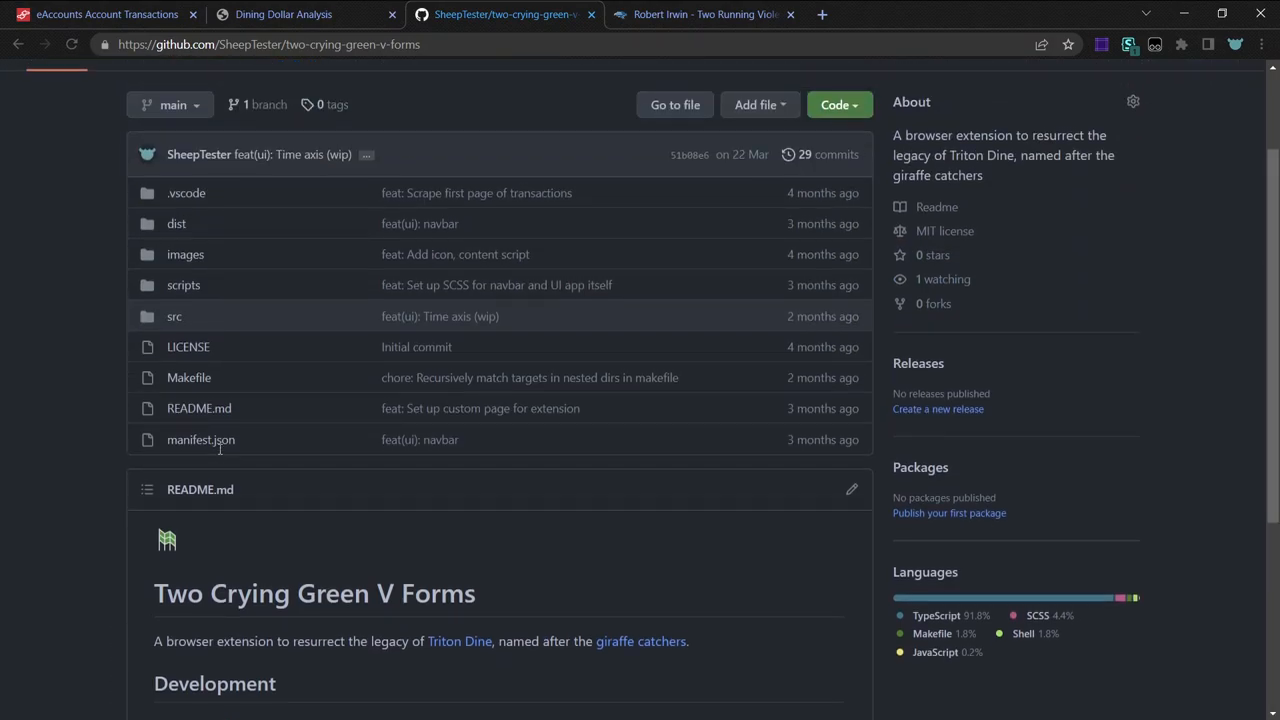
click(108, 14)
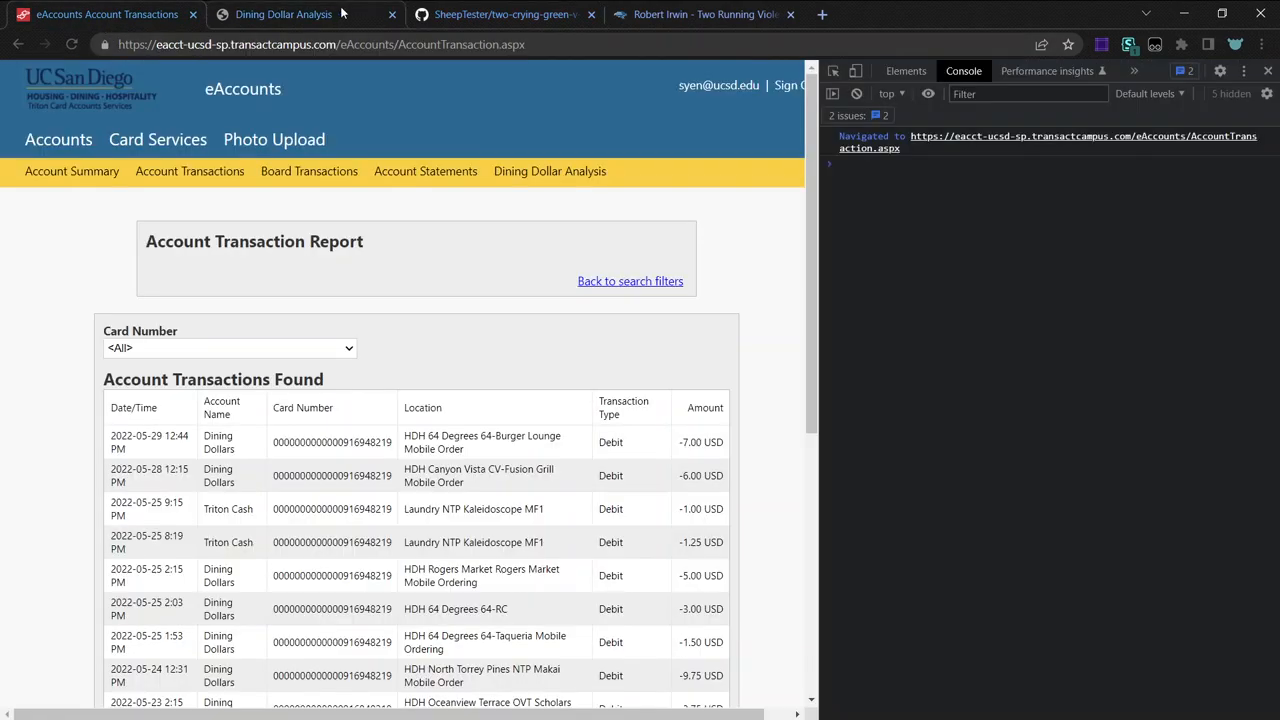
mouse_move(438, 60)
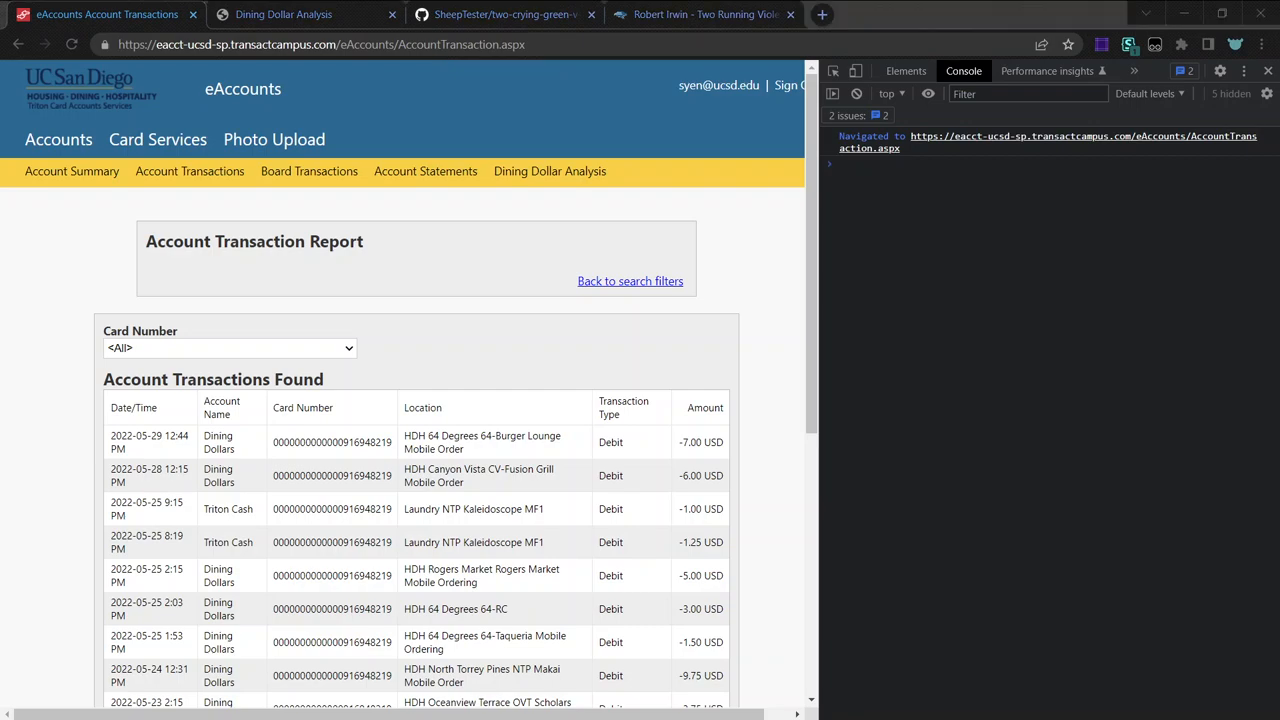
click(1024, 70)
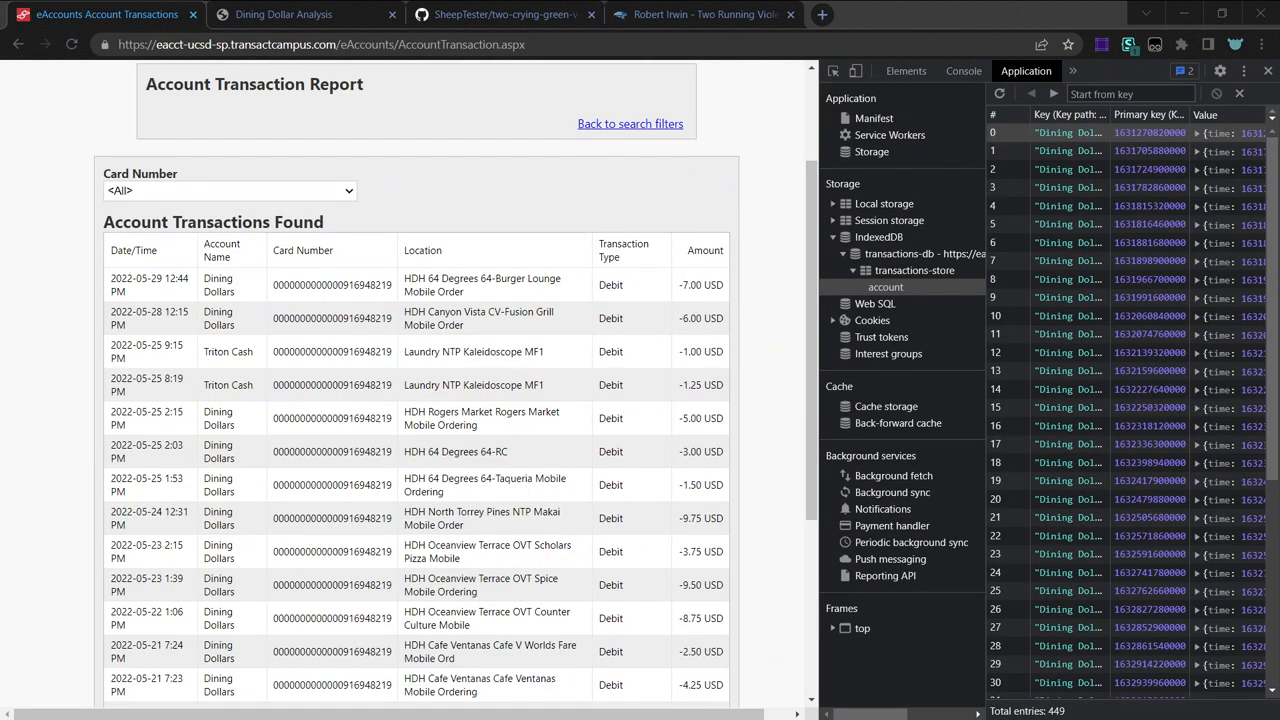
Browse the IndexedDB transactions-store records down to the Triton Cash entries near 317.
click(886, 288)
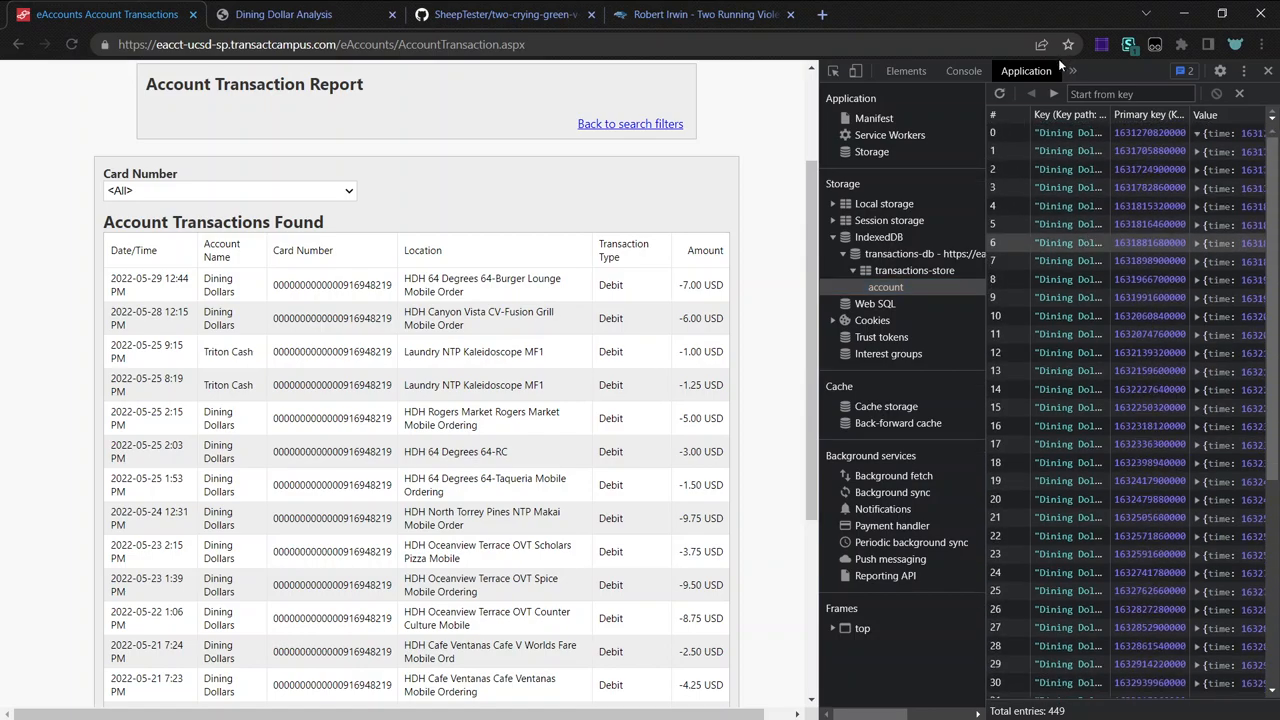
mouse_move(916, 284)
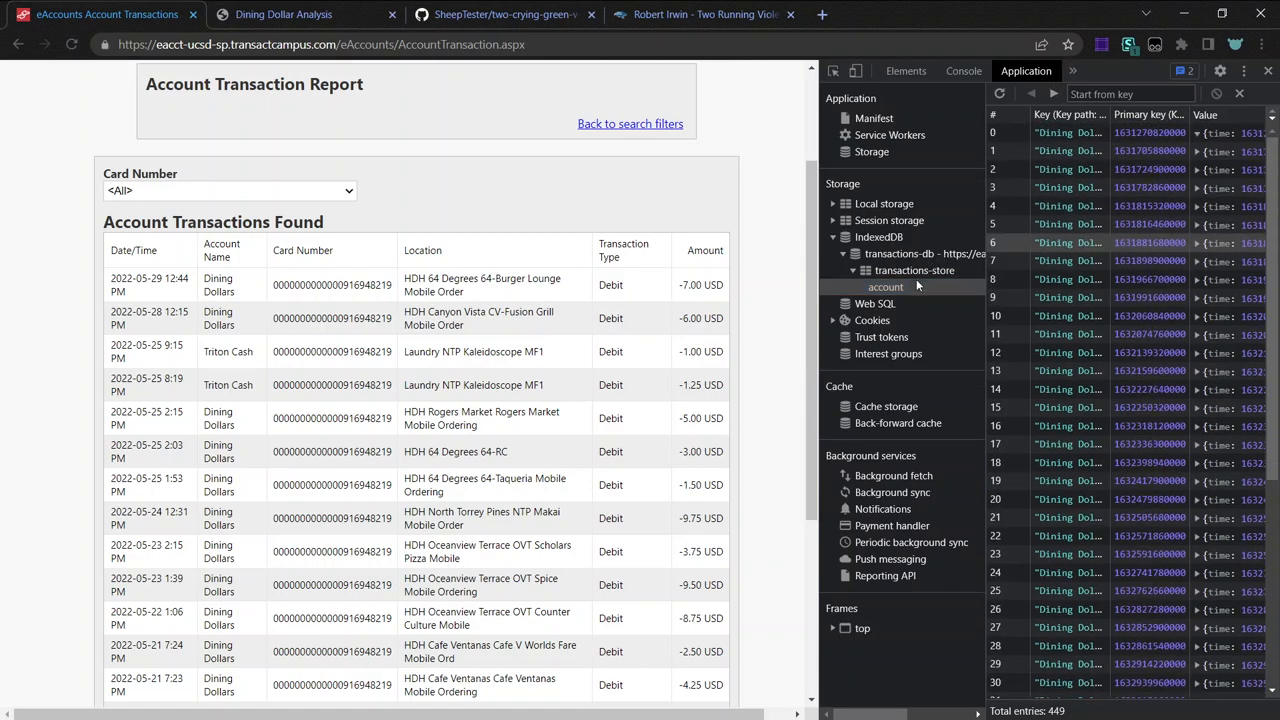
click(1052, 94)
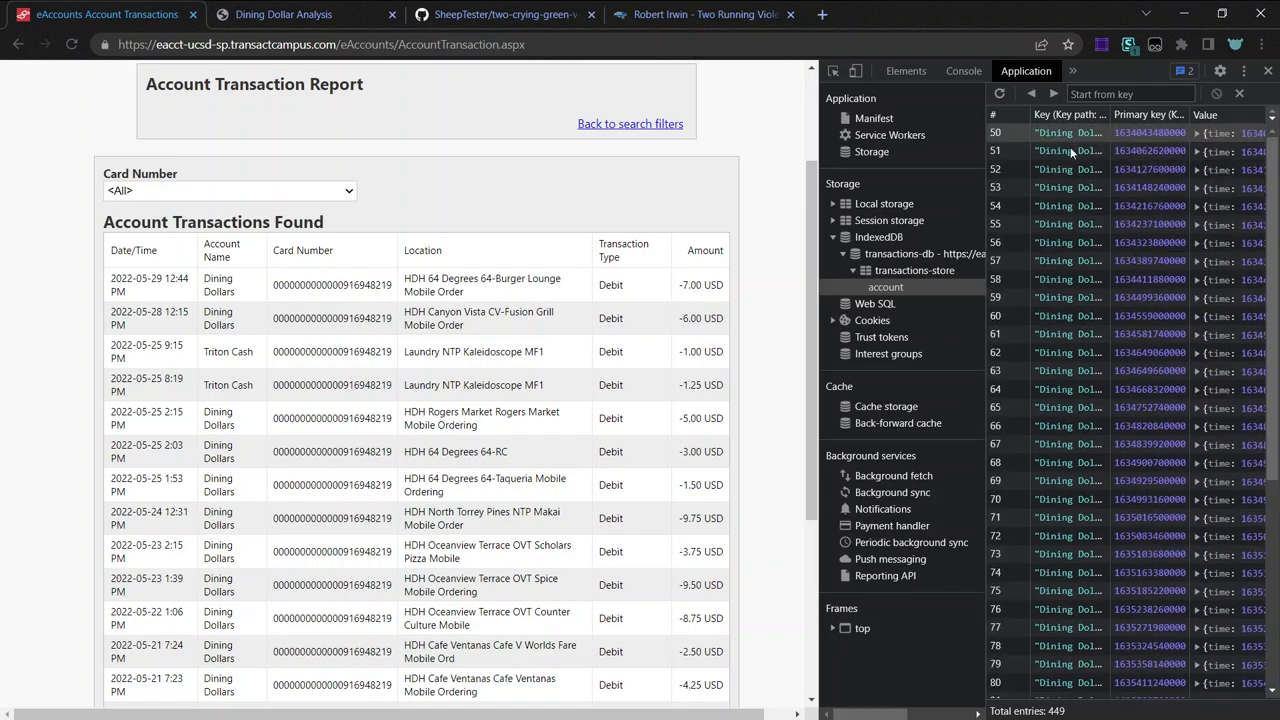
scroll(down, 3)
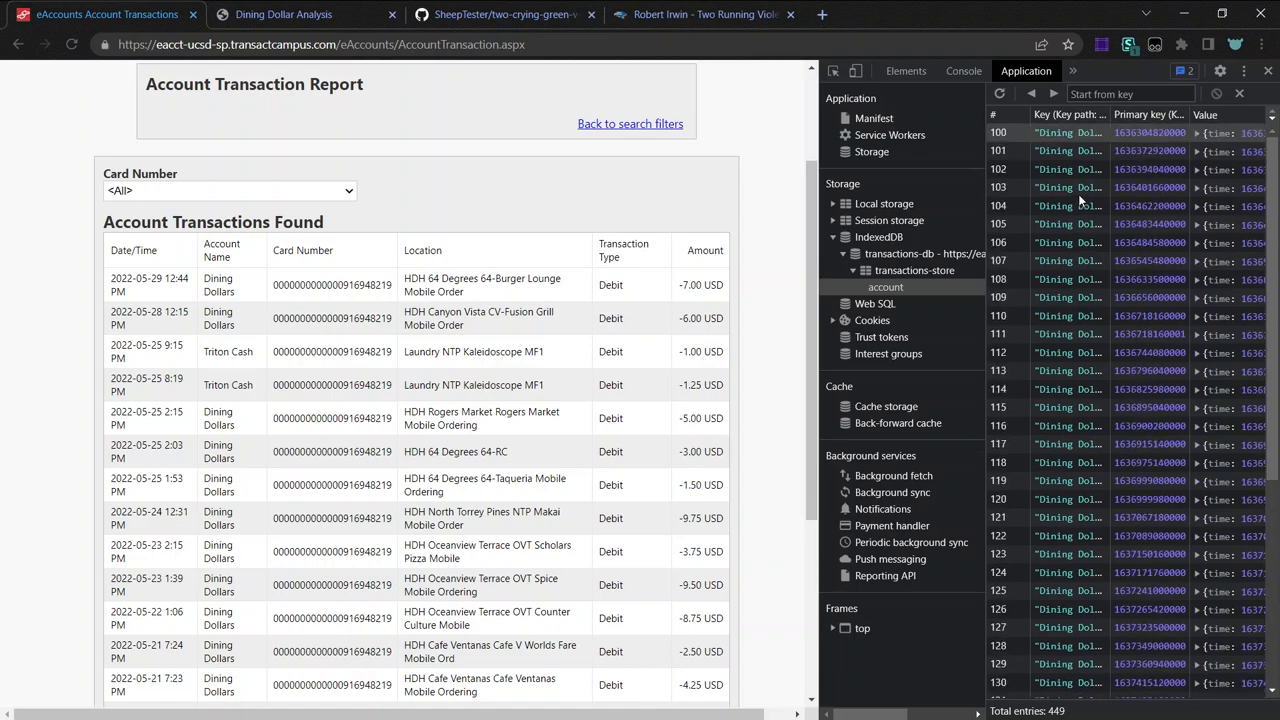
scroll(down, 3)
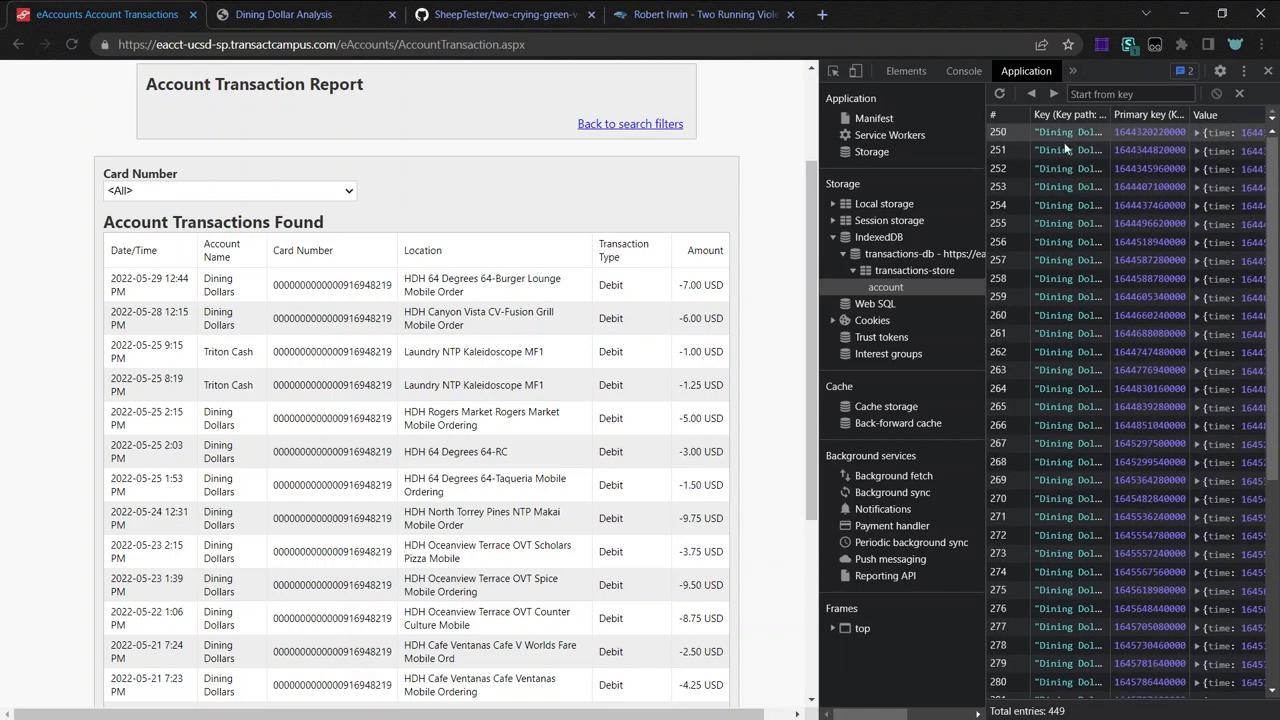
scroll(down, 3)
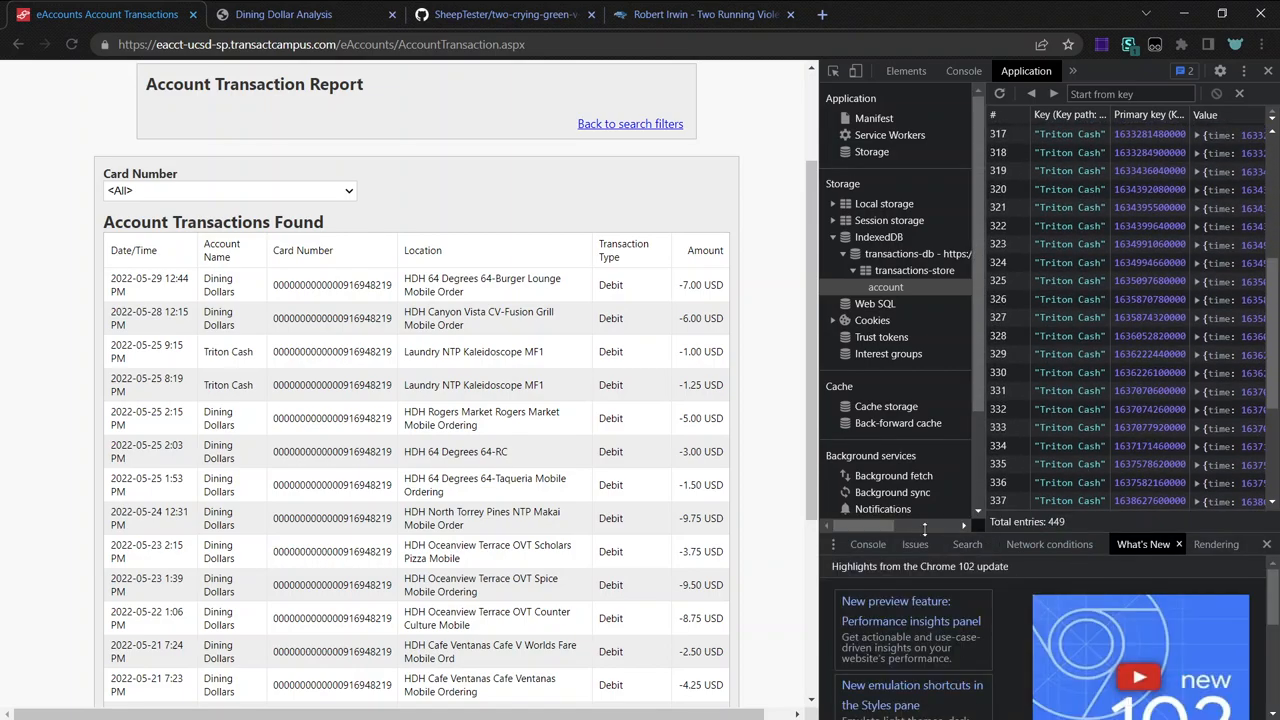
Expand stored entry 334 to reveal its account, amount, location and time fields, then close the console drawer.
click(868, 544)
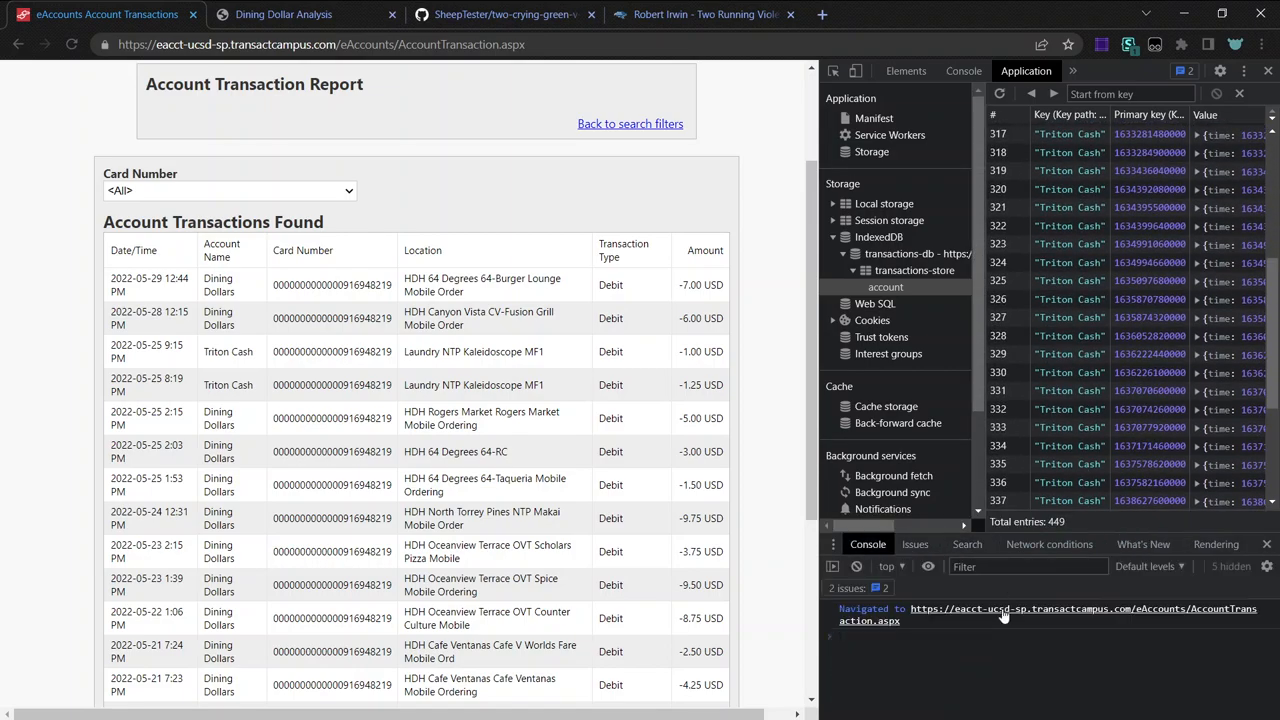
click(830, 636)
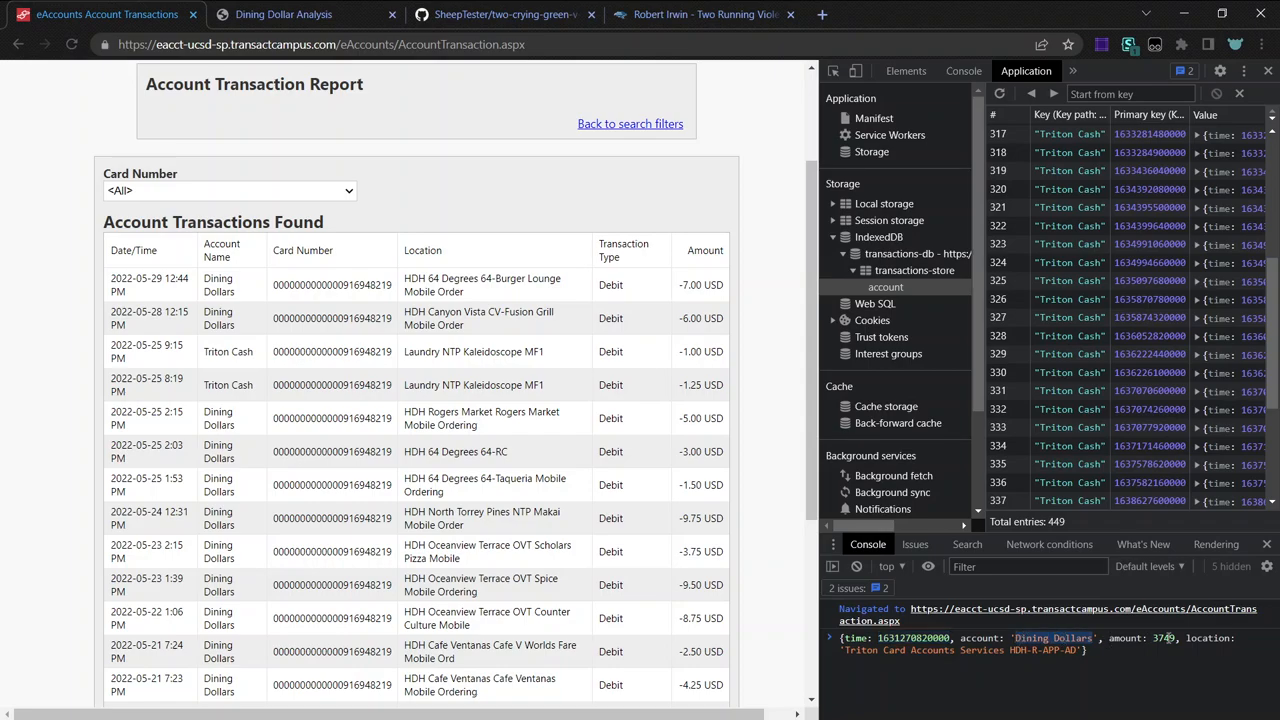
scroll(down, 3)
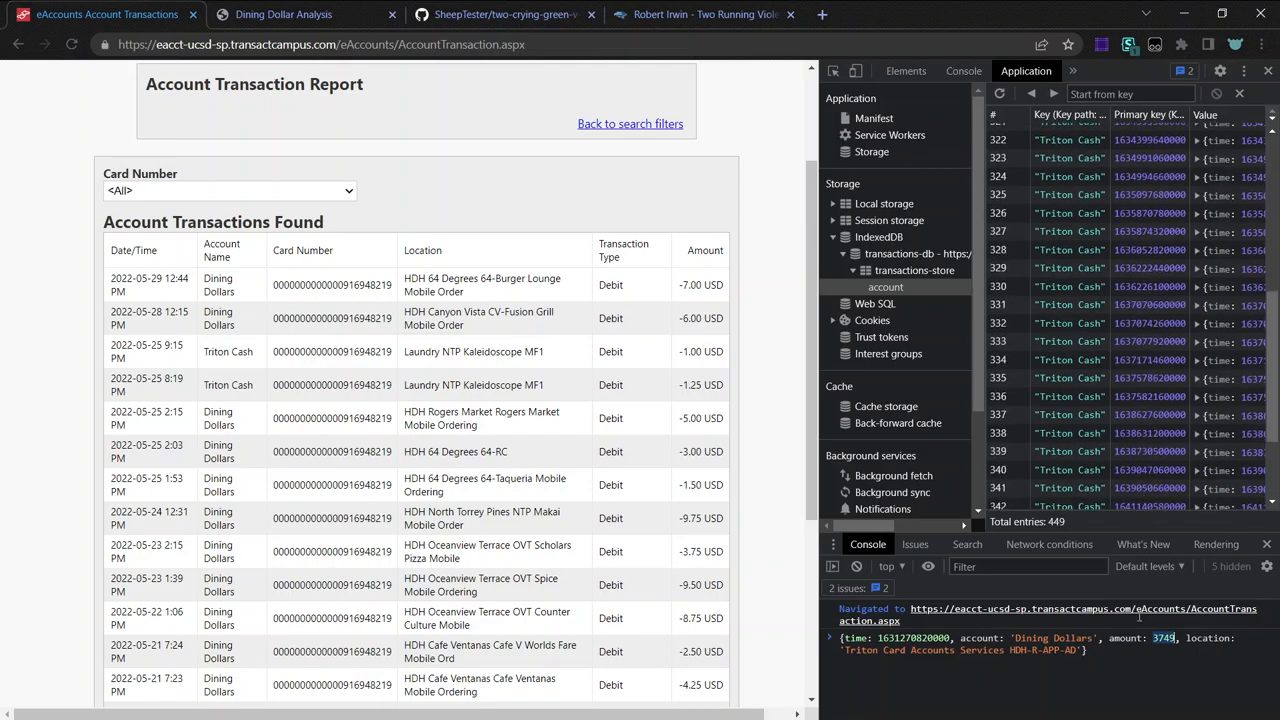
click(1196, 360)
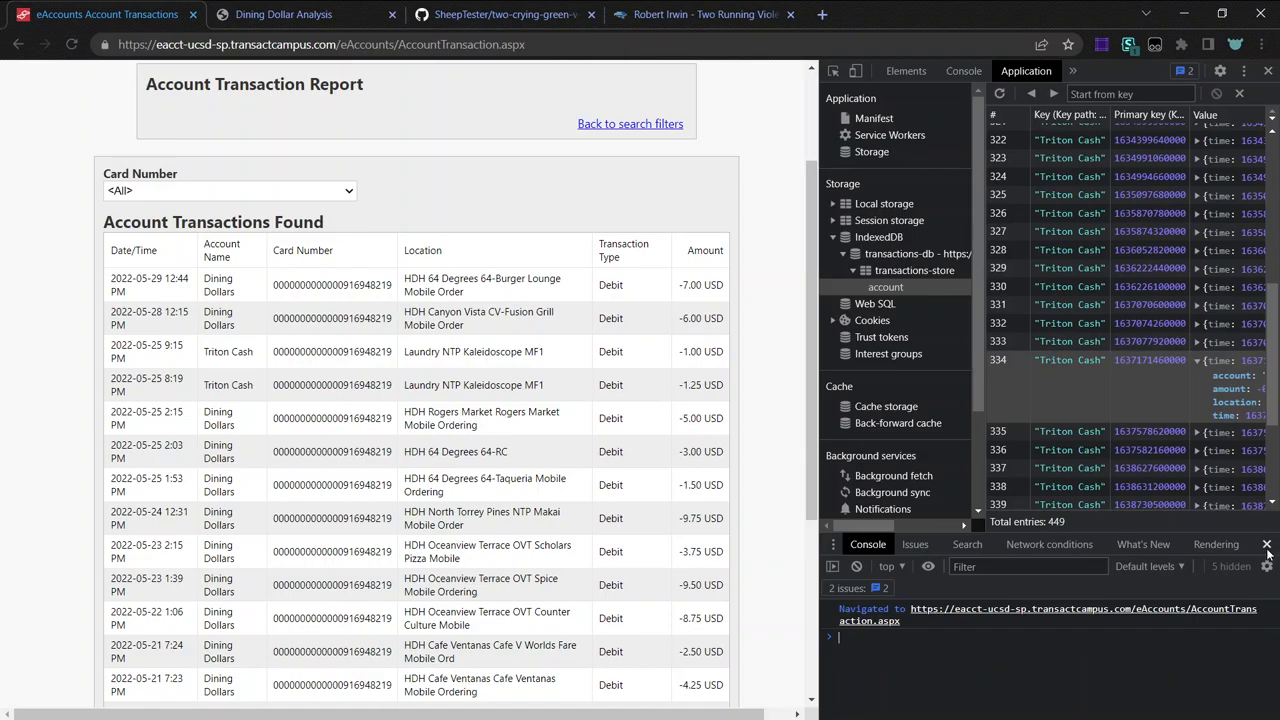
click(1268, 544)
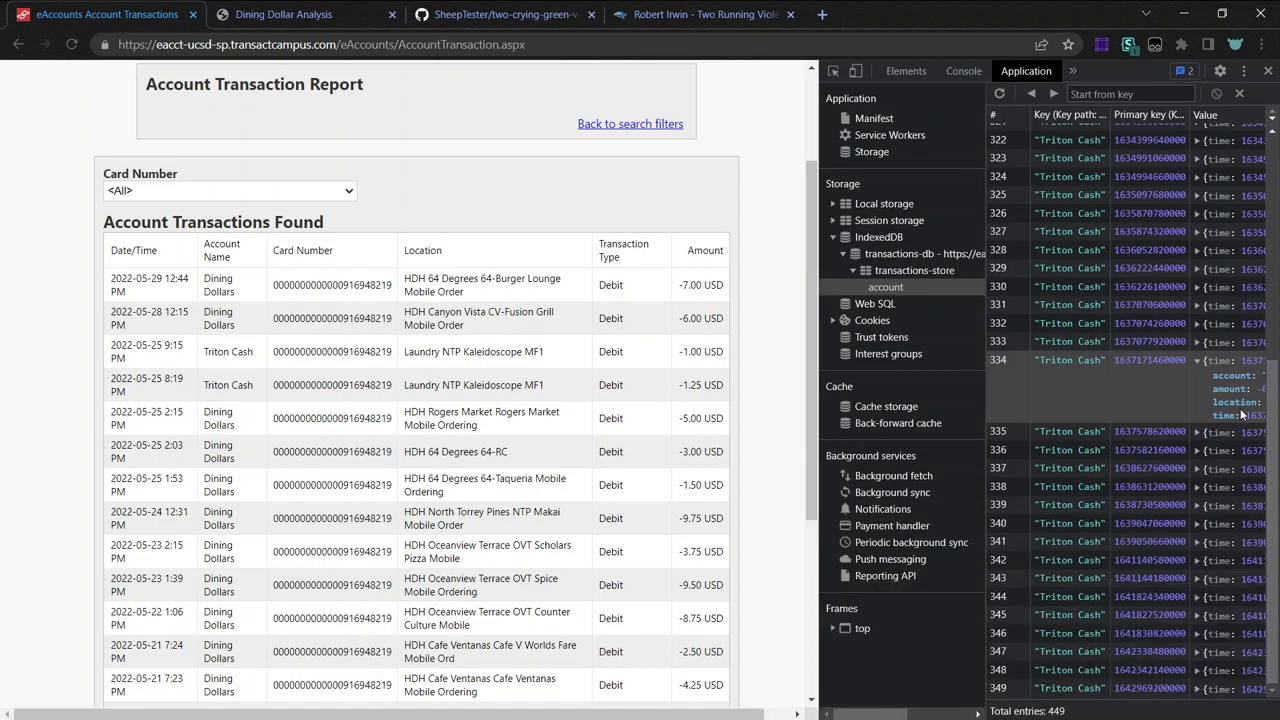
mouse_move(1164, 336)
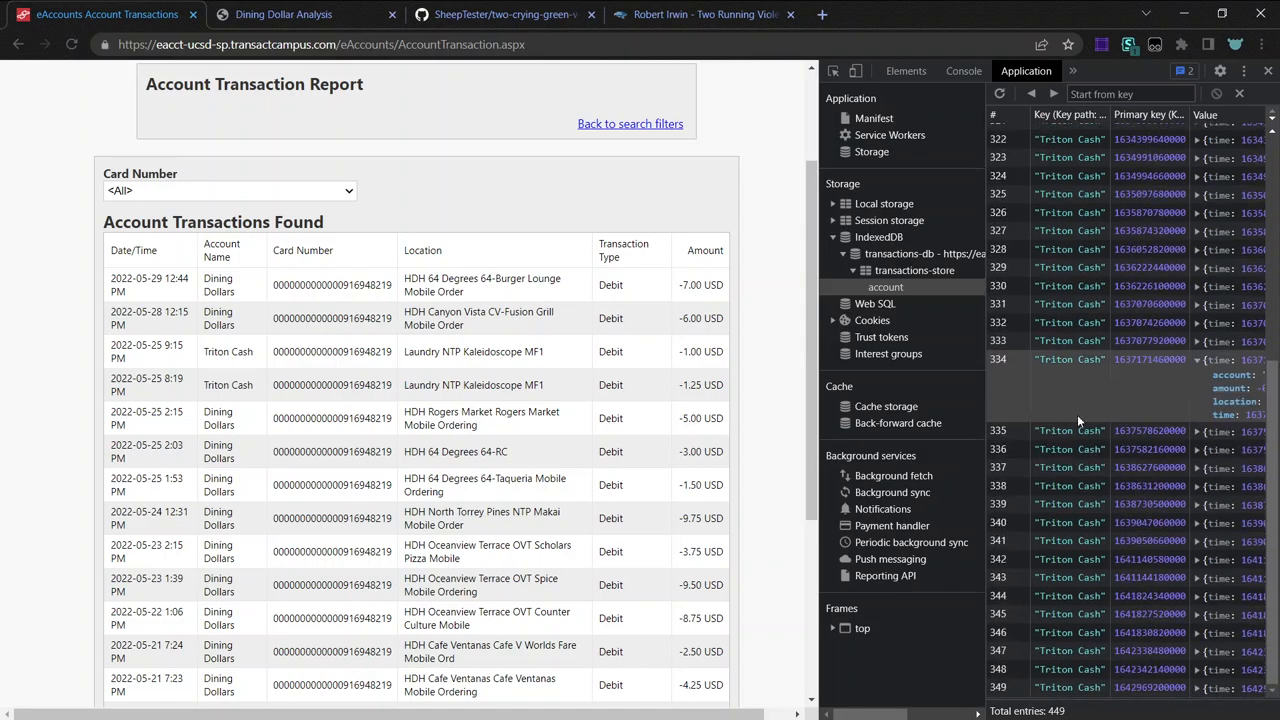
Go to page 11 of 42 of the transaction report, listing items 151–165.
scroll(down, 3)
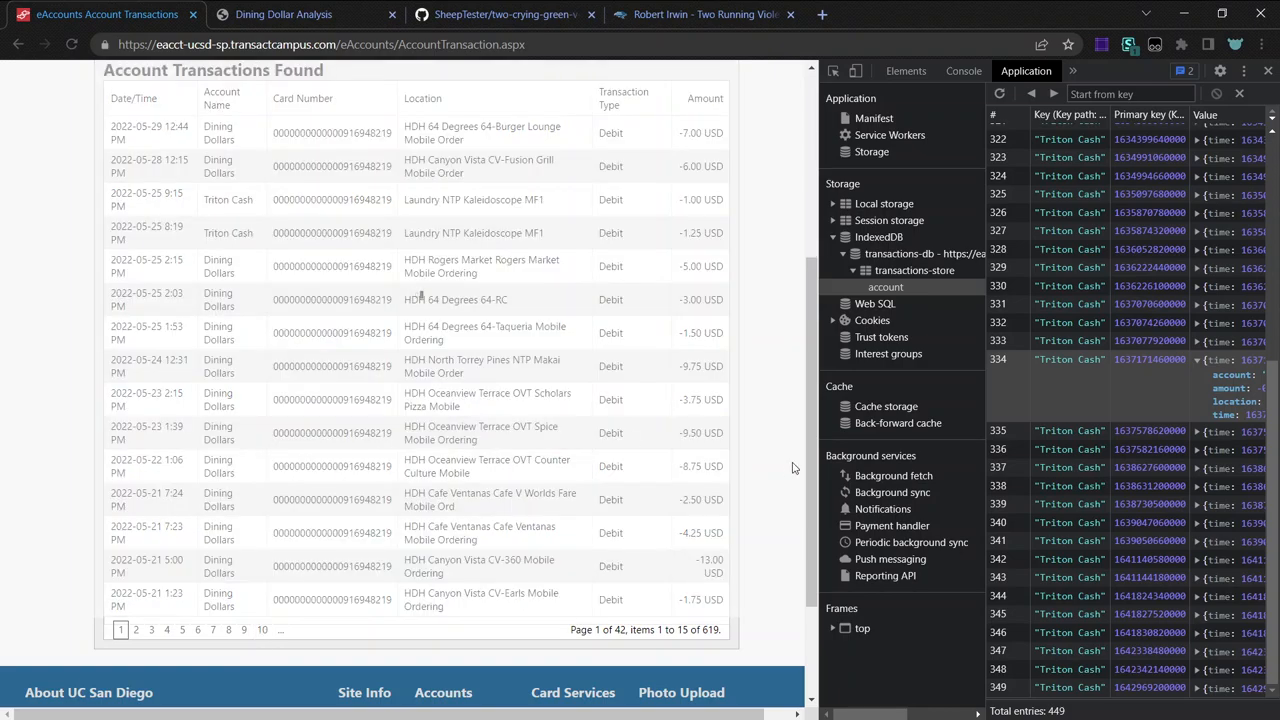
click(262, 608)
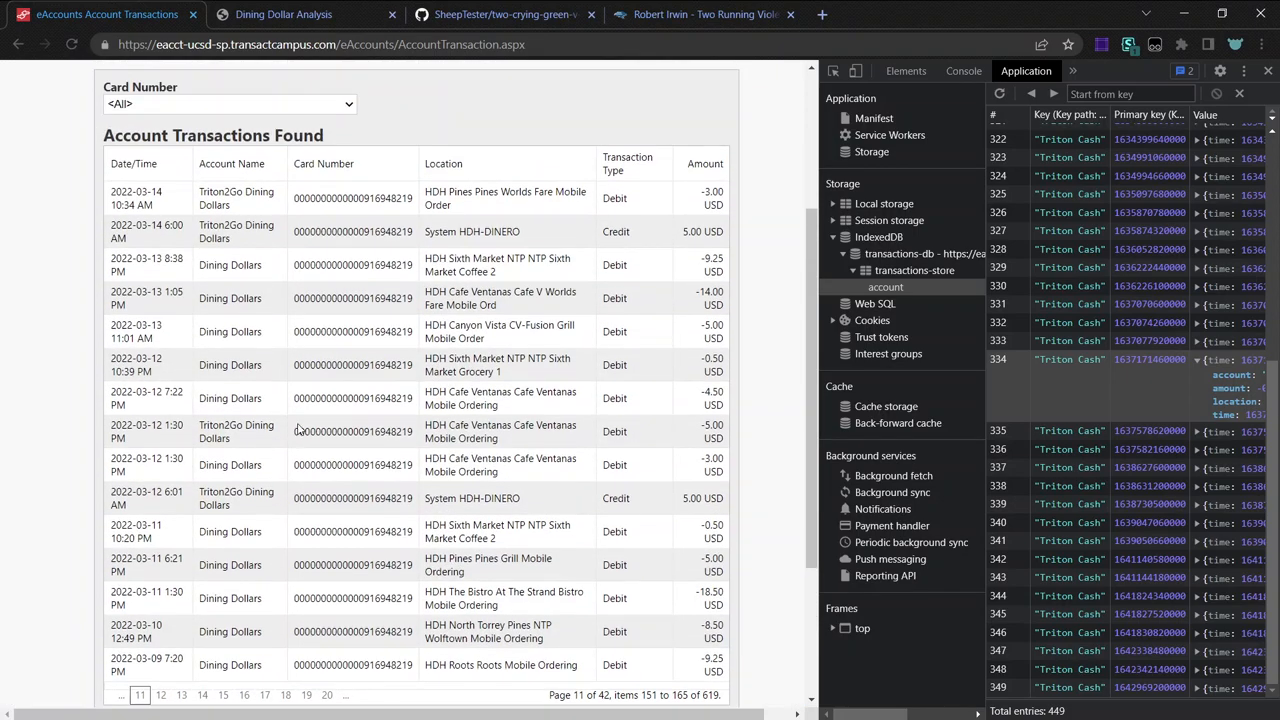
mouse_move(216, 212)
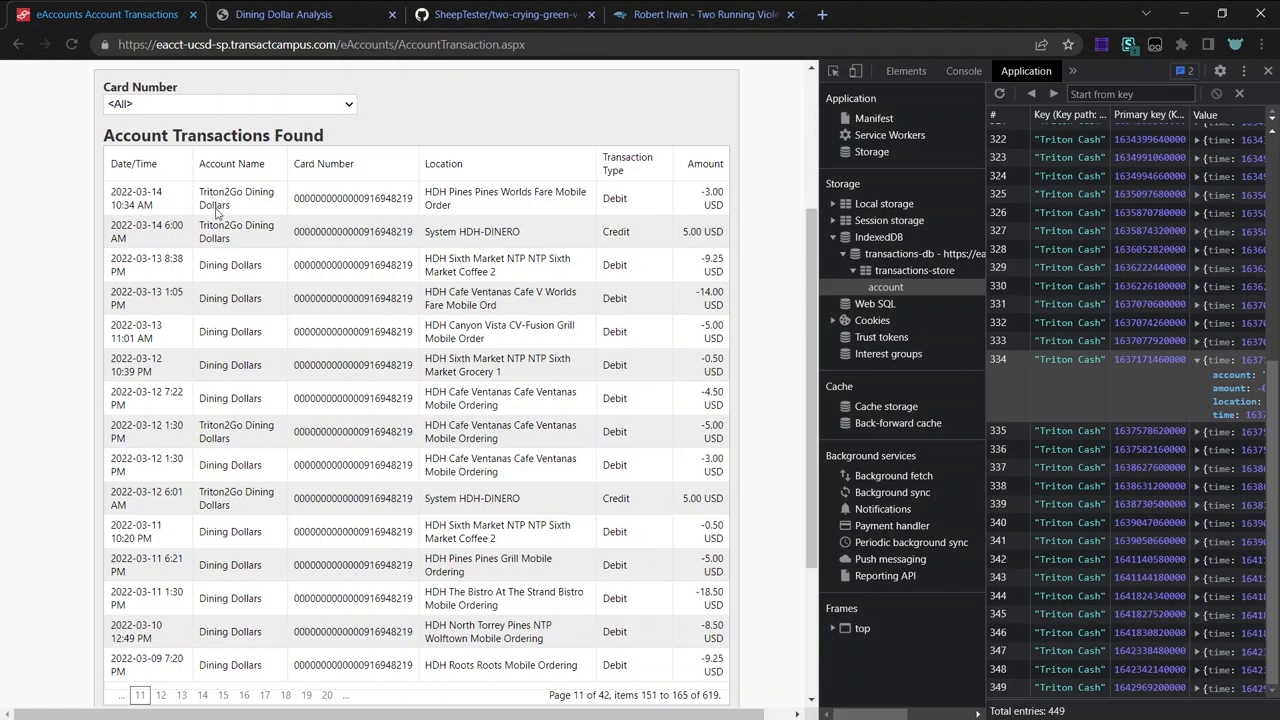
scroll(down, 3)
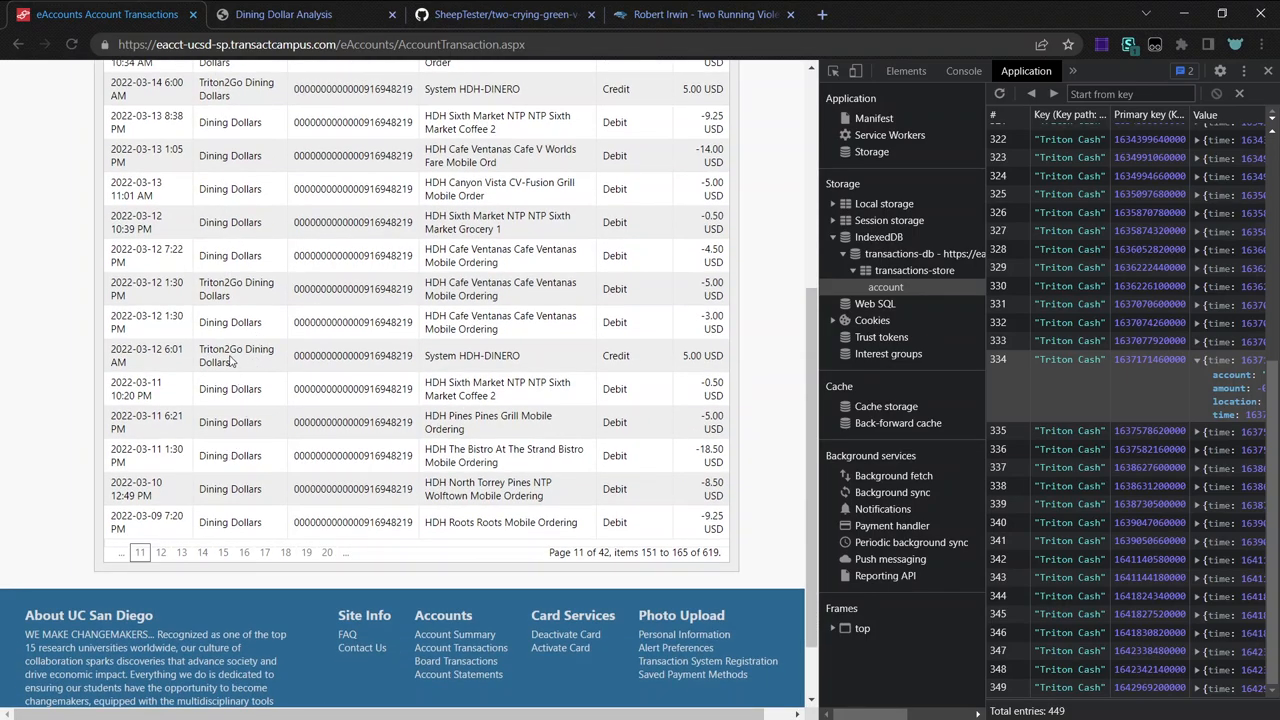
Select the March 12 6:01 AM and March 14 6:00 AM credit timestamps for comparison.
double_click(176, 348)
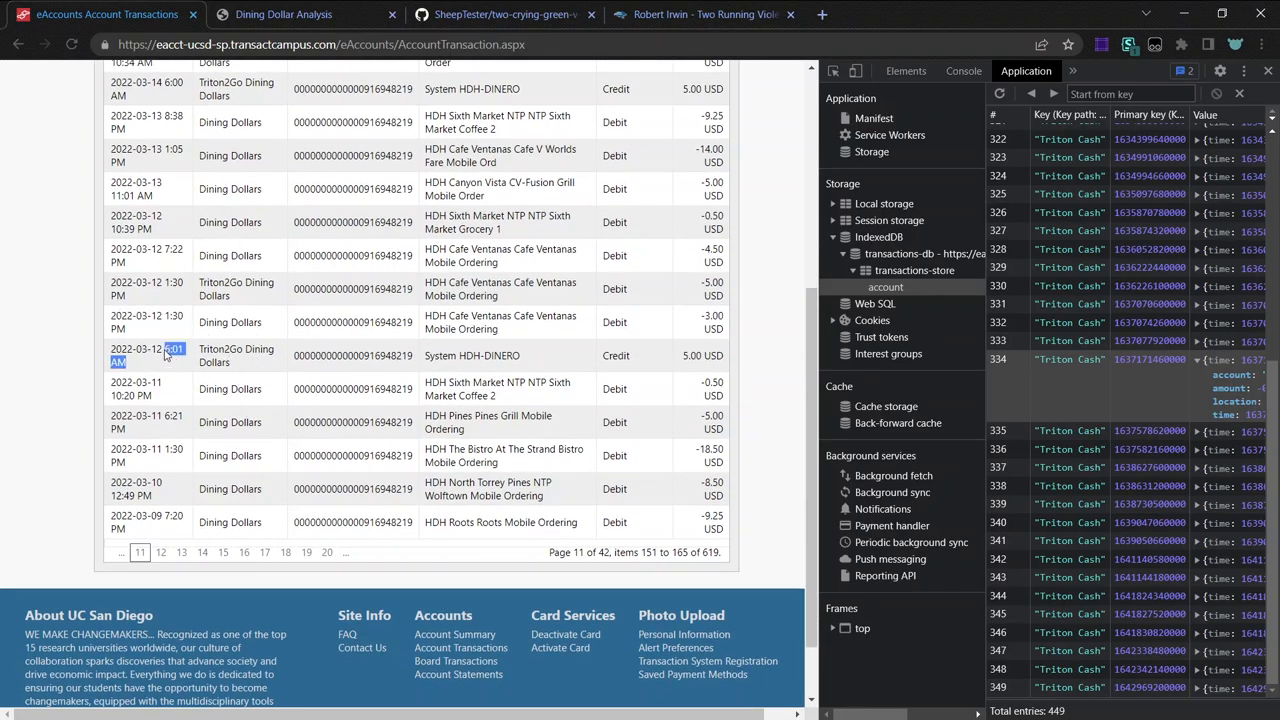
scroll(up, 3)
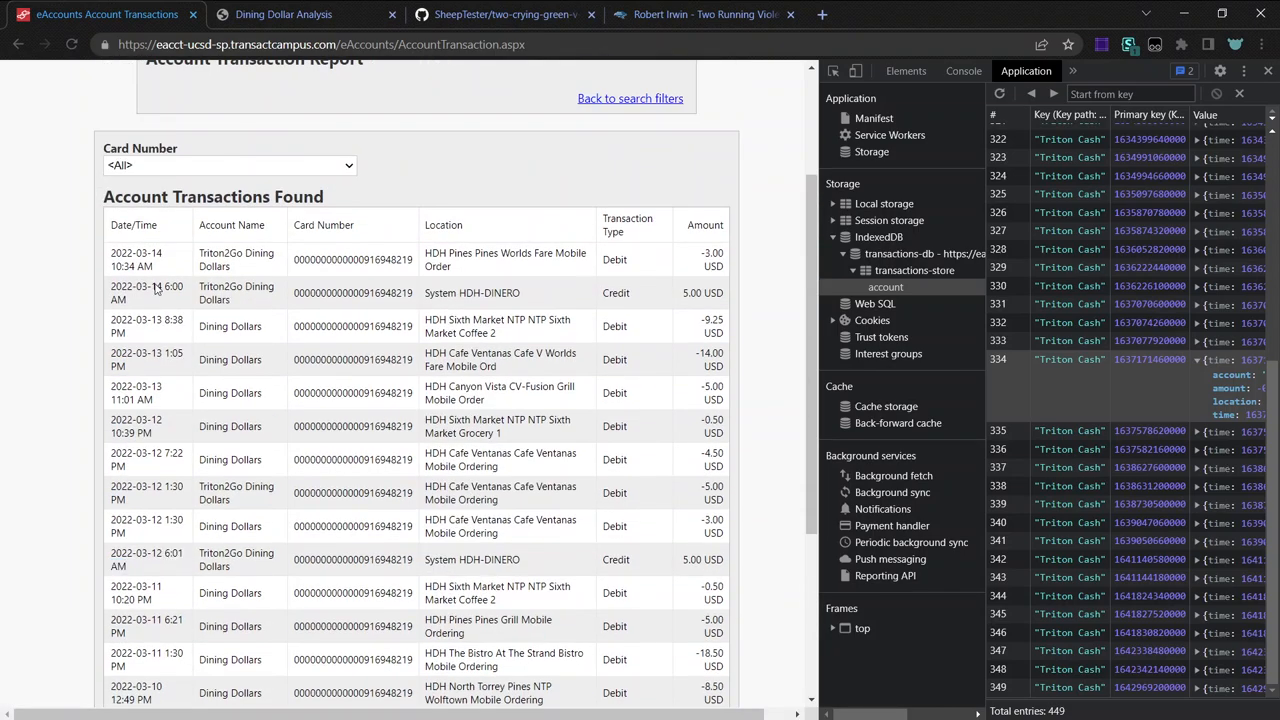
double_click(146, 292)
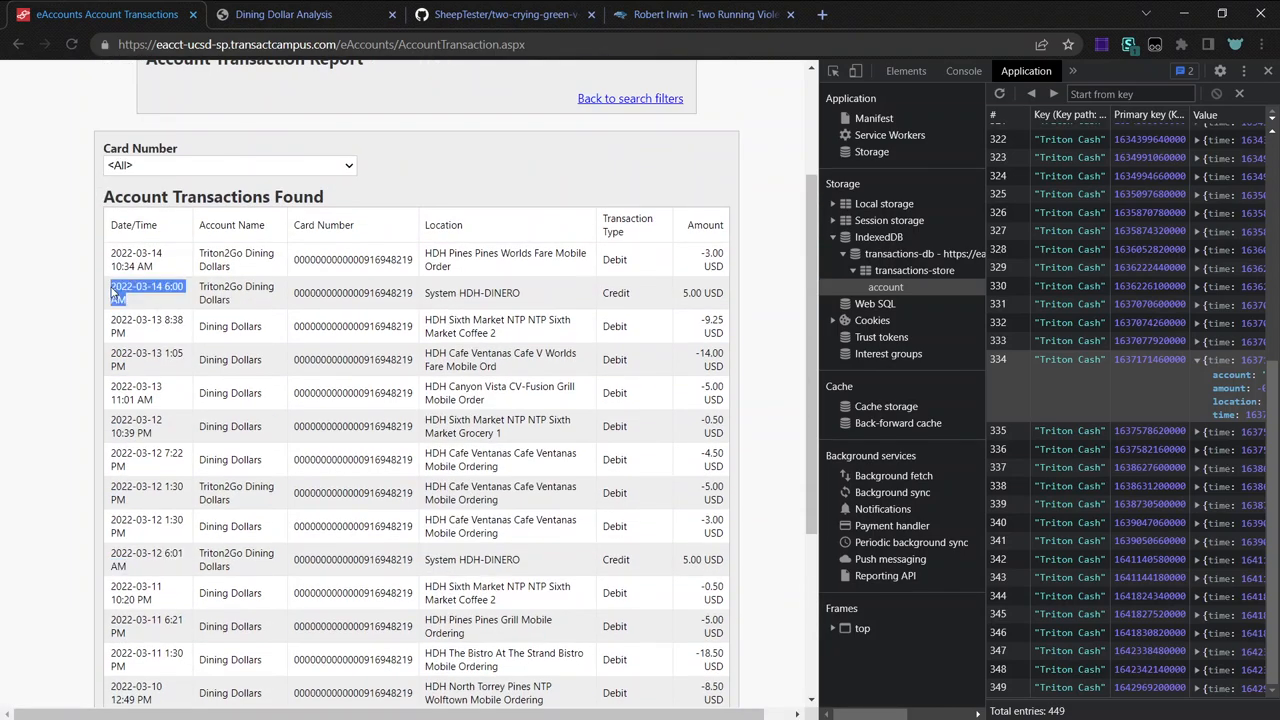
scroll(up, 3)
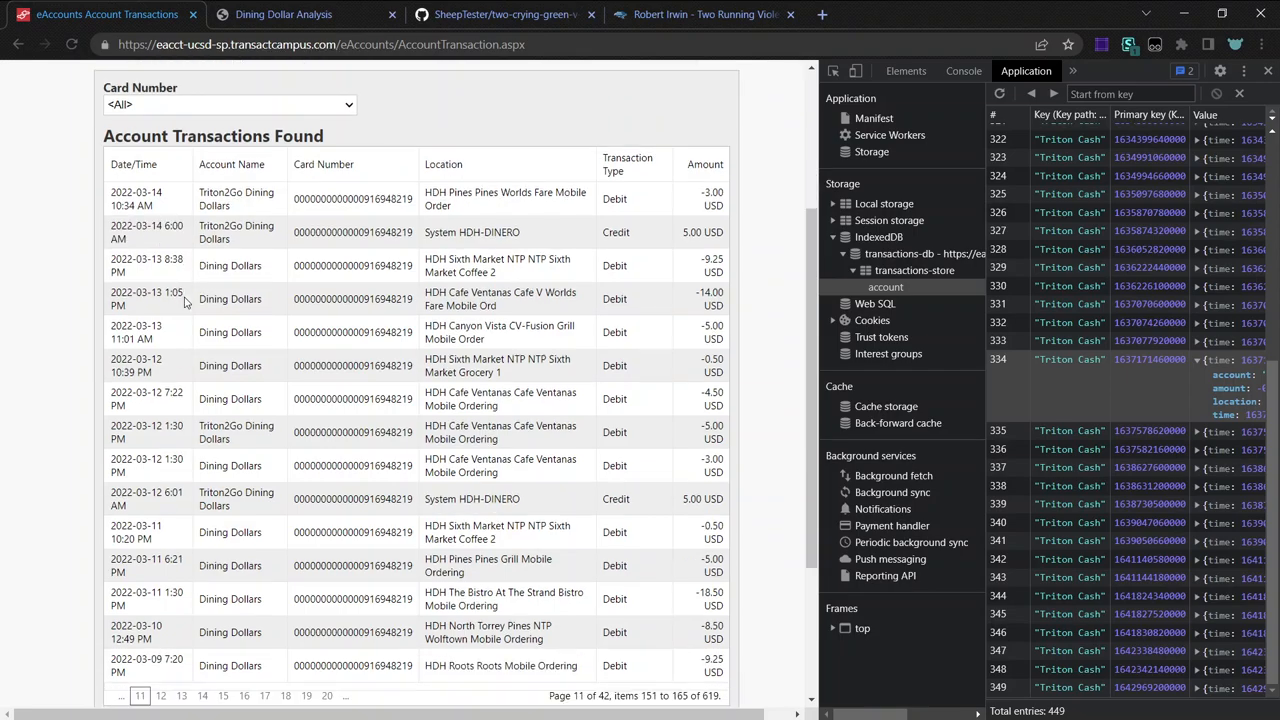
mouse_move(1140, 374)
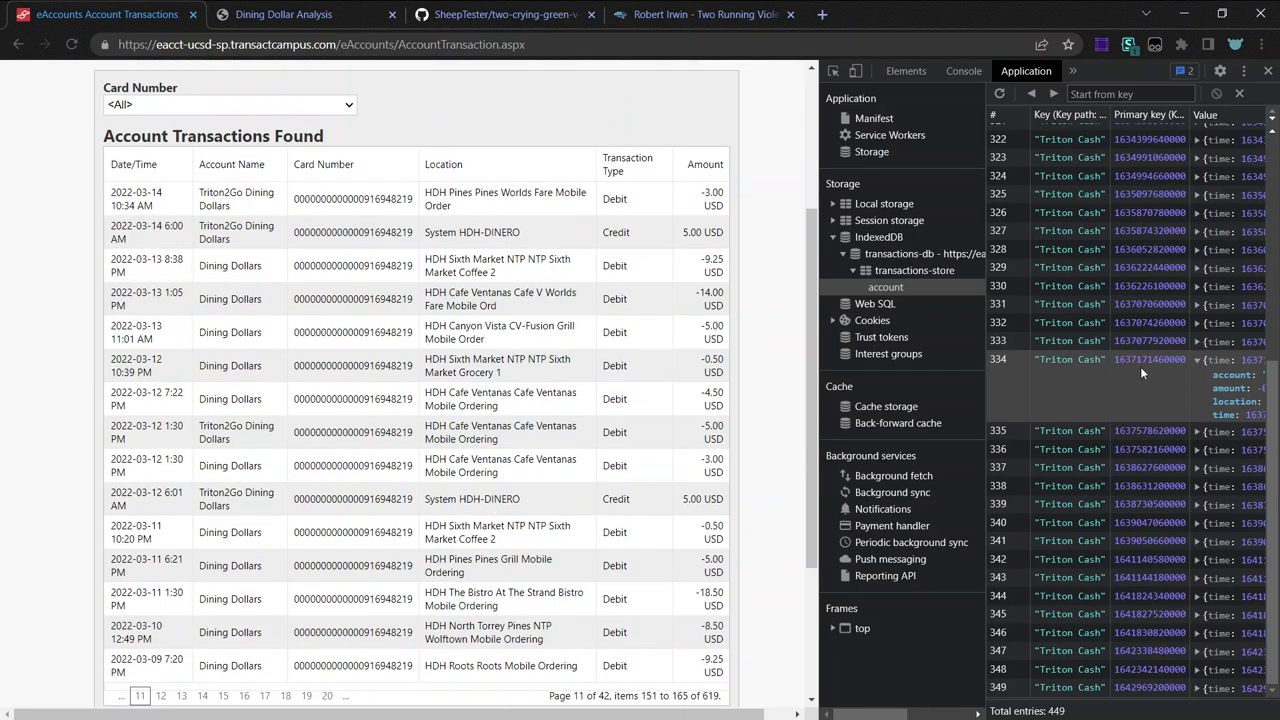
mouse_move(1148, 348)
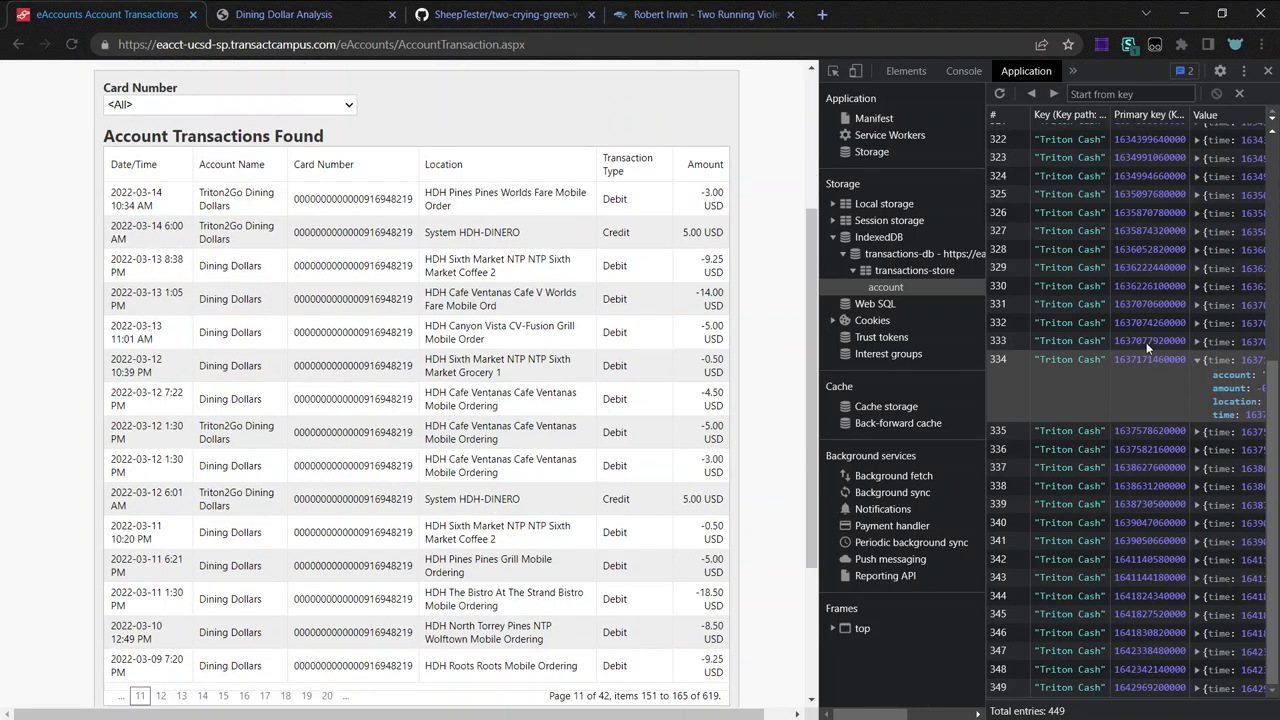
Compare the 2022-03-13 8:38 PM and 2022-03-14 6:00 AM timestamps, then return to the Dining Dollar Analysis graph.
scroll(up, 3)
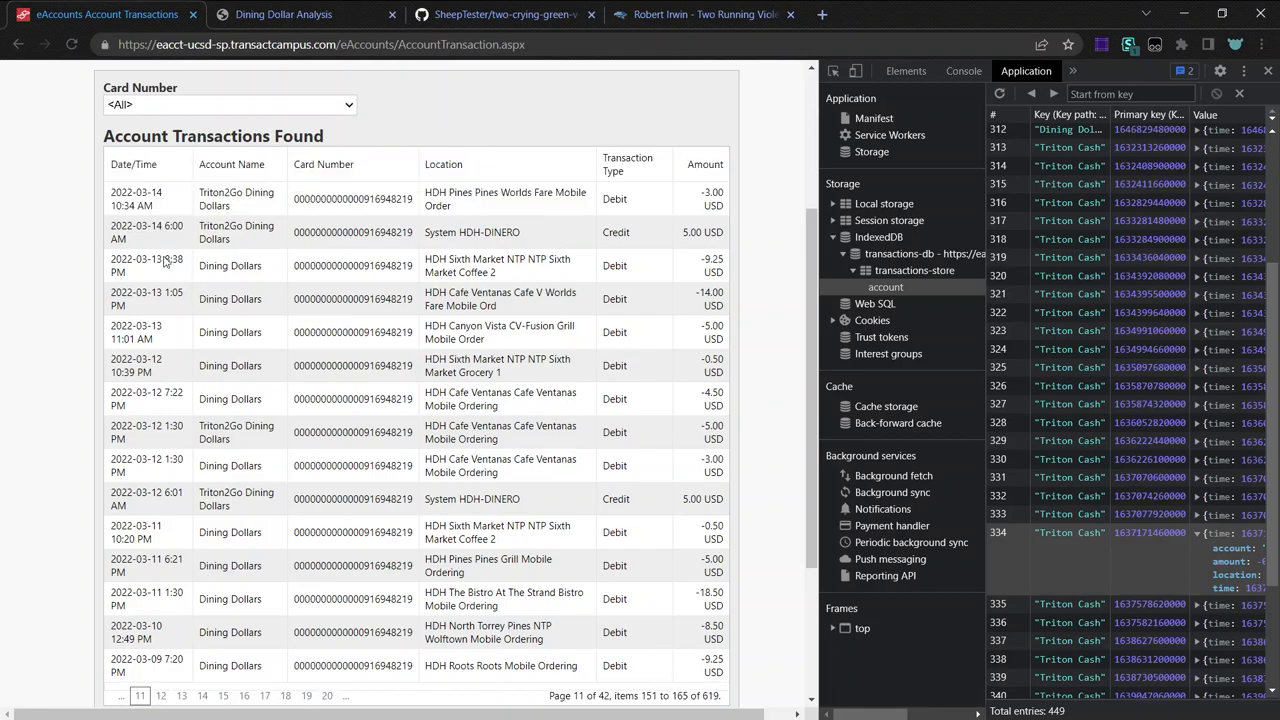
double_click(148, 232)
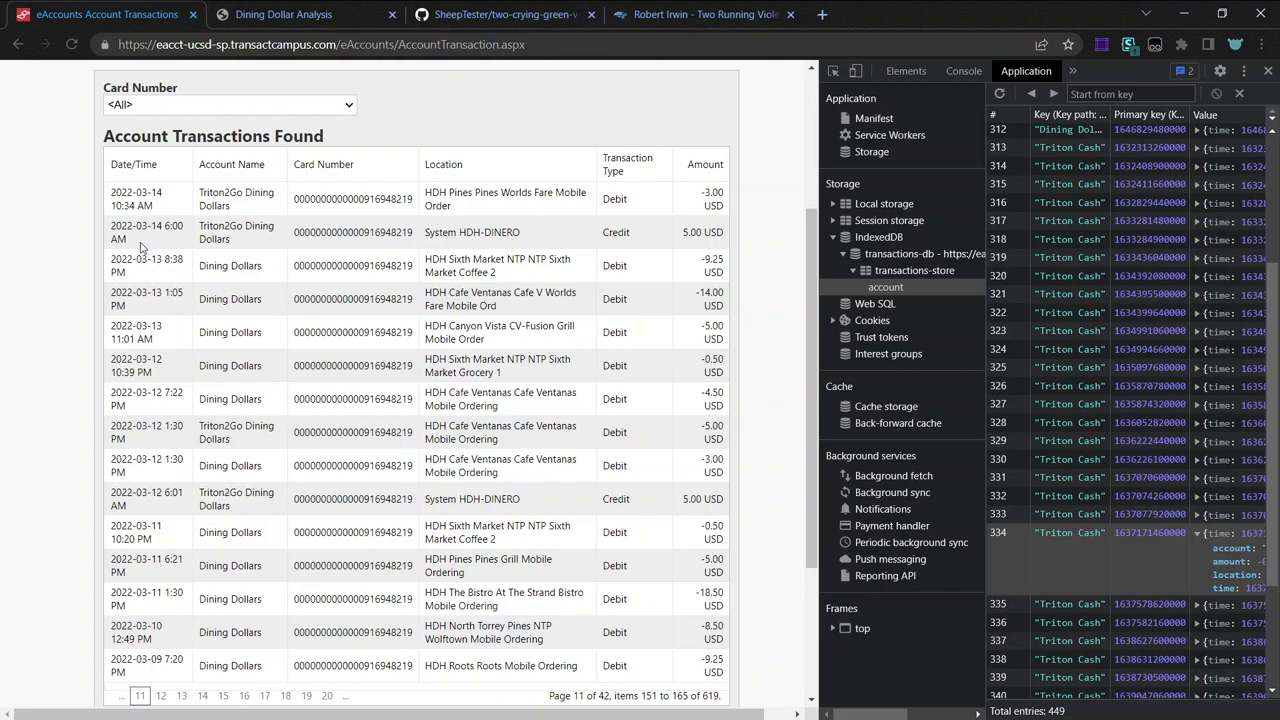
double_click(148, 232)
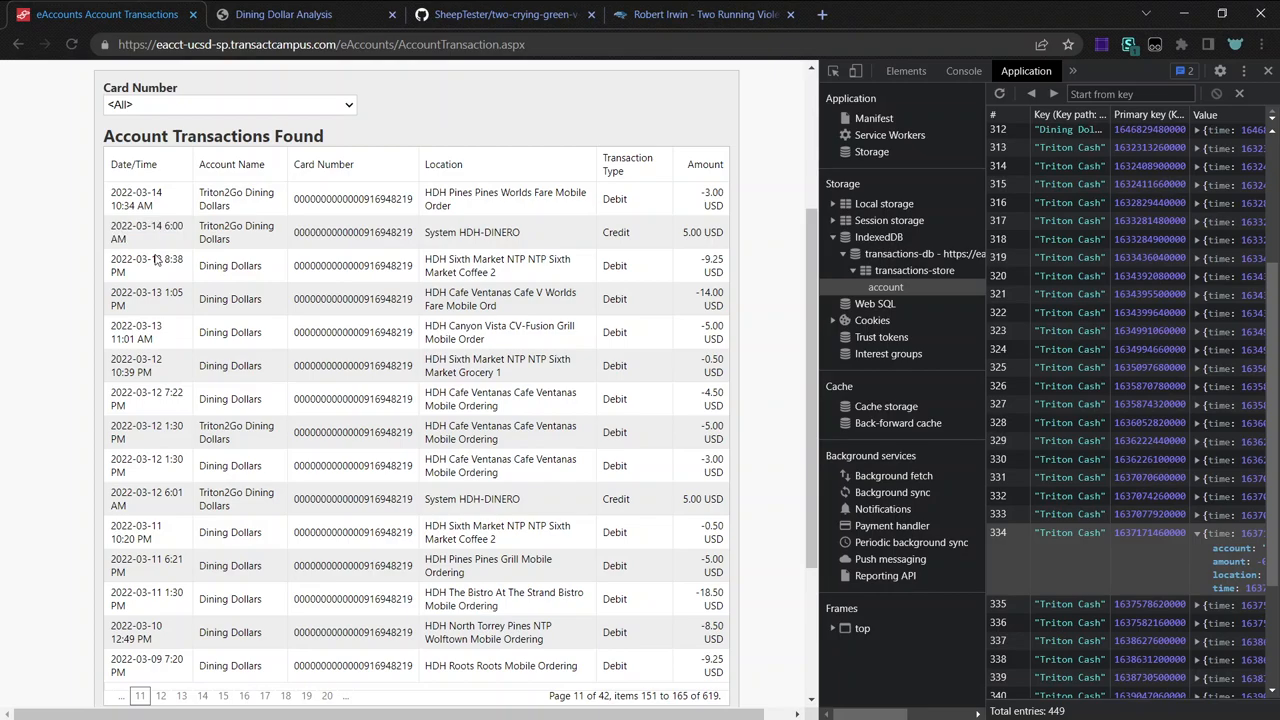
mouse_move(368, 176)
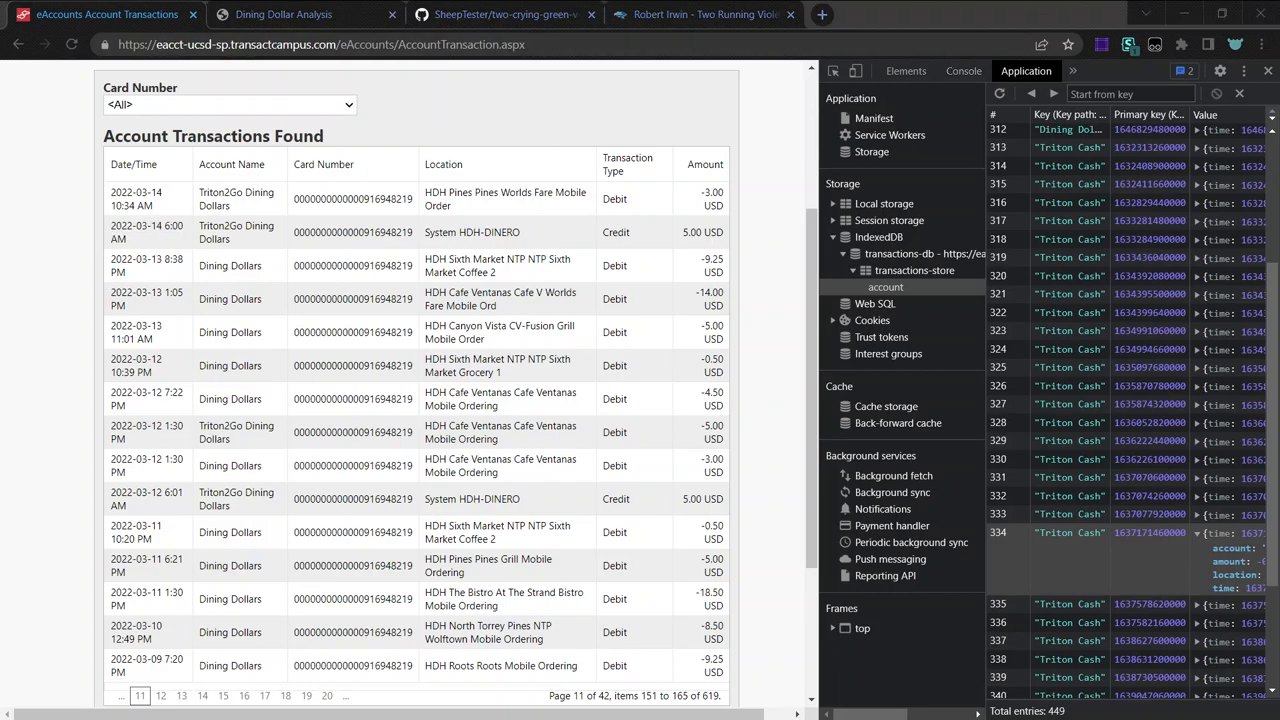
click(284, 14)
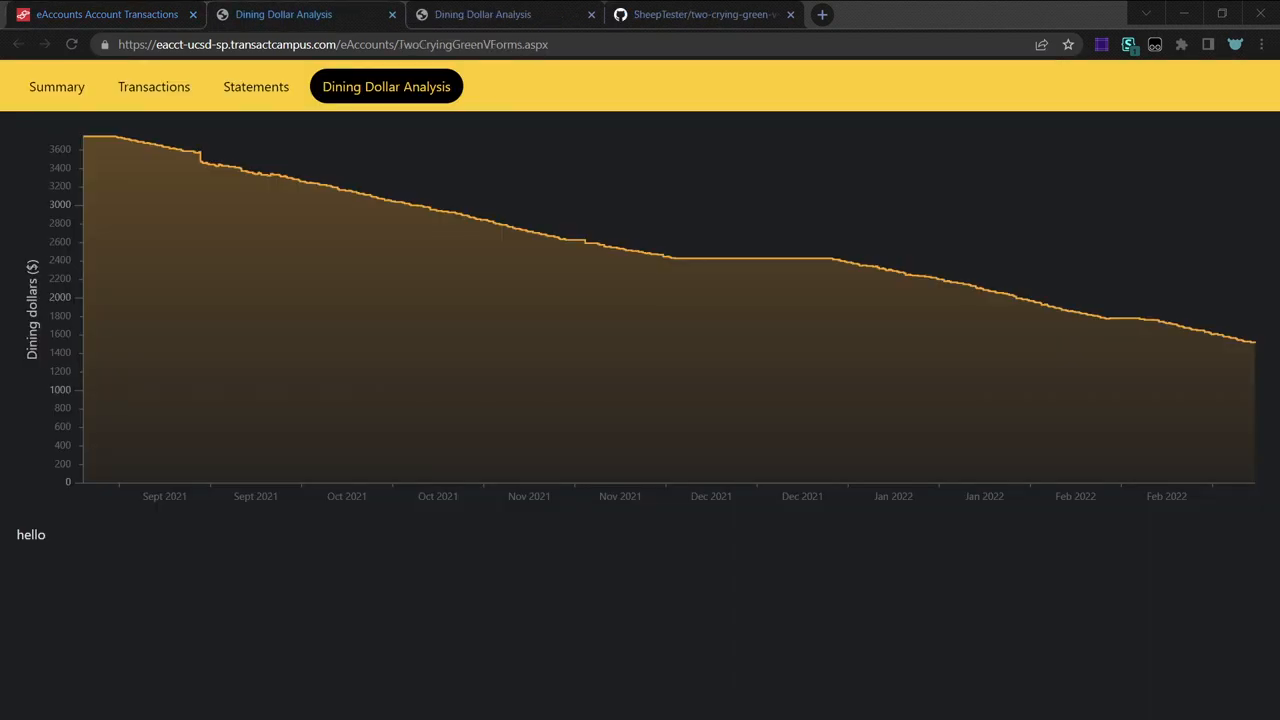